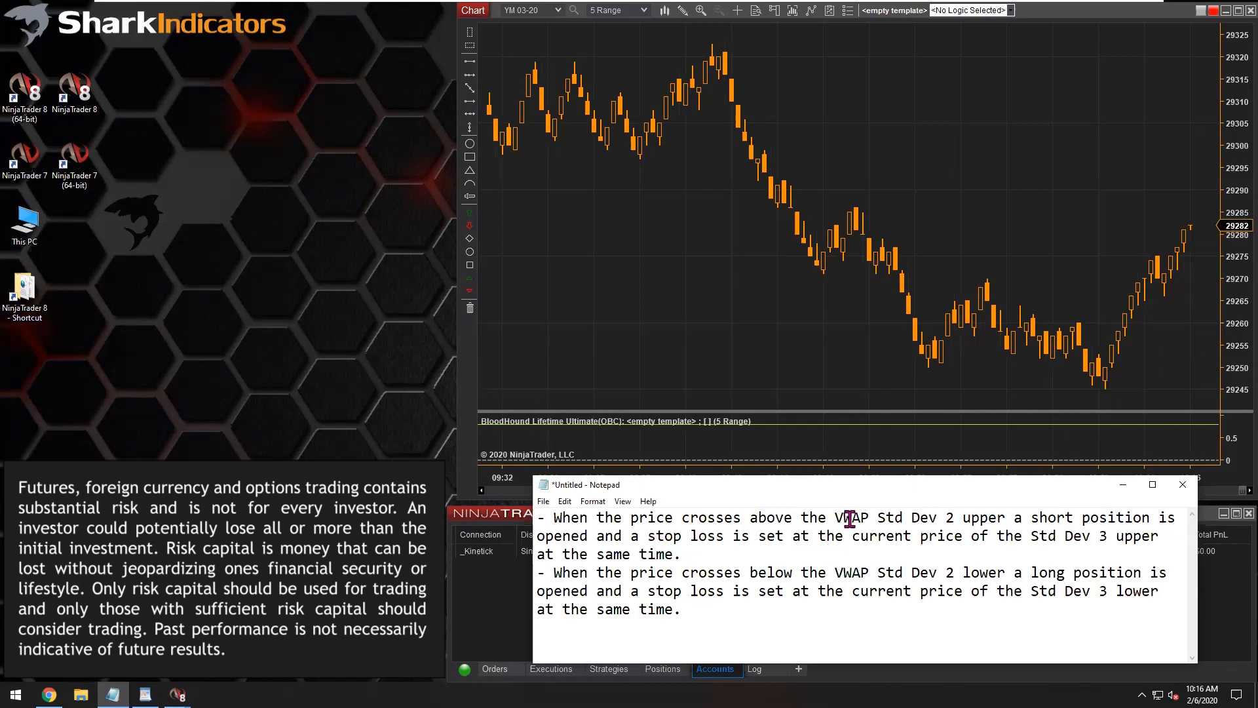
Step: Review the first trading rule, highlighting VWAP, stop loss and the Std Dev 3 reference
double_click(852, 517)
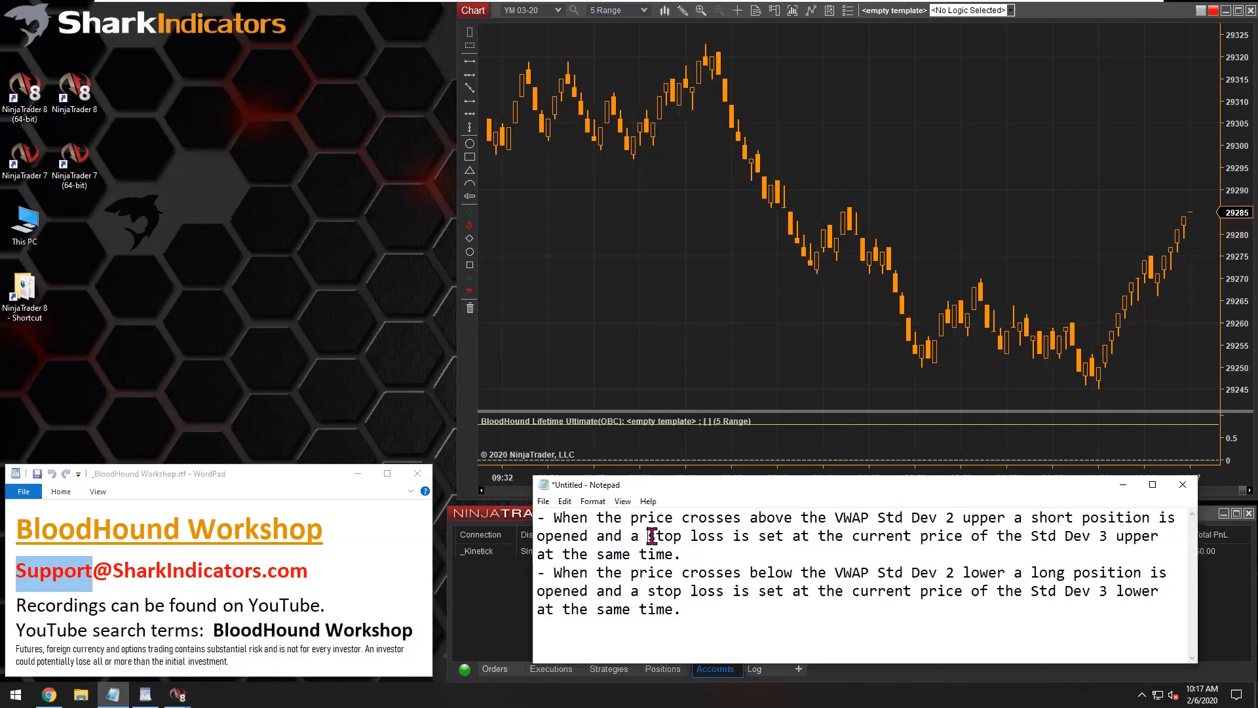
double_click(663, 535)
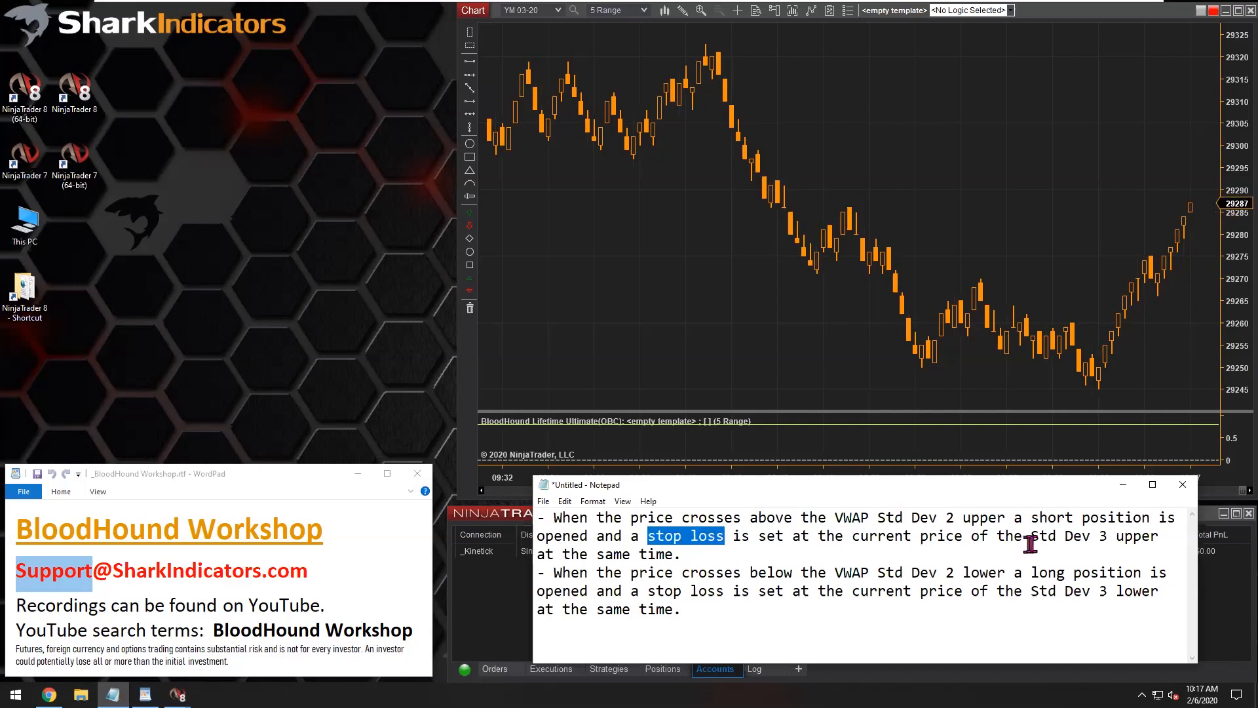
double_click(1058, 536)
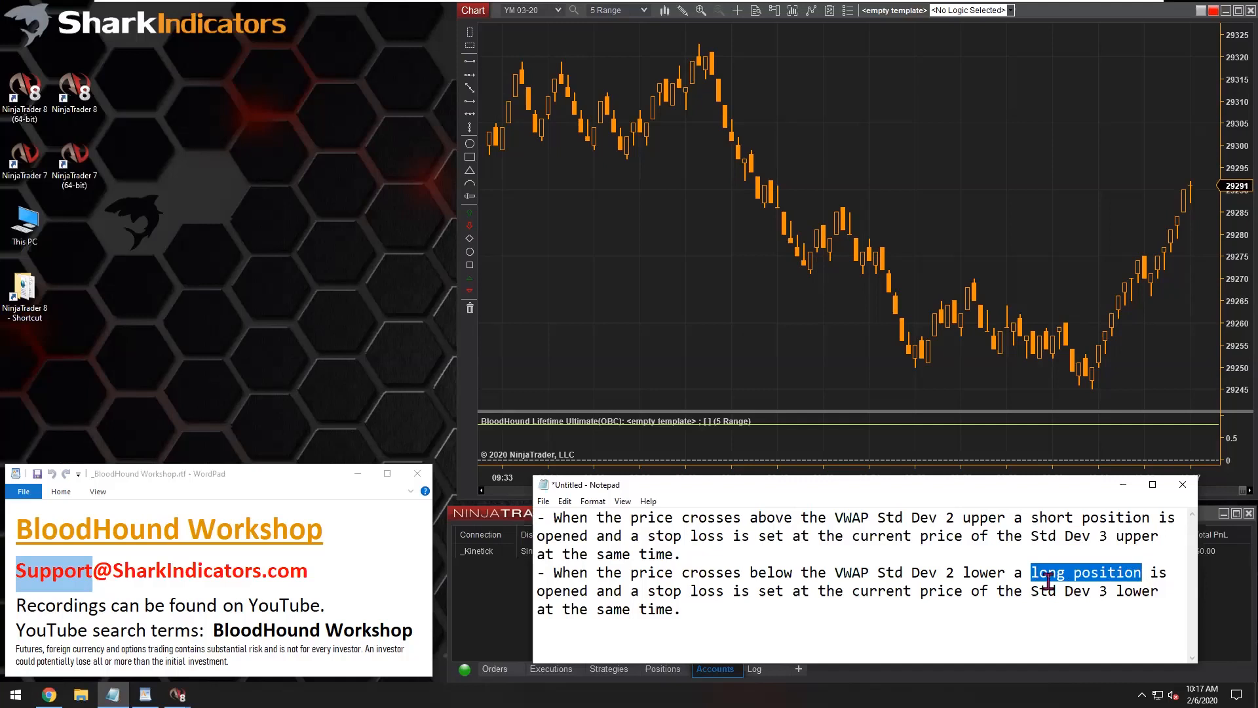
mouse_move(871, 536)
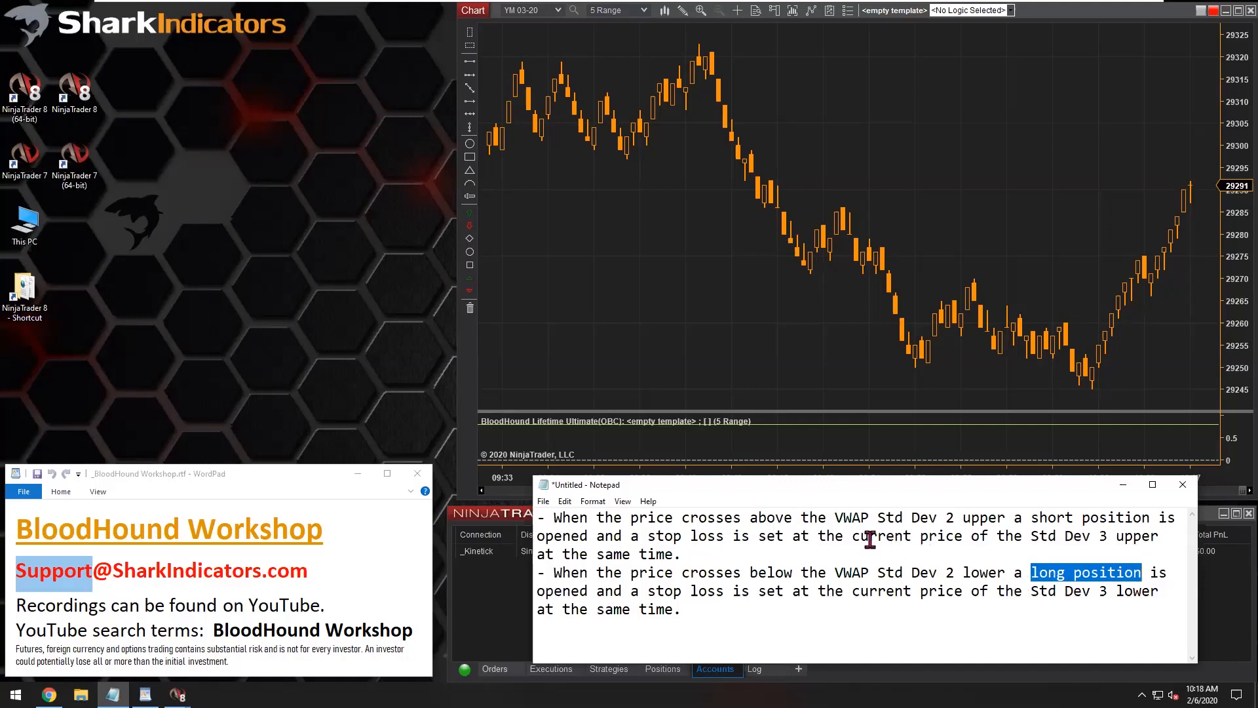
left_click(650, 536)
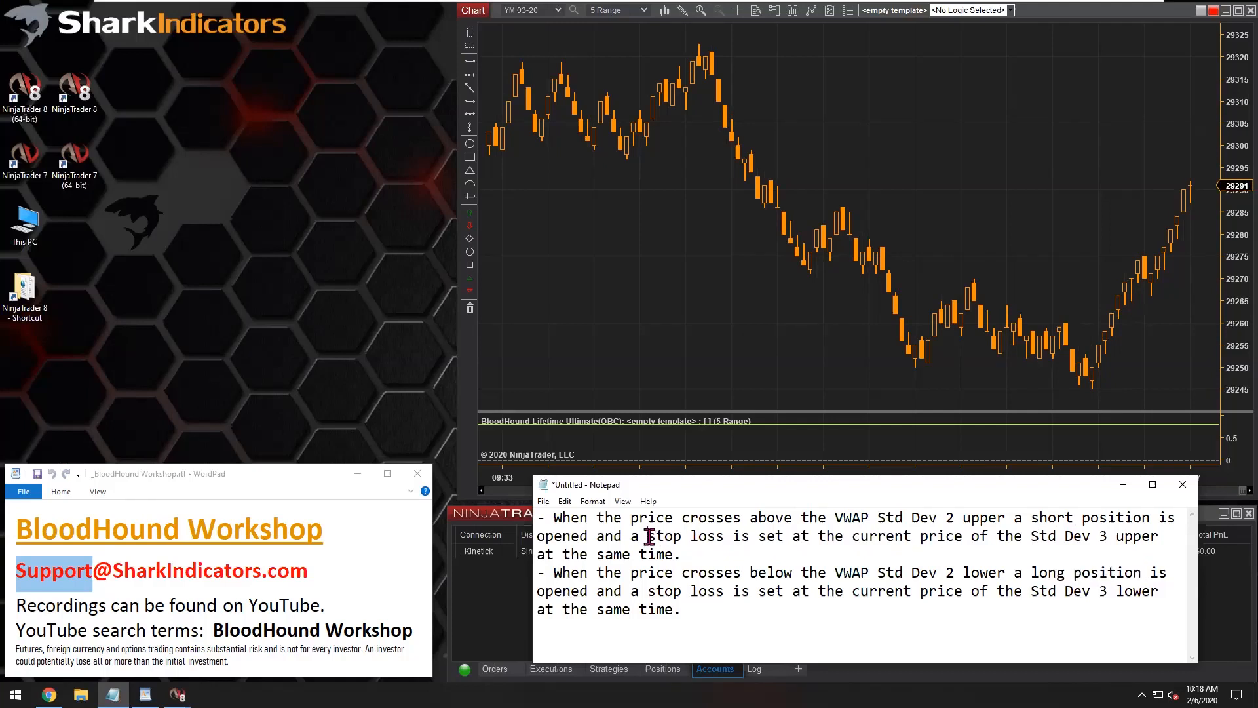
double_click(682, 536)
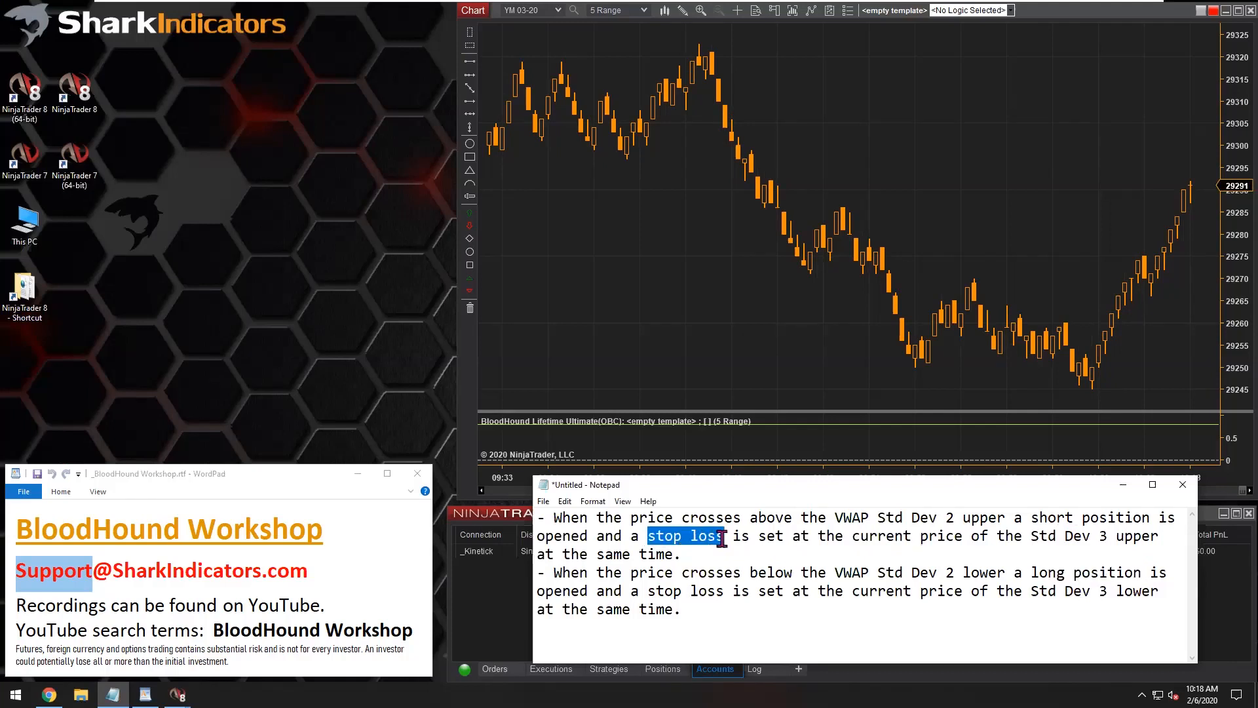
mouse_move(697, 620)
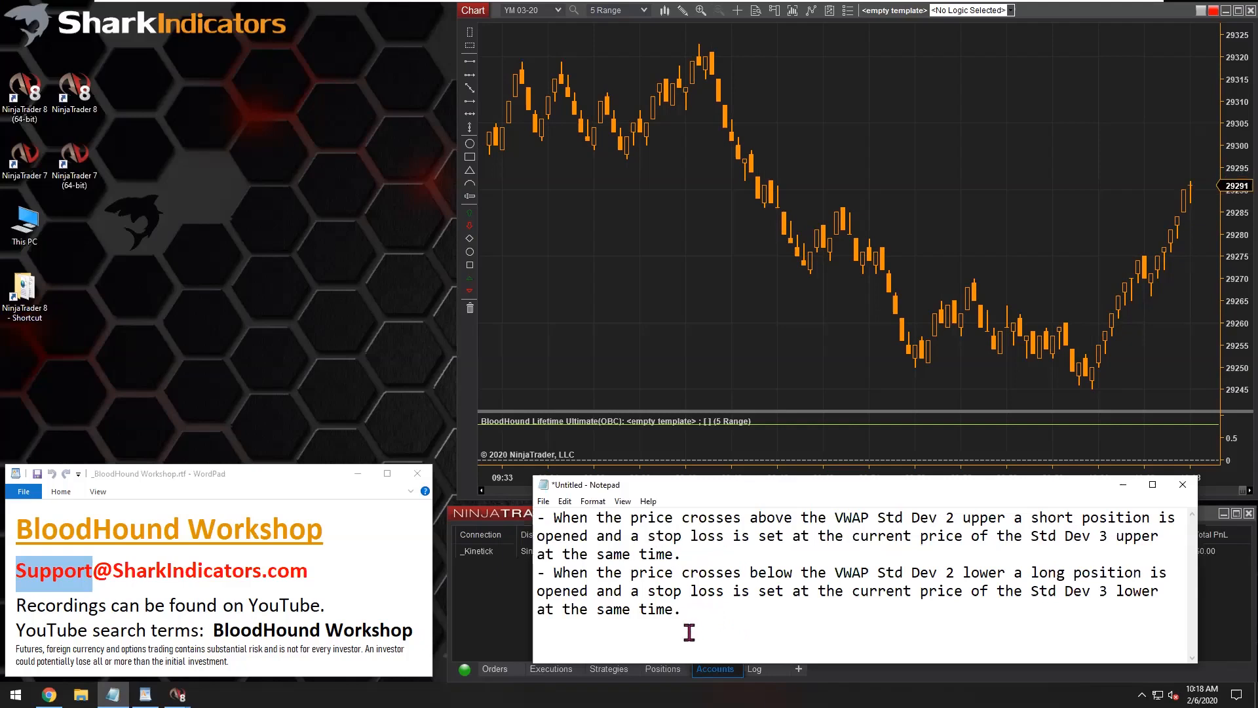
mouse_move(697, 620)
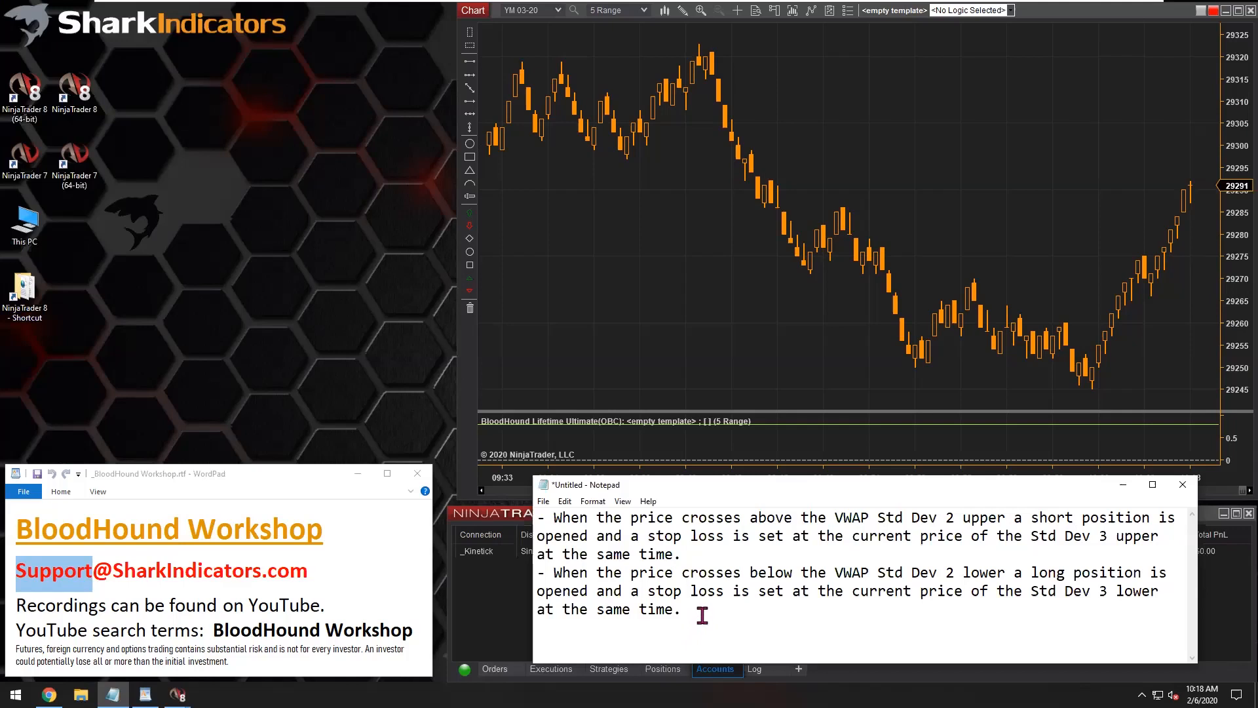
Step: Add the Order Flow VWAP indicator to the YM chart from the chart's Indicators menu
right_click(686, 169)
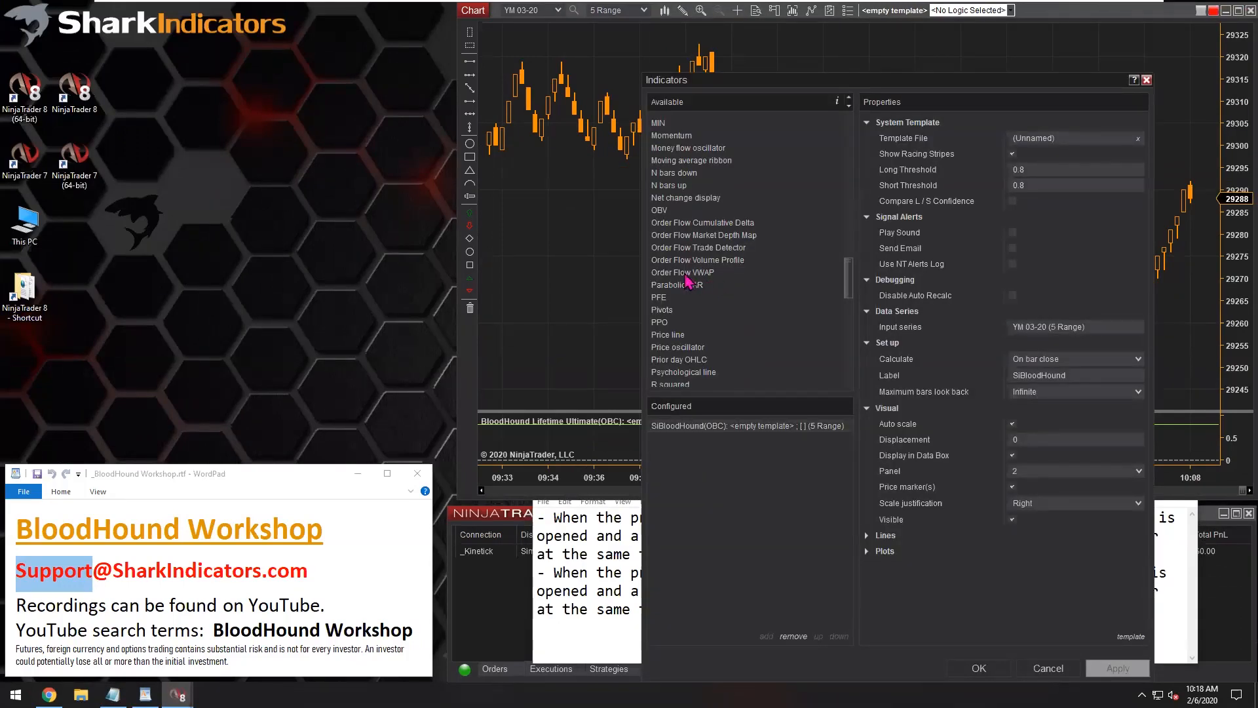
left_click(682, 272)
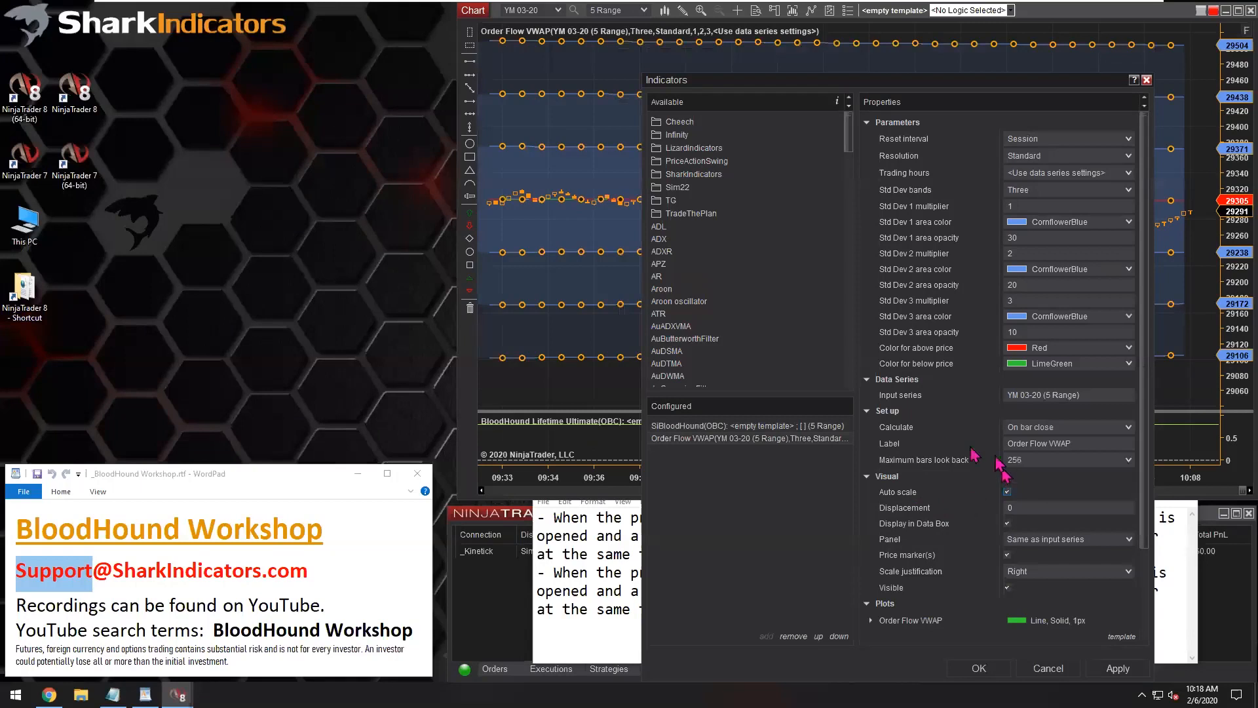
mouse_move(1027, 199)
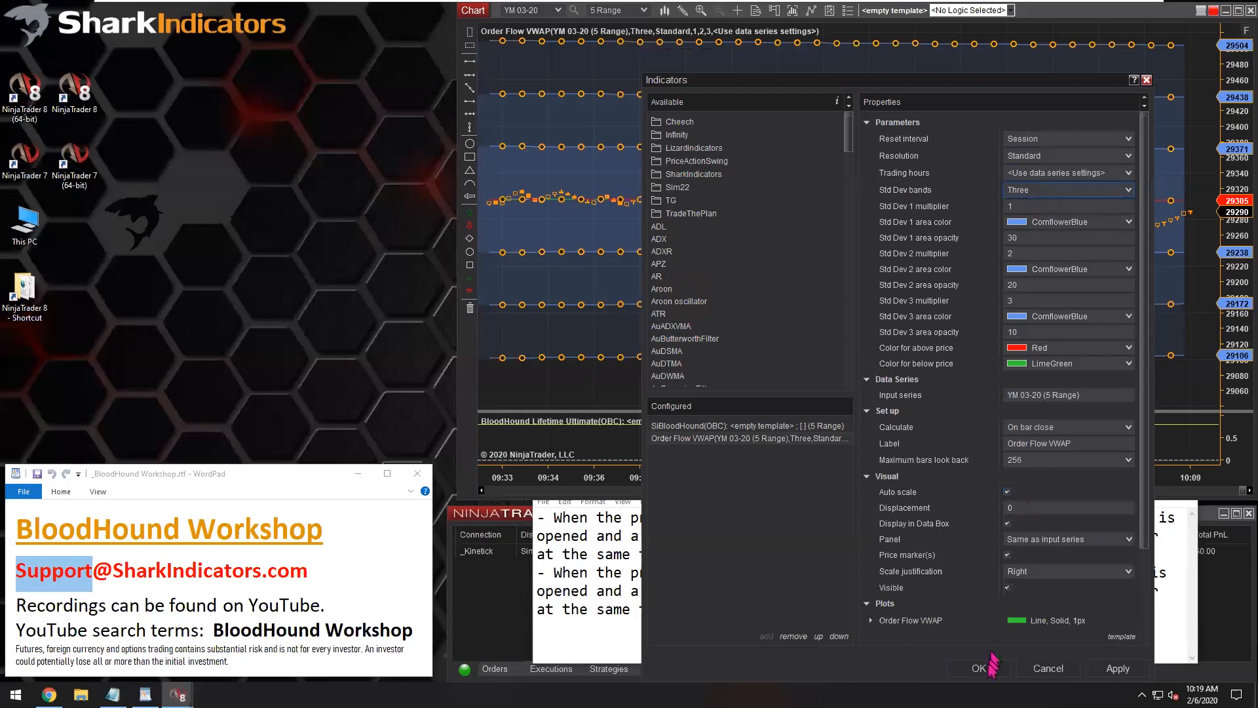
Step: Confirm the VWAP settings and scroll back through the chart to review band crossings
left_click(977, 667)
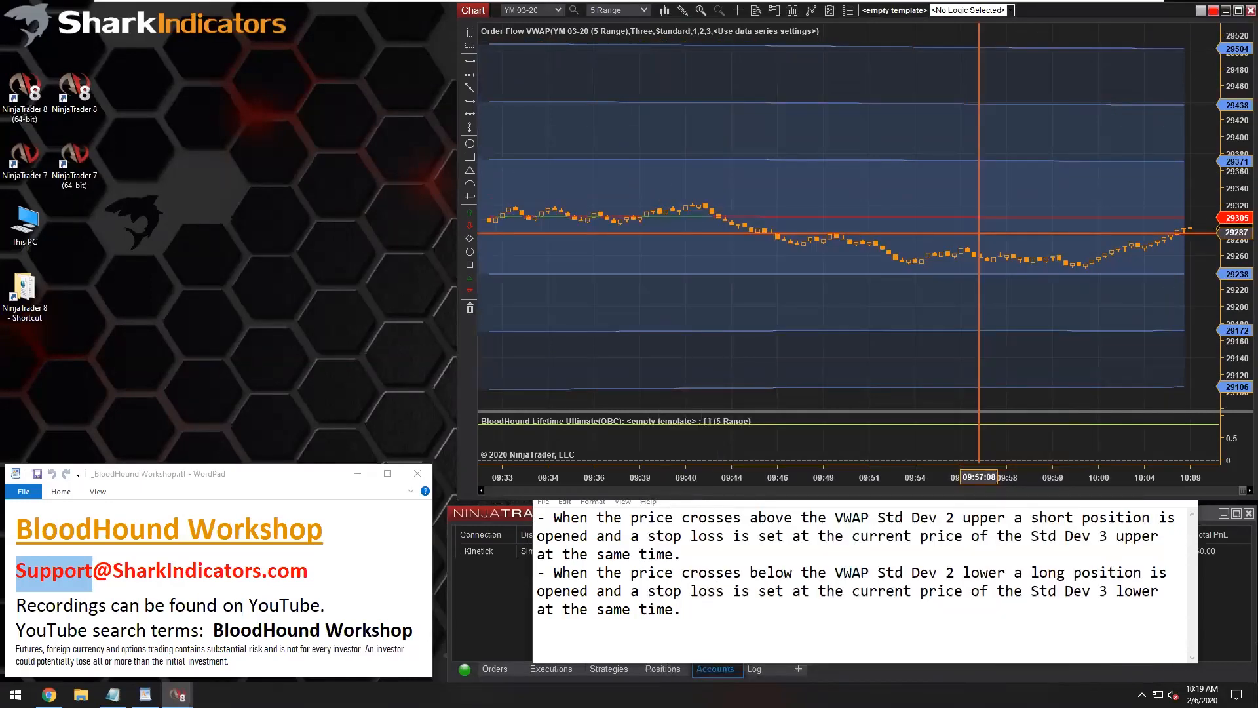
mouse_move(747, 241)
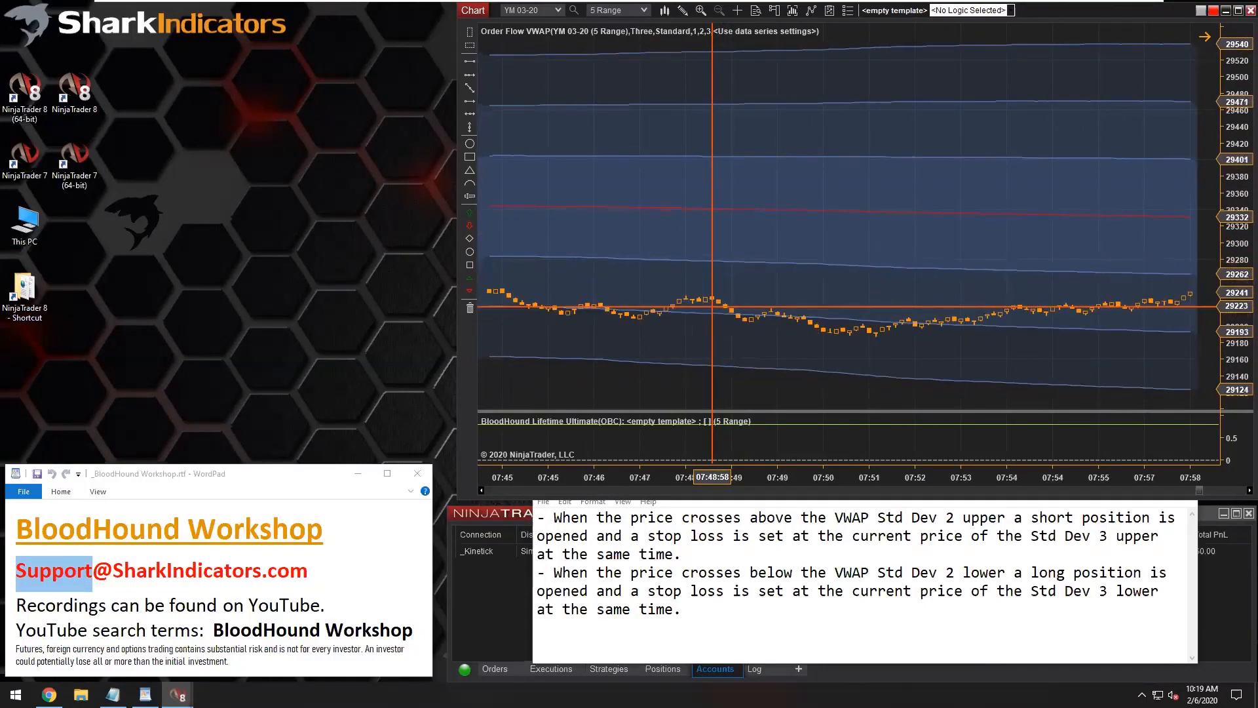
scroll("left", 3)
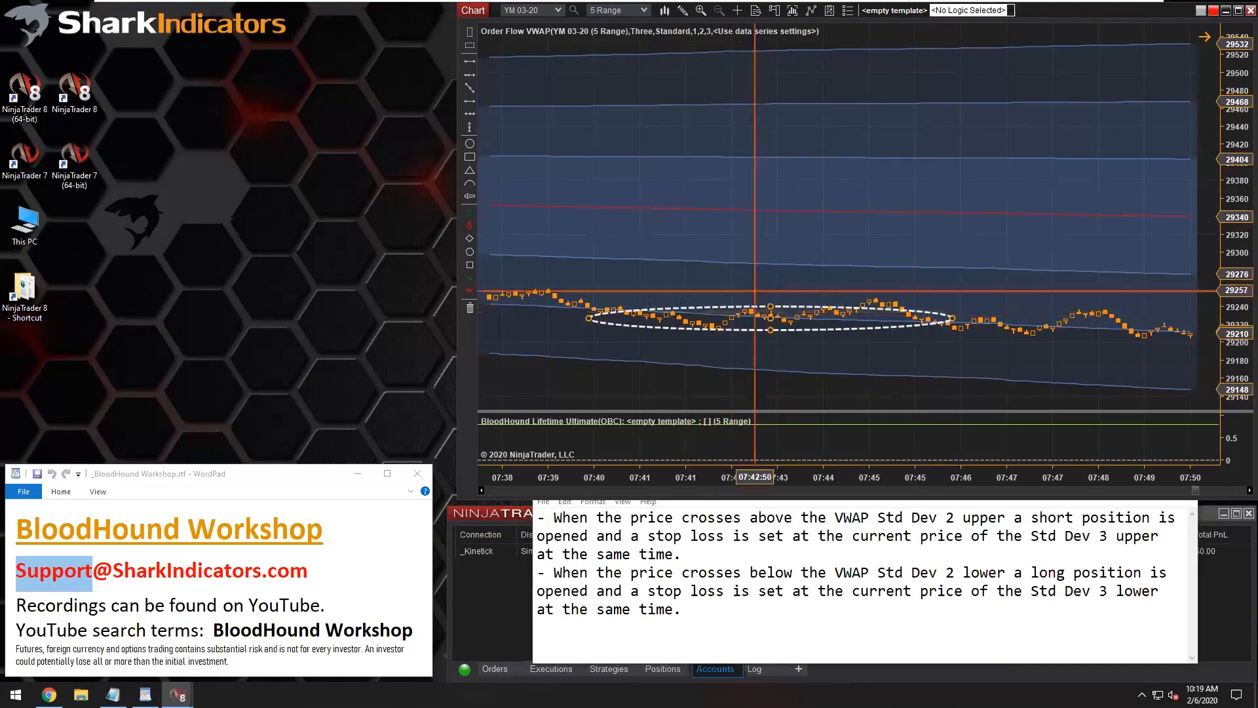
scroll("left", 3)
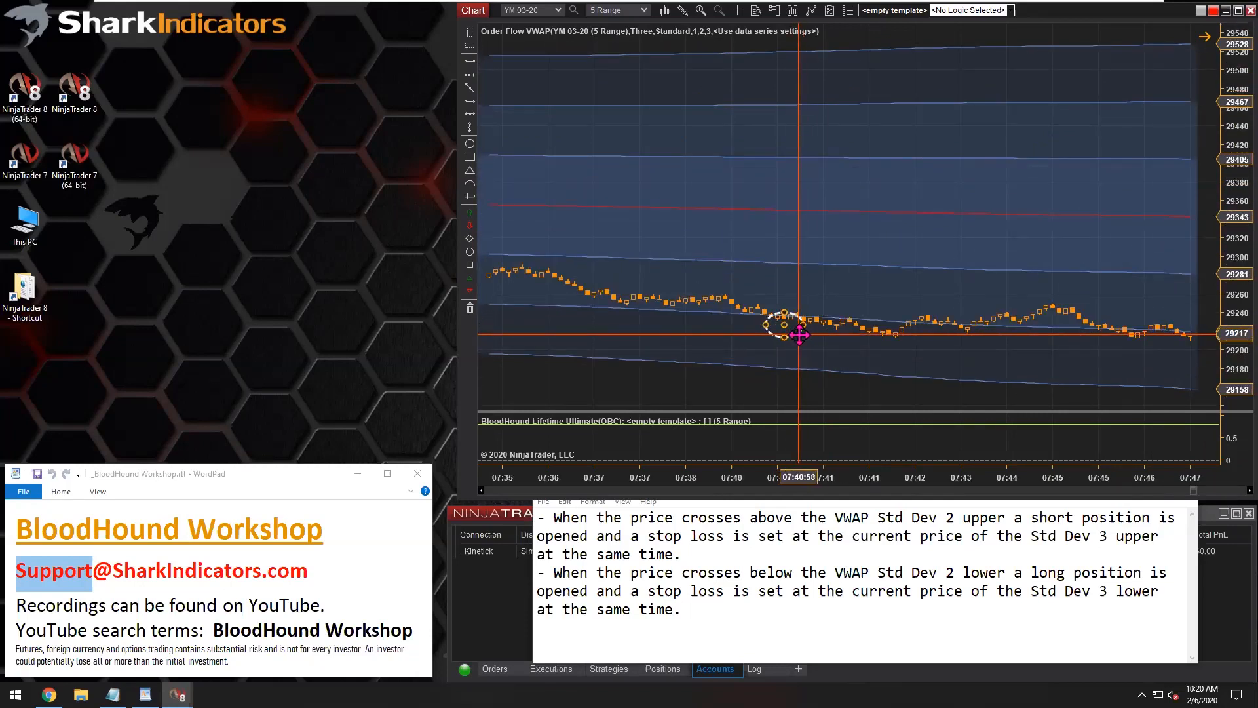
mouse_move(843, 313)
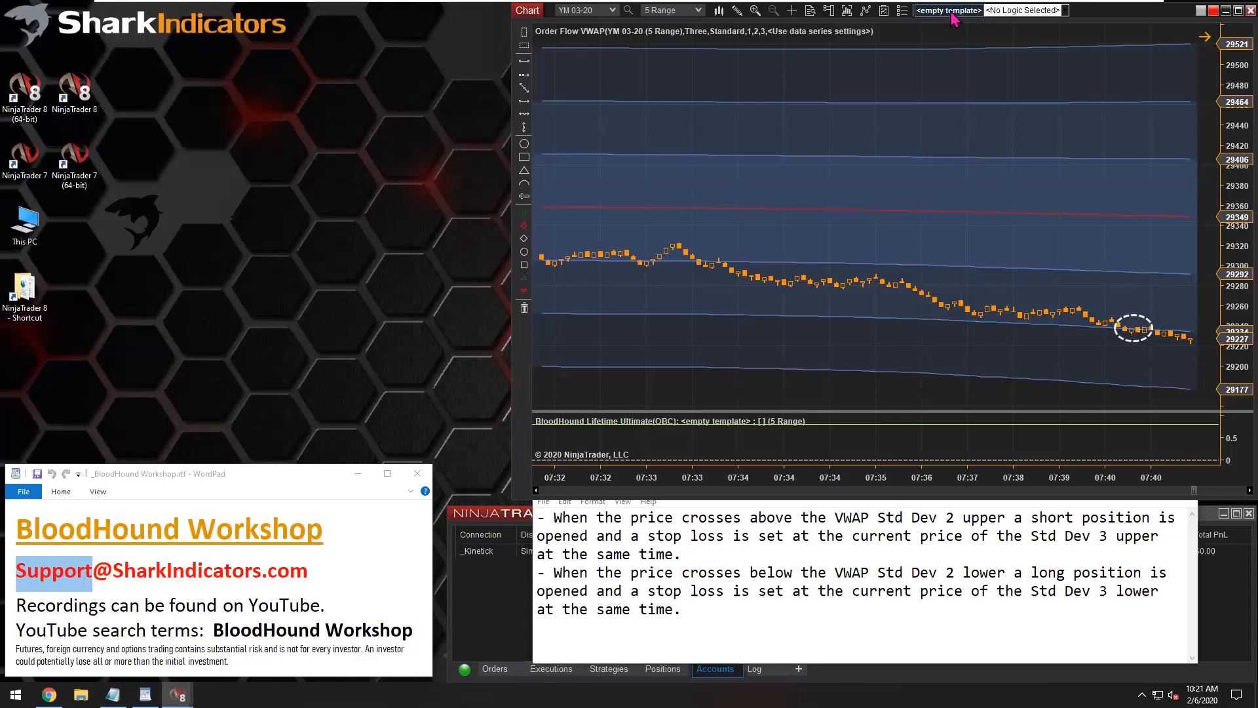
Step: Bring up the BloodHound template editor beside the chart and go to its Logic view
left_click(947, 10)
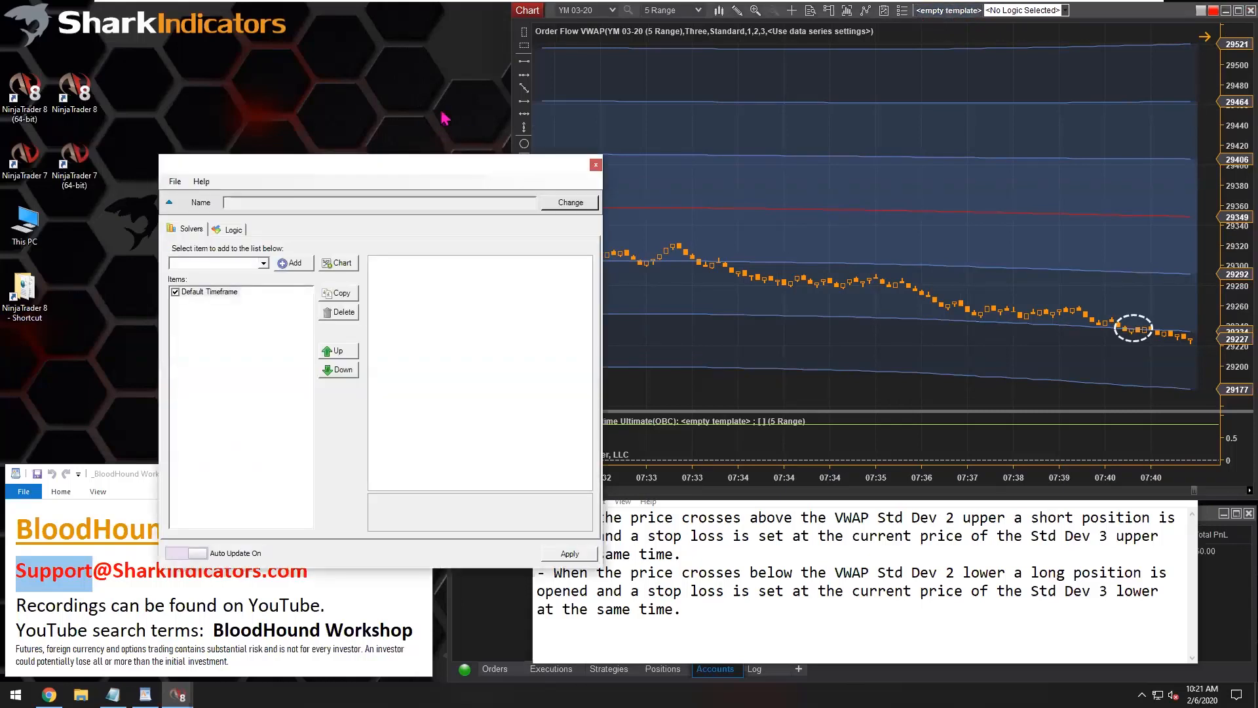
left_click_drag(379, 165, 215, 36)
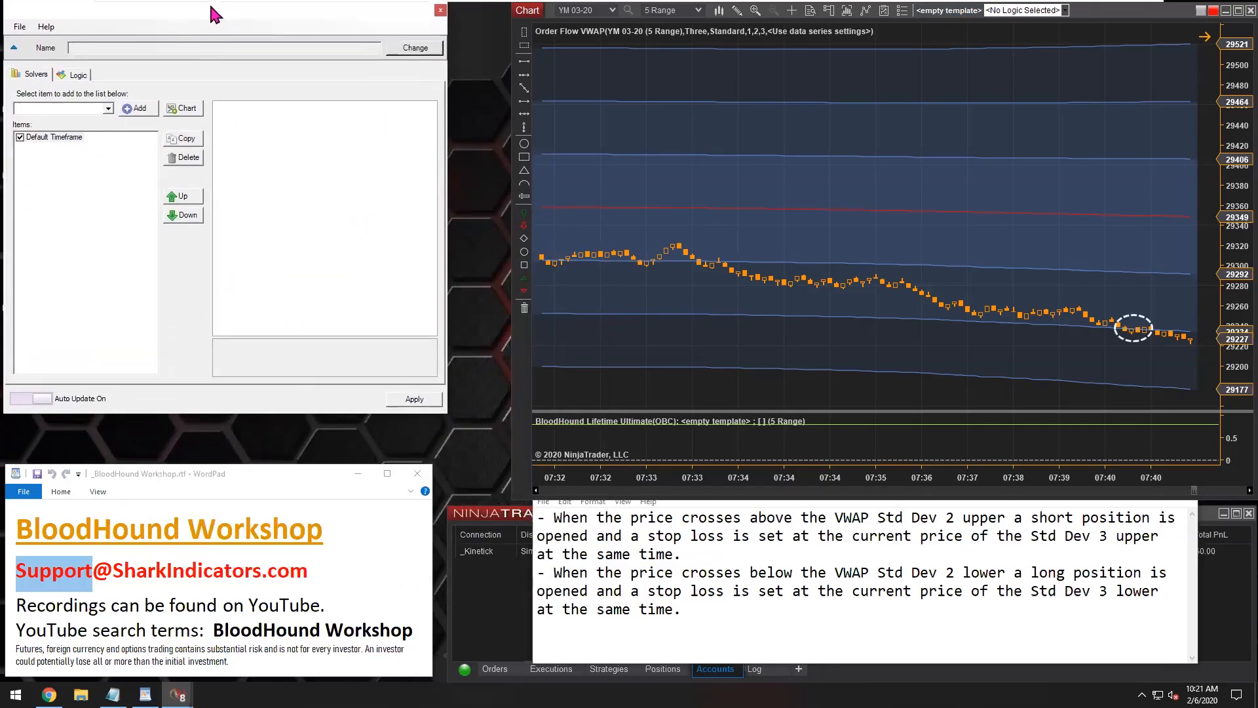
left_click(78, 74)
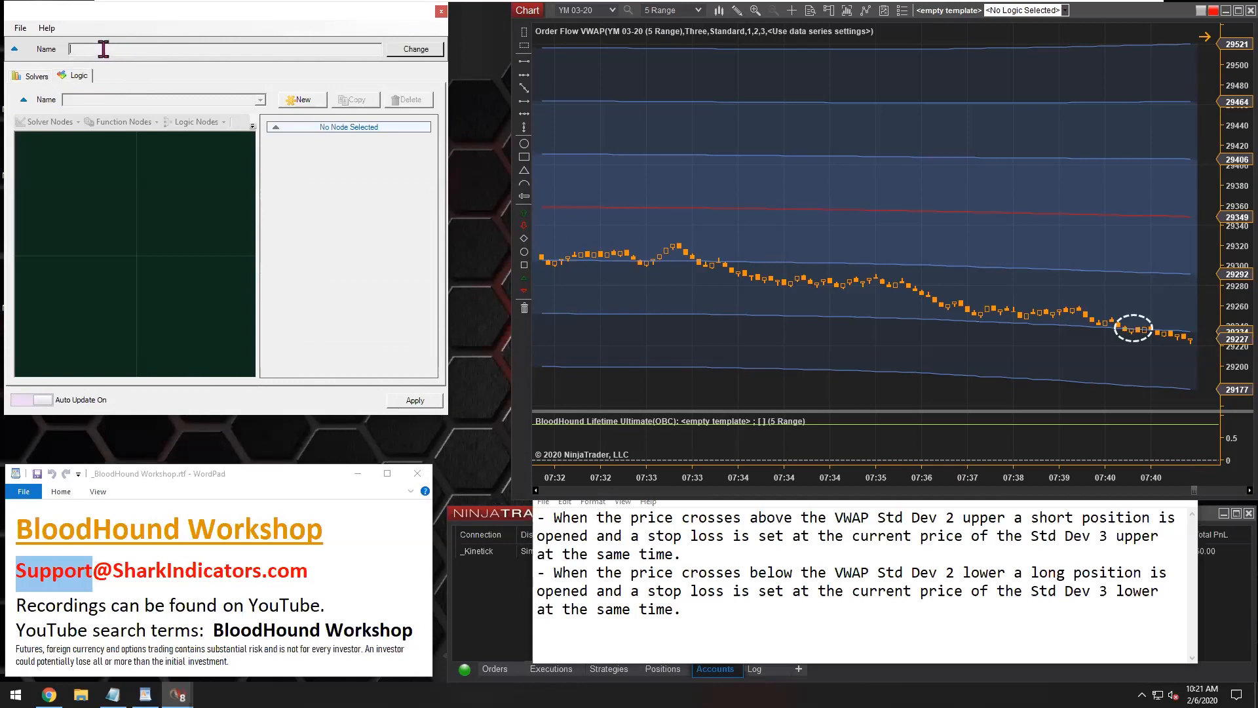
mouse_move(86, 65)
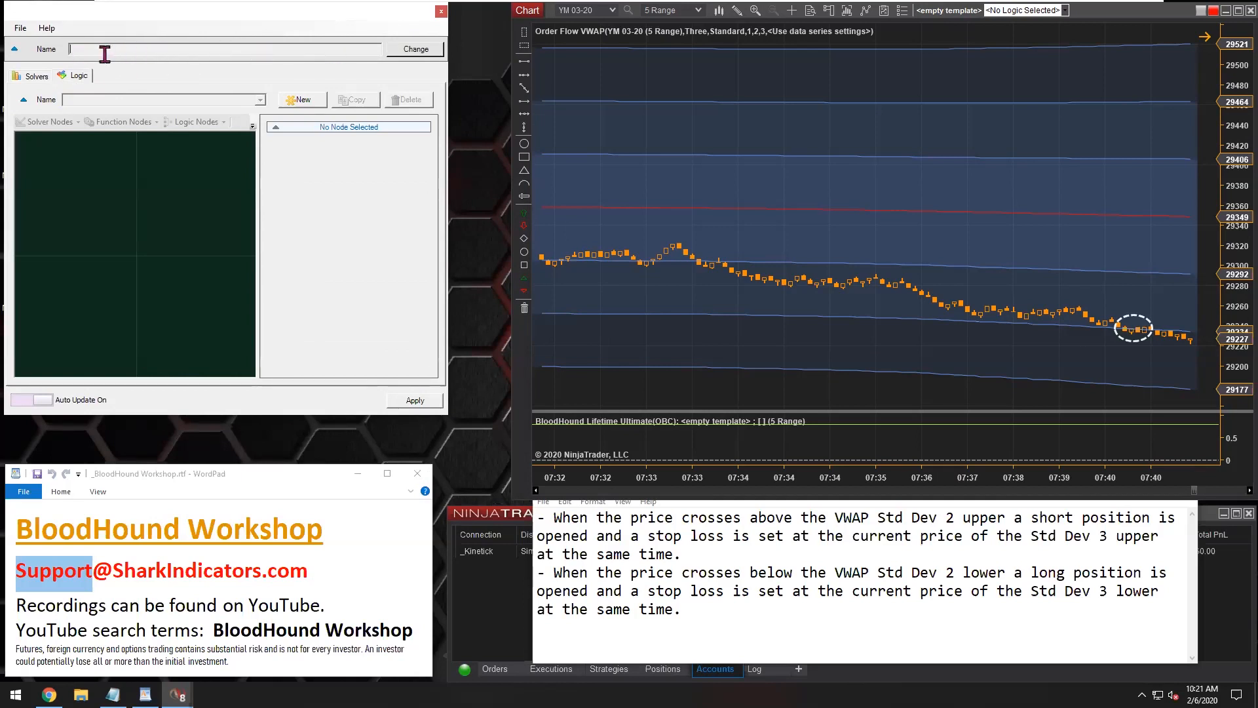
mouse_move(142, 55)
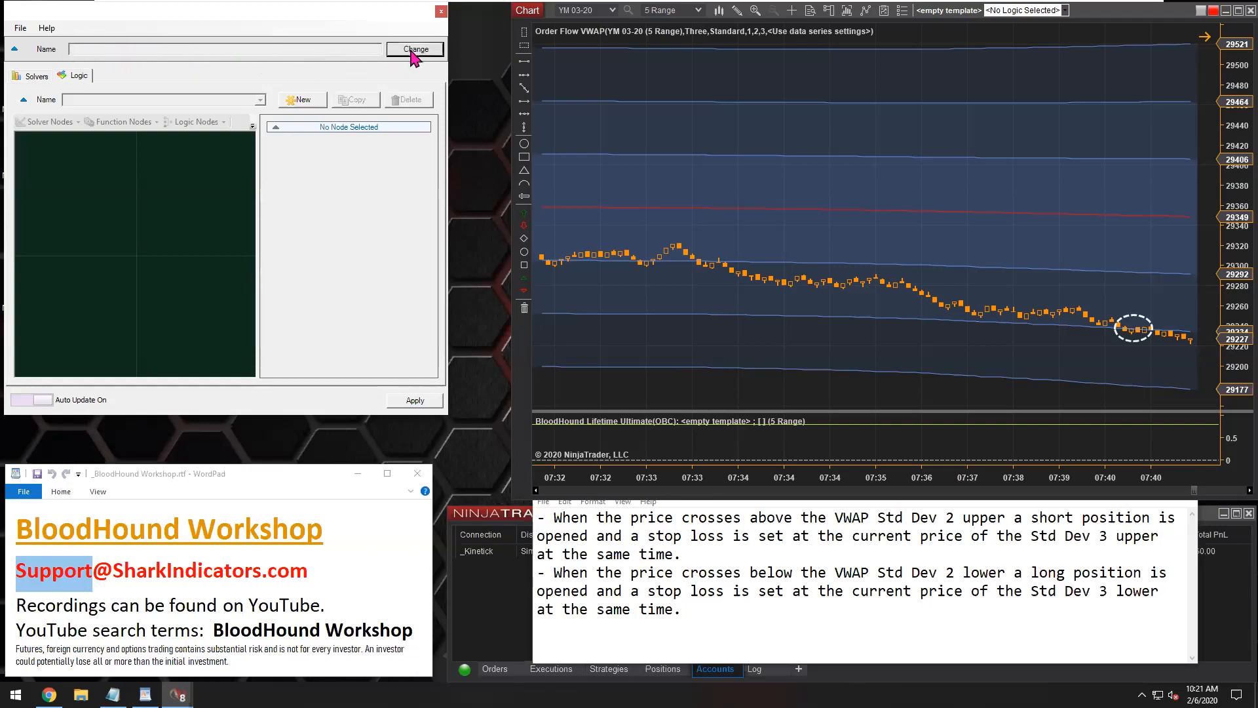
Step: Save the template under the new name Si-BHWorkshop20200206
left_click(414, 49)
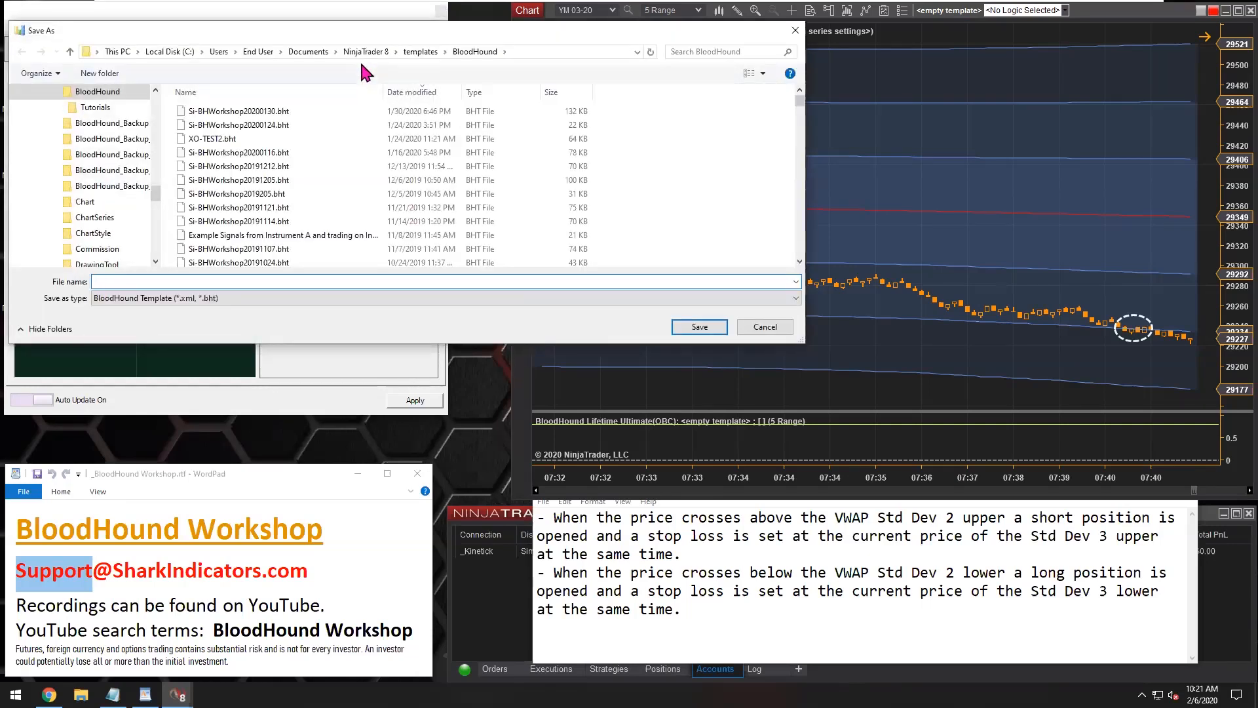
left_click(241, 111)
type("Si-BHWorkshop20200206")
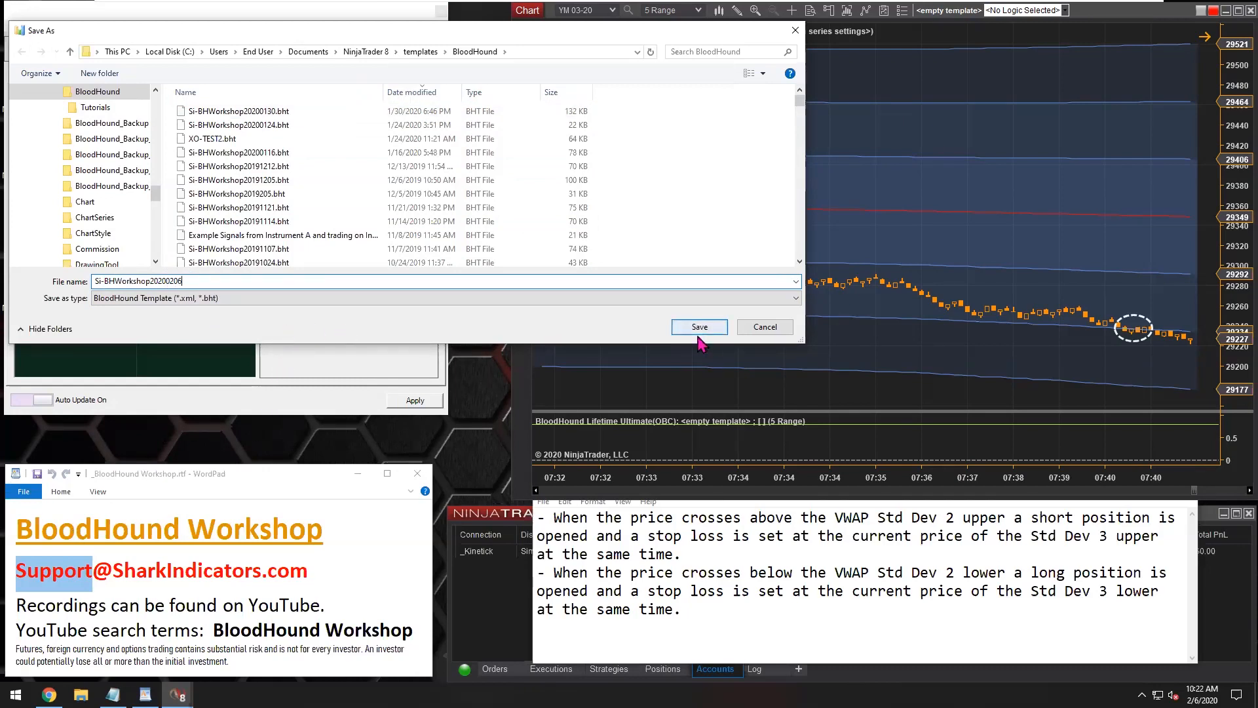
left_click(698, 326)
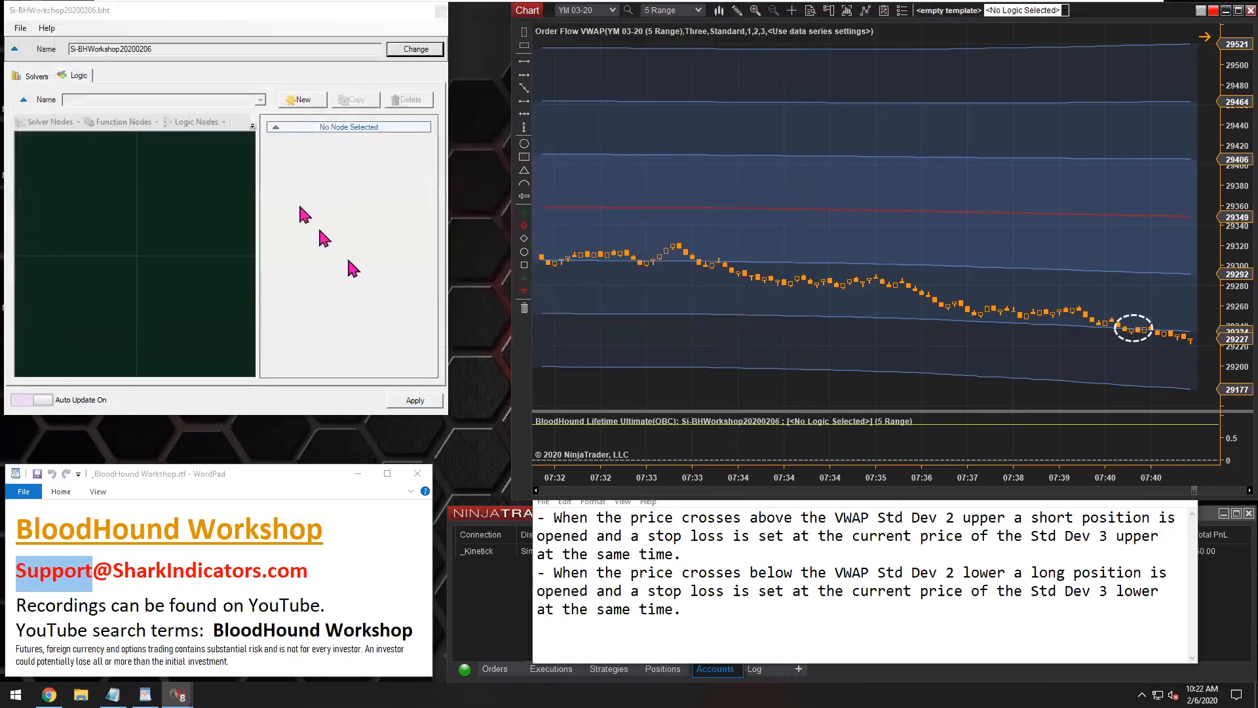
Step: Create a new logic and name it CT VWAP Std Dev 2 sginals
triple_click(224, 49)
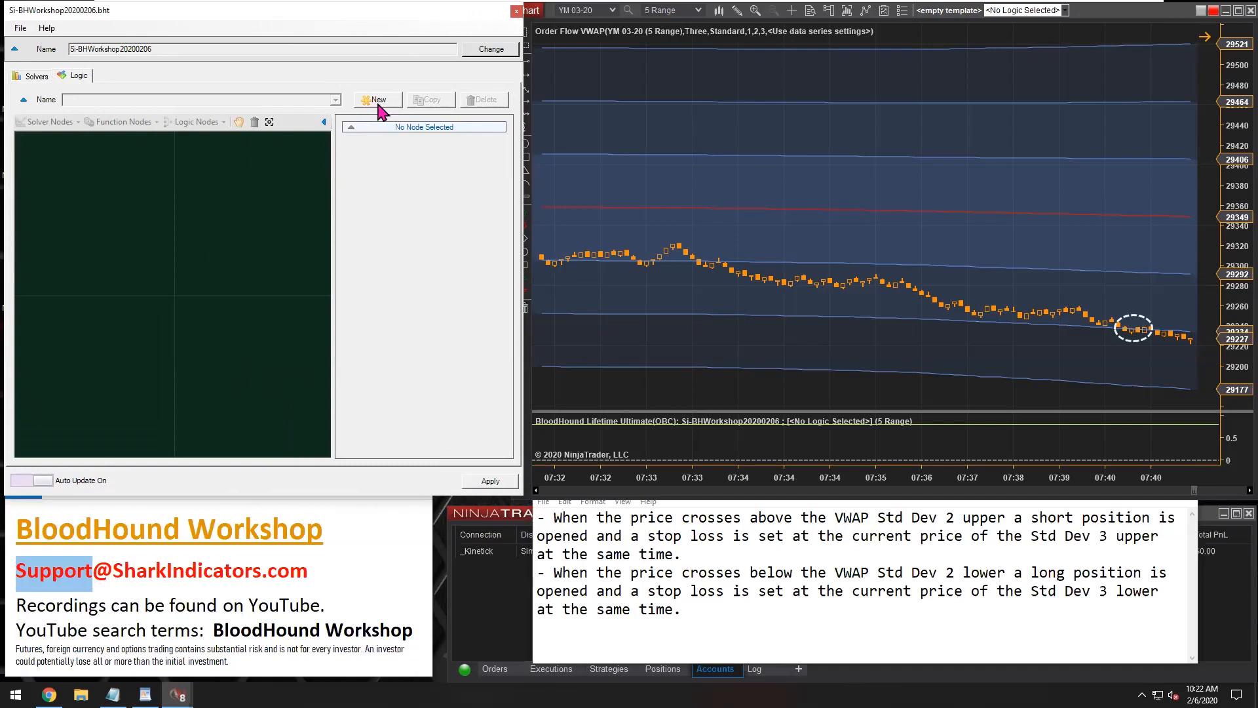
left_click(377, 100)
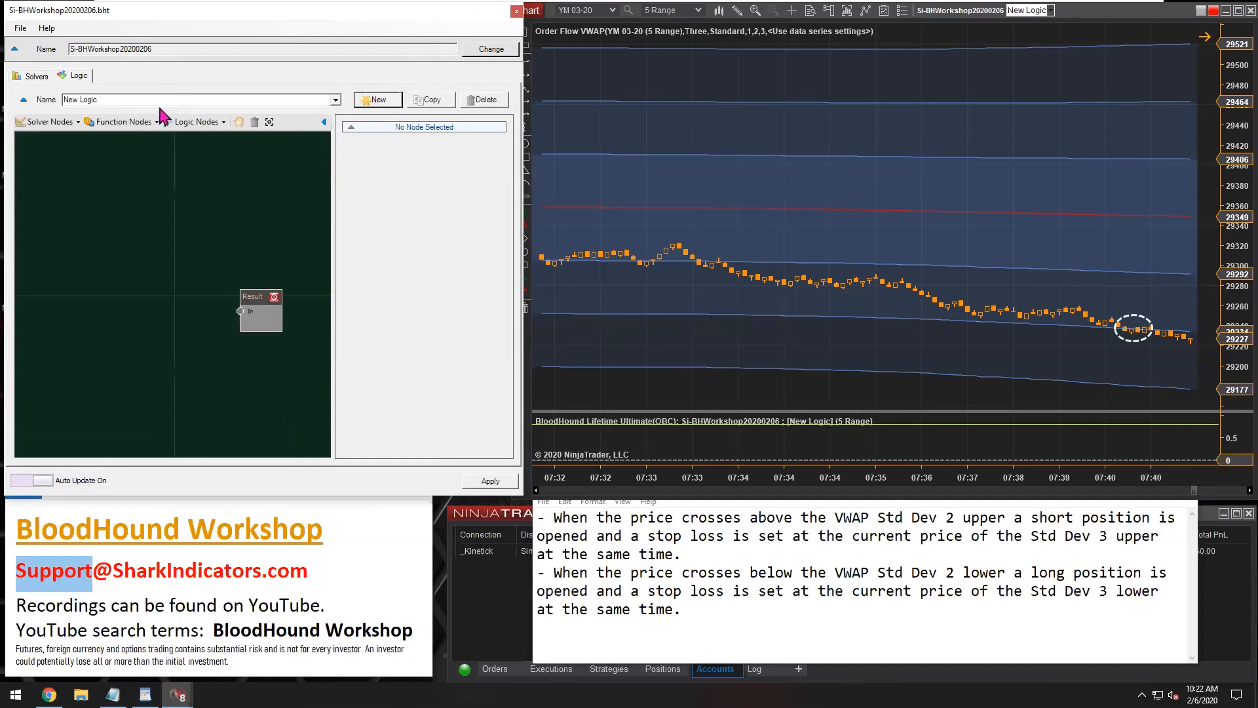
triple_click(80, 99)
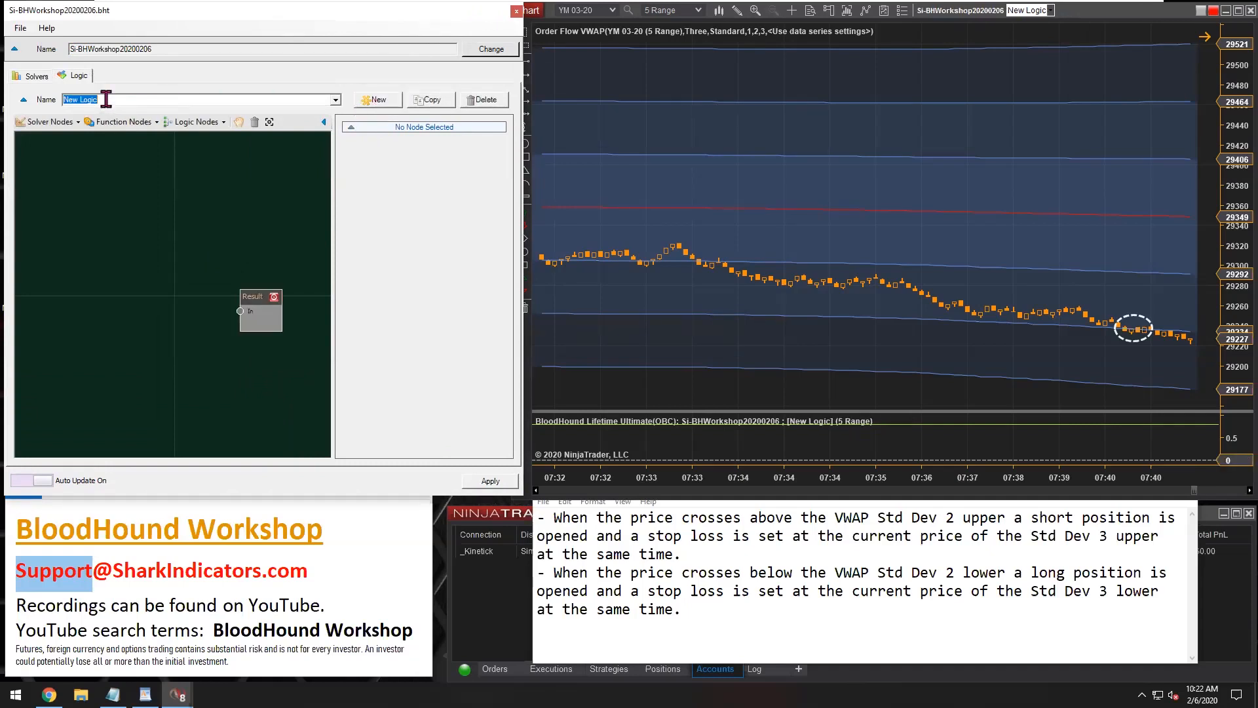
type("CT")
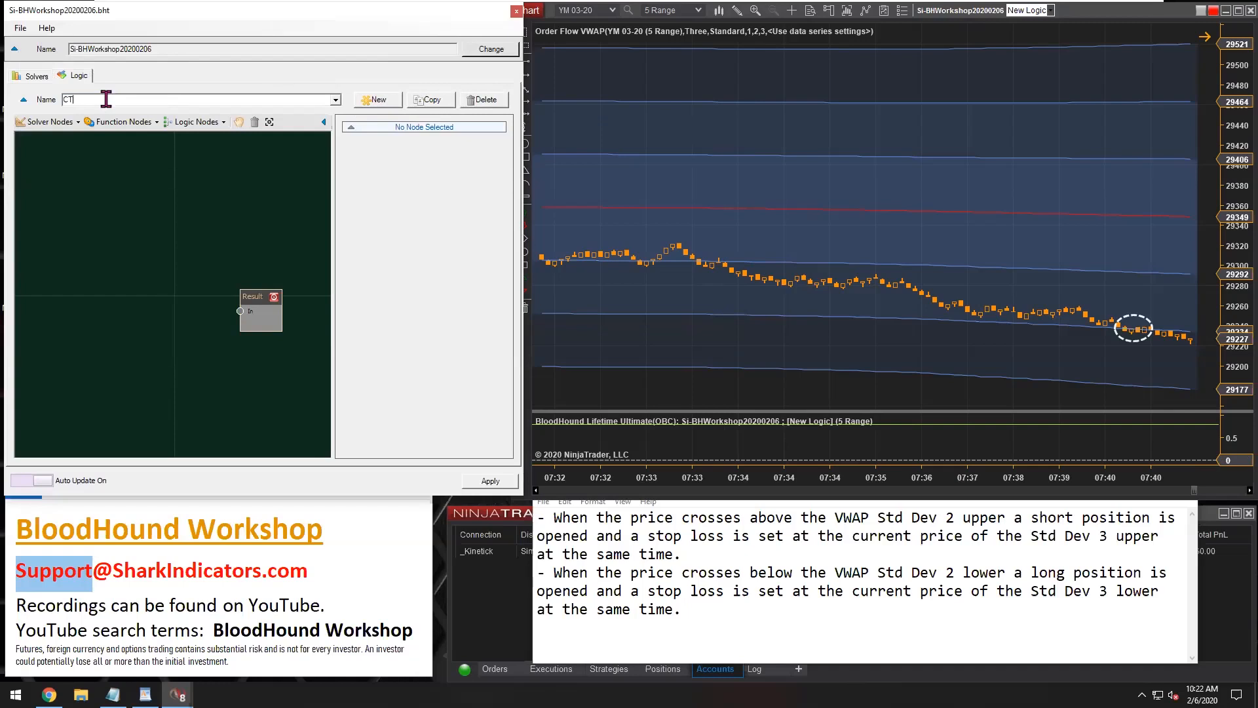
type("VWAP")
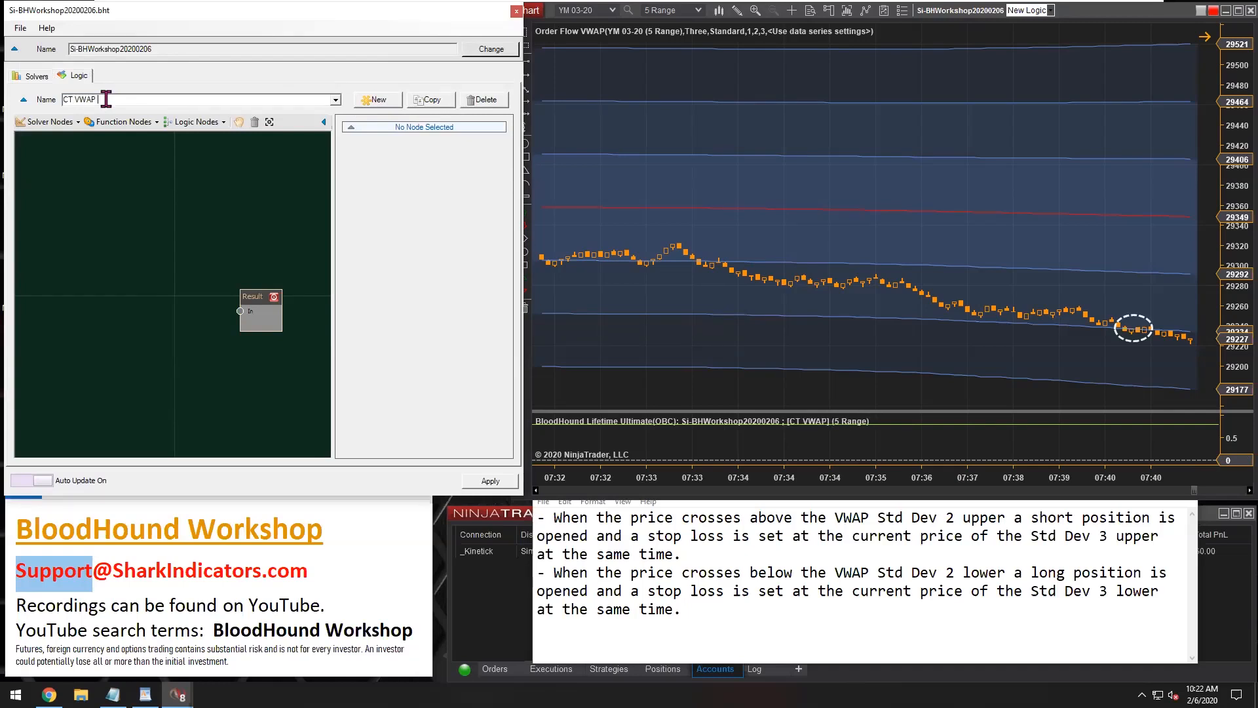
type("Std Dev 2 sginals")
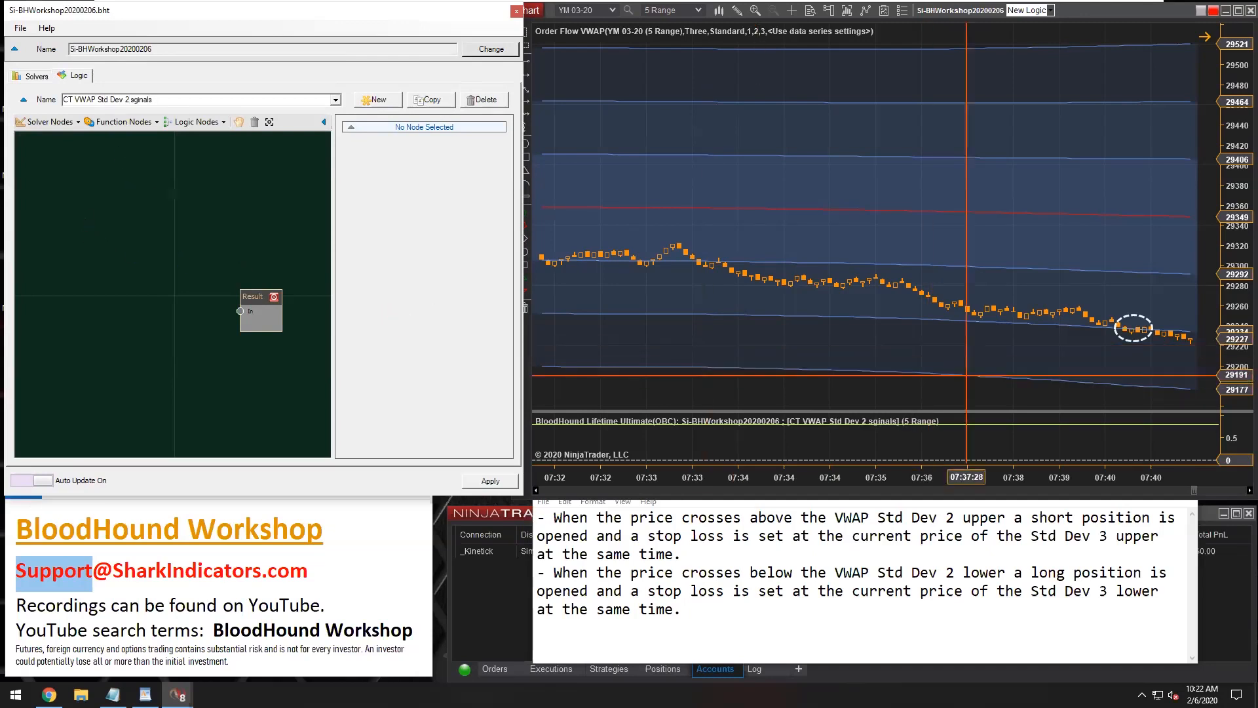
double_click(648, 517)
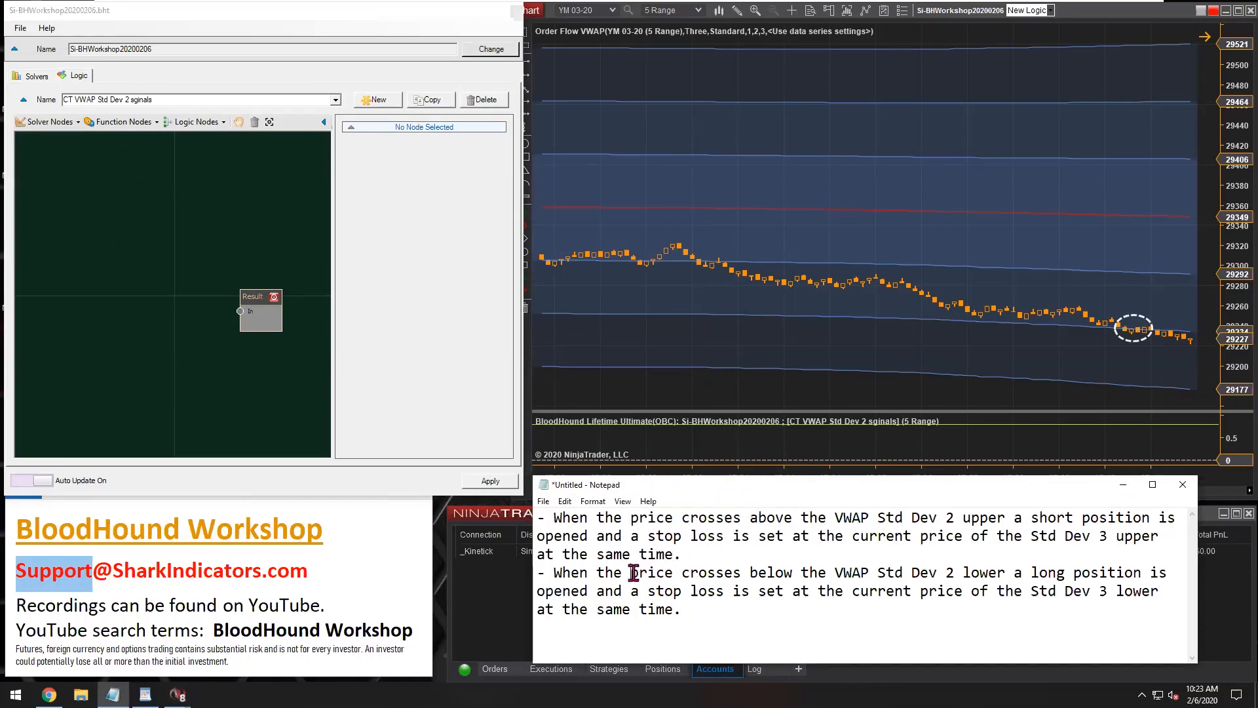
Step: Highlight the word price in the trading rules while adding the Indicator Crossover node
double_click(676, 572)
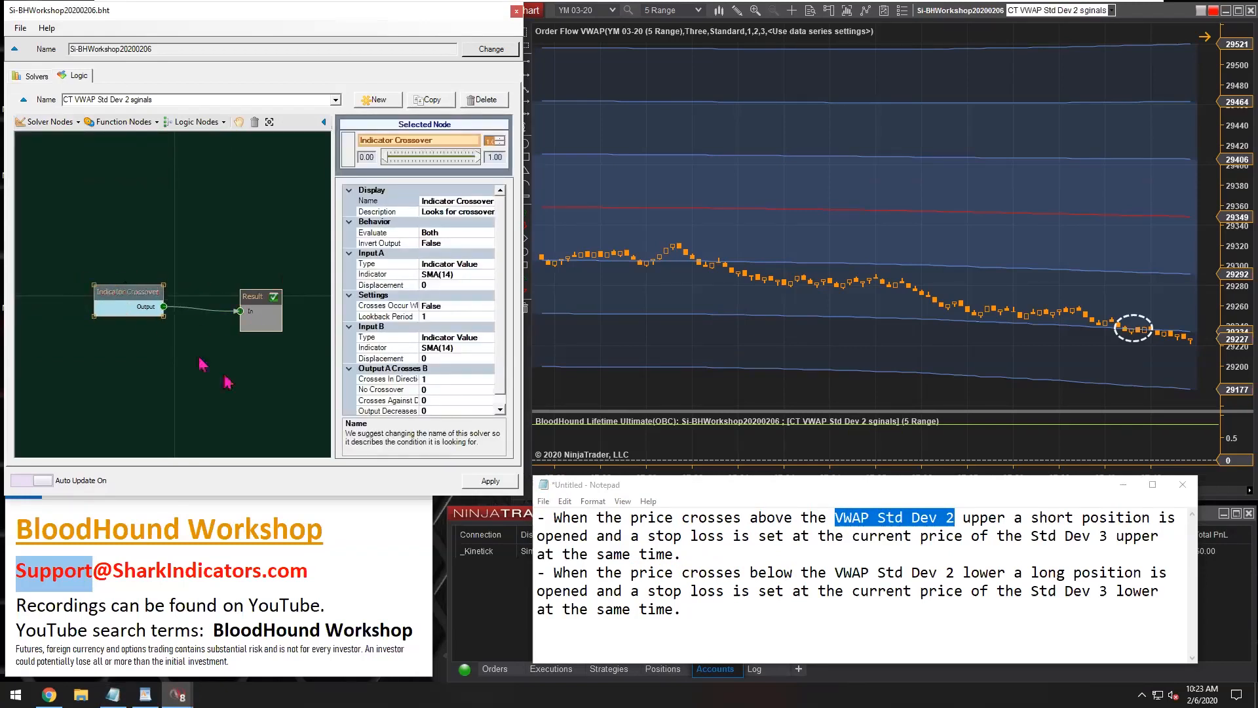
double_click(651, 517)
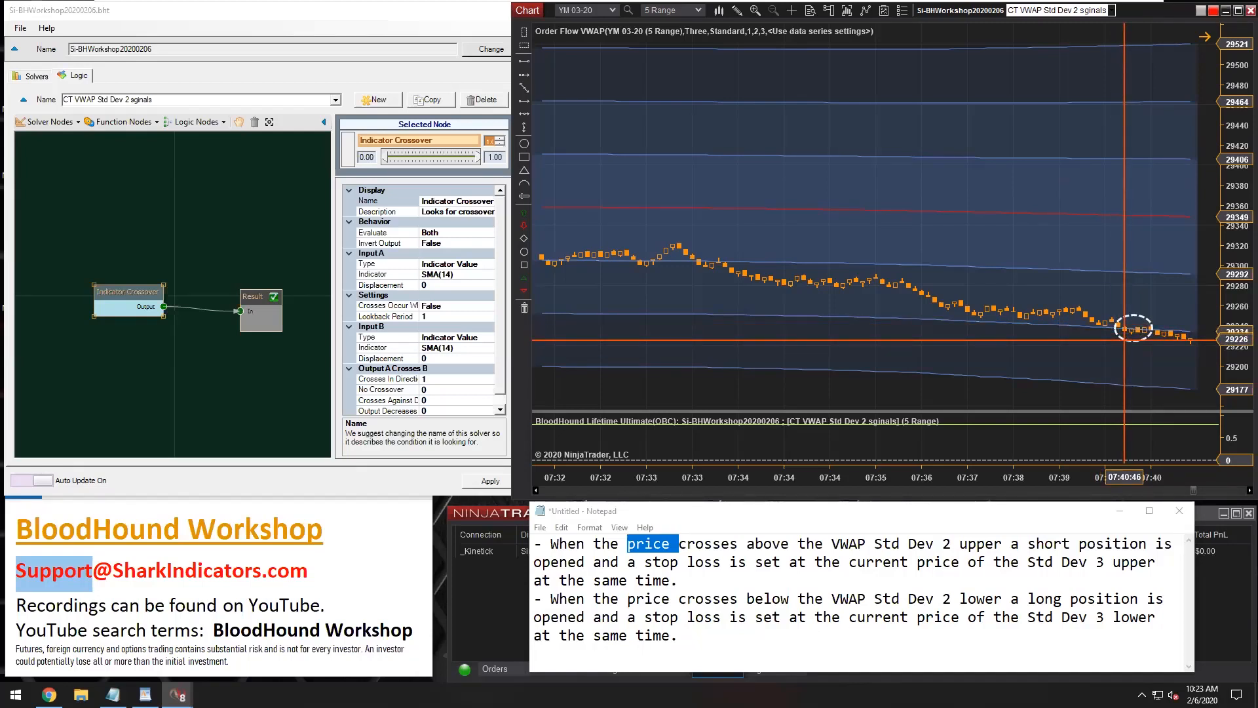
mouse_move(1054, 325)
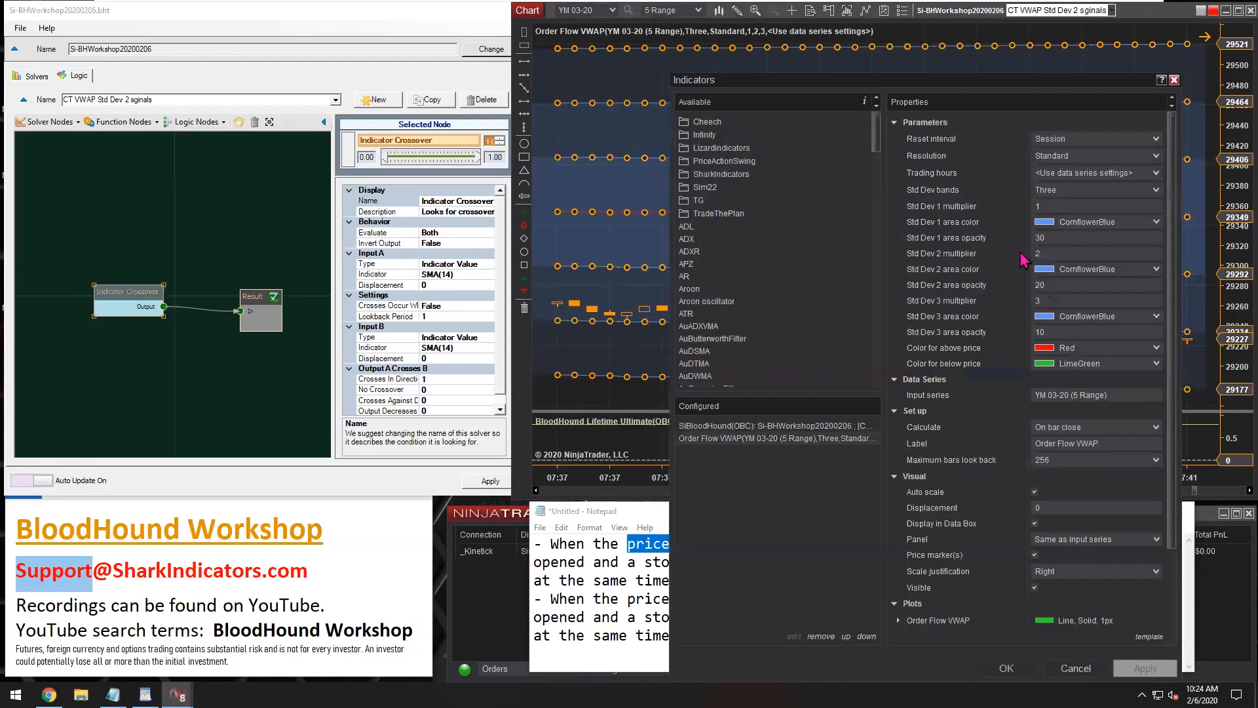
Step: Close the indicator settings and highlight price in the trading rules
left_click(1034, 491)
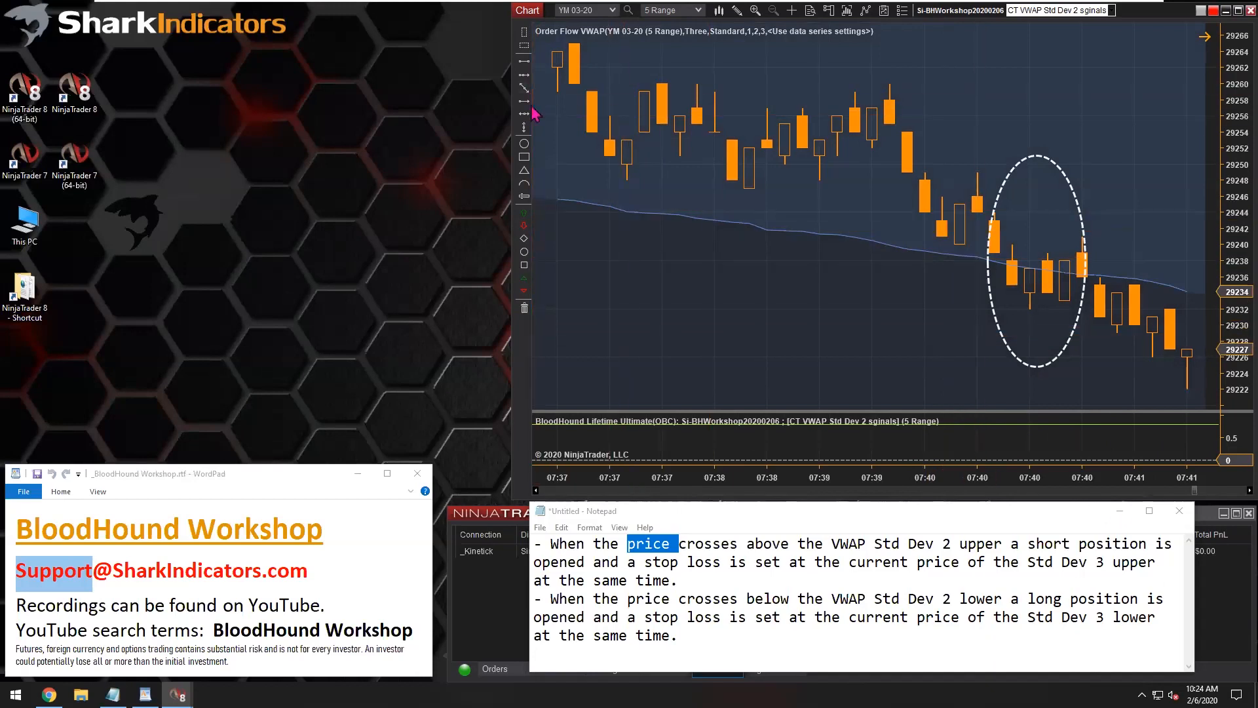
mouse_move(862, 372)
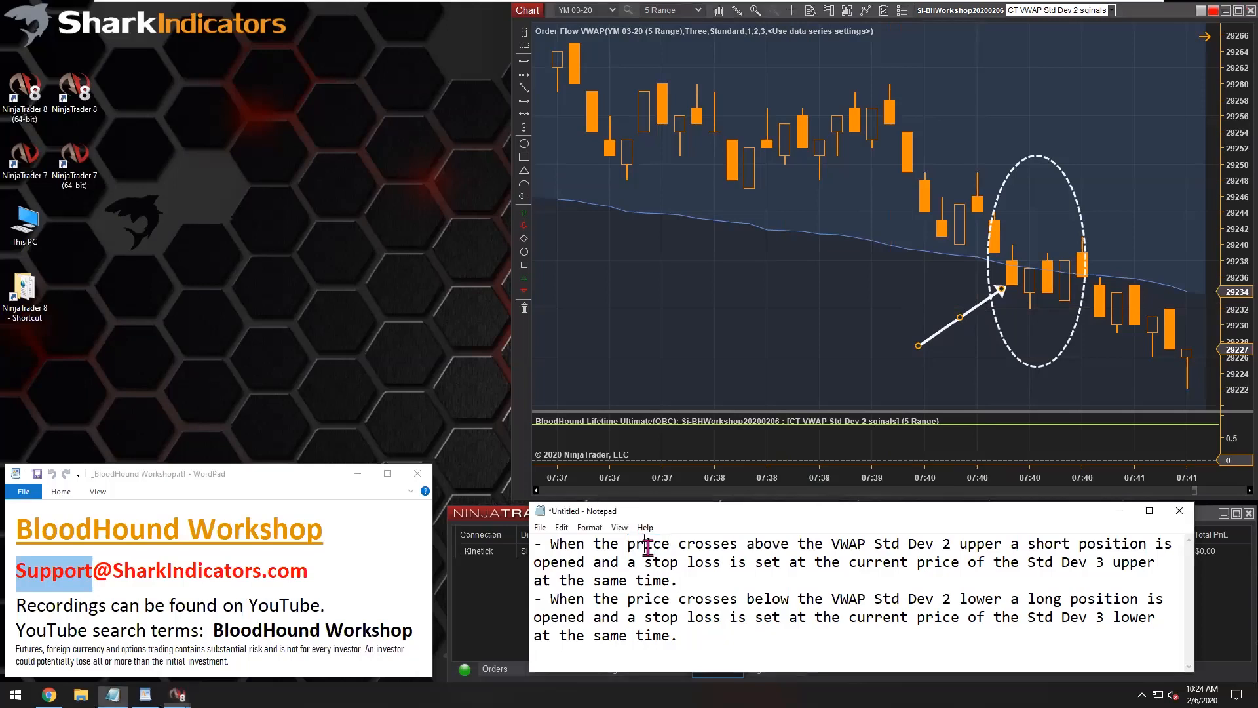
double_click(648, 544)
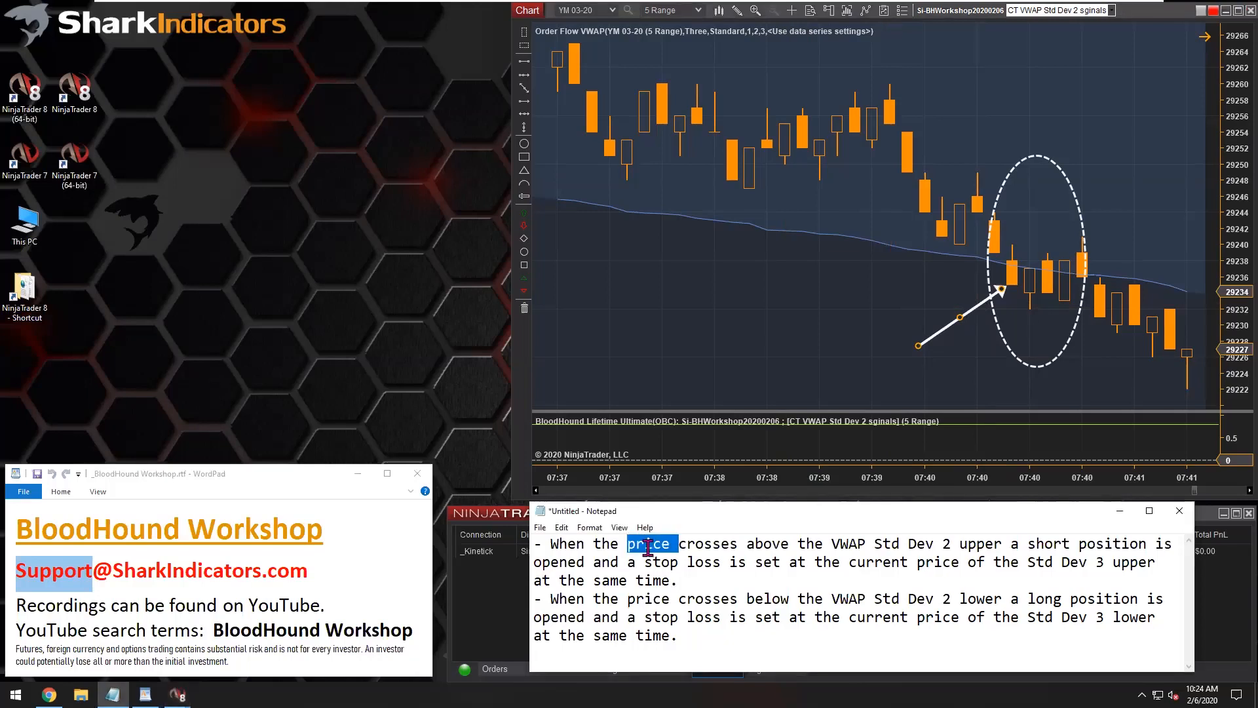
mouse_move(1023, 253)
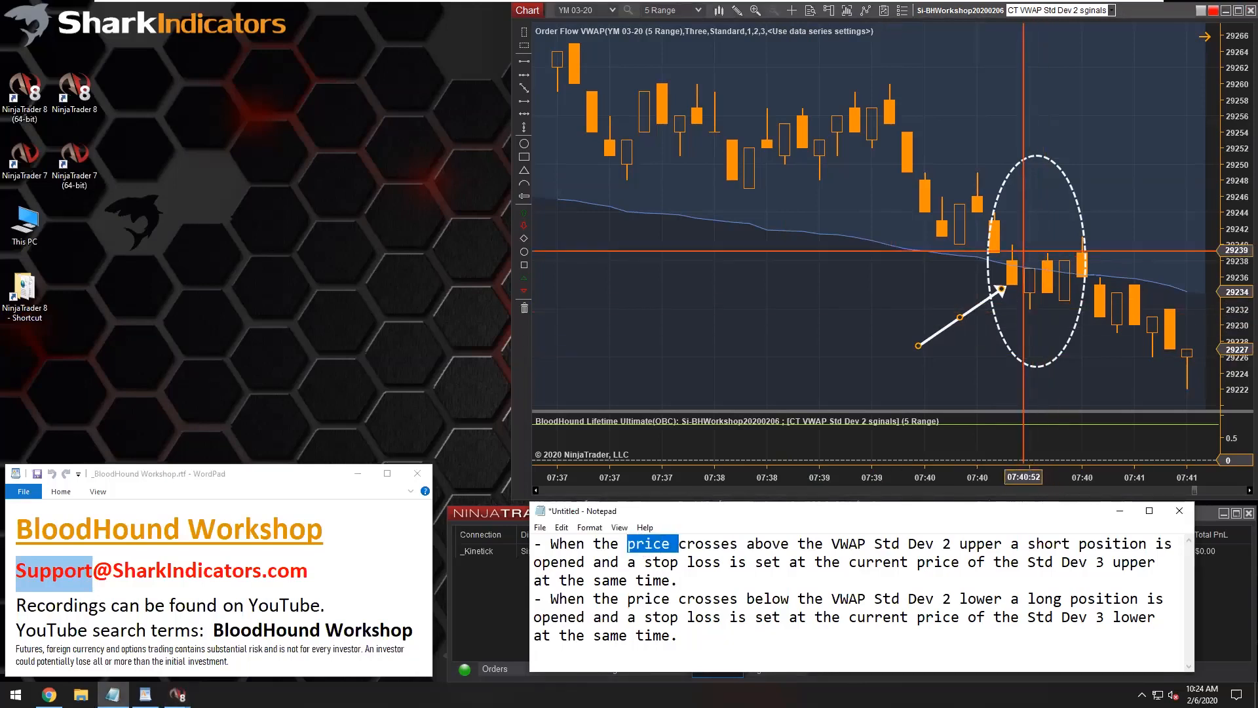
mouse_move(986, 281)
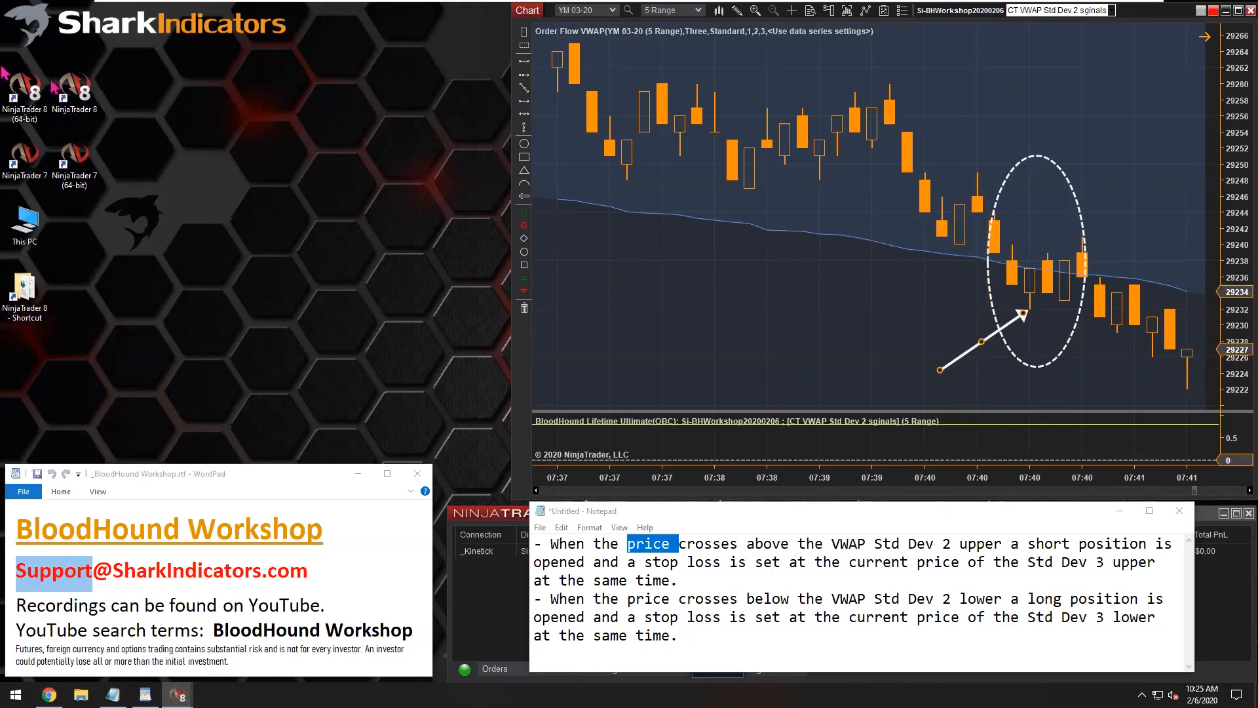
mouse_move(895, 353)
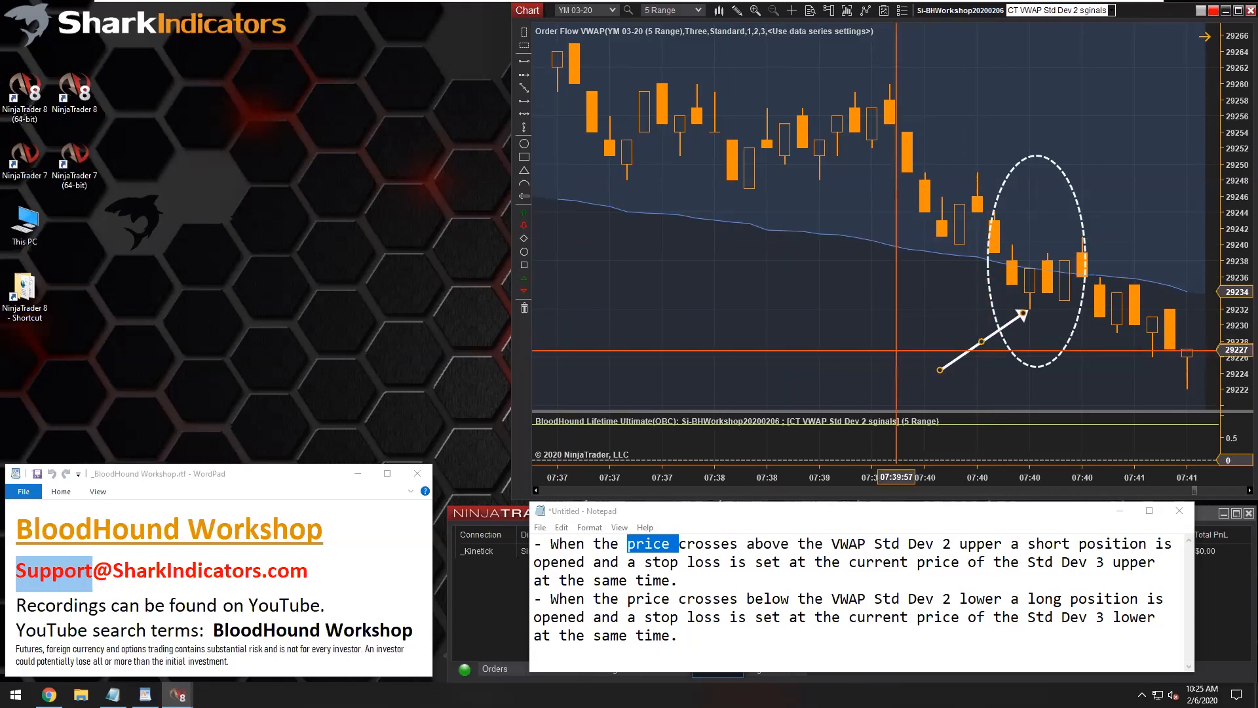
mouse_move(1009, 327)
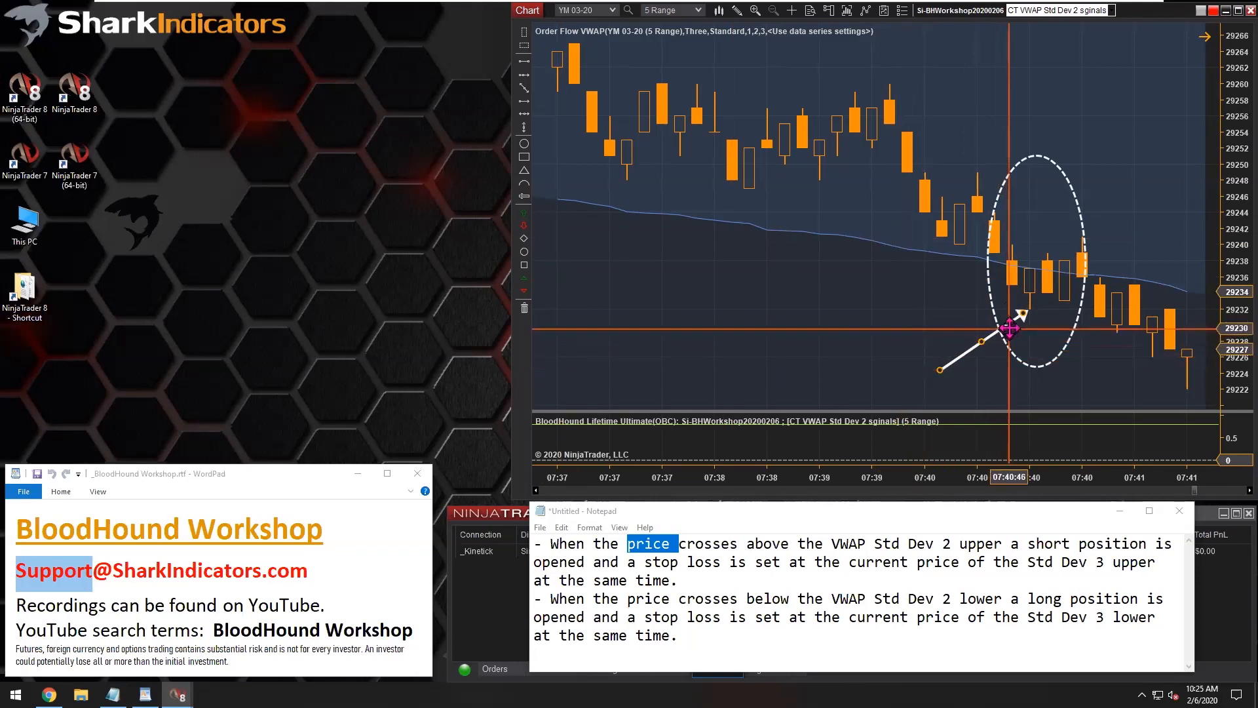
mouse_move(1027, 315)
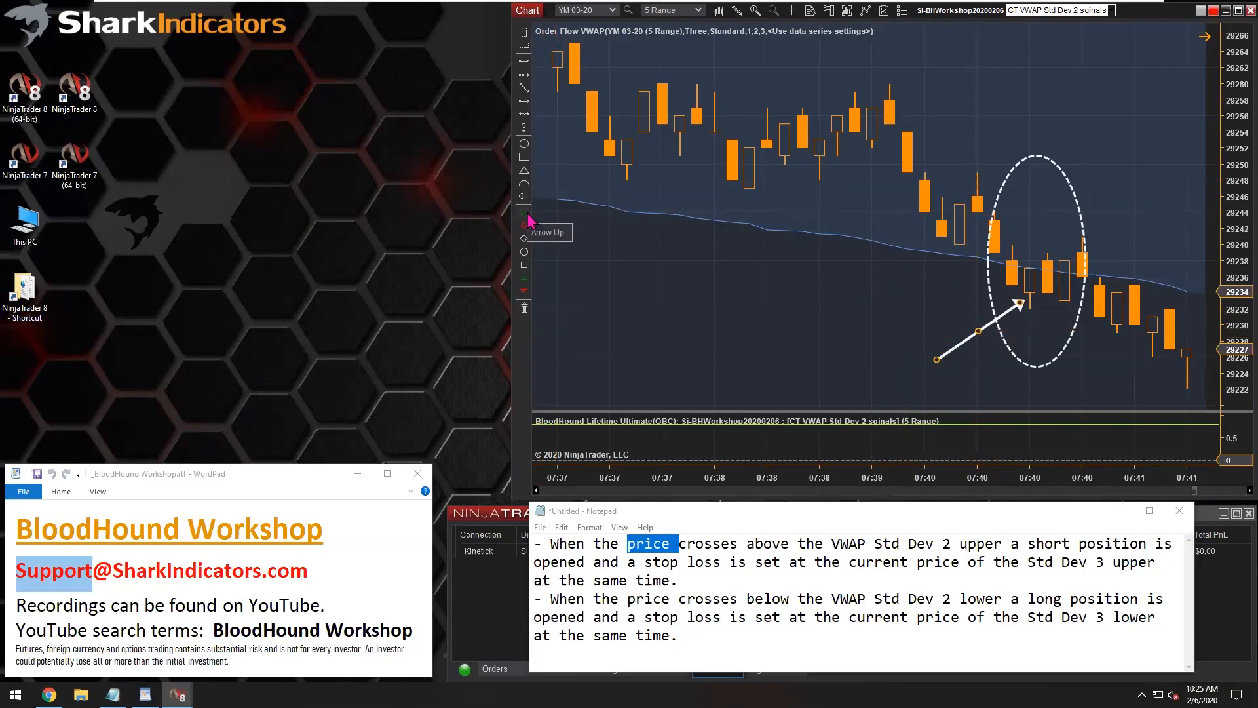
mouse_move(1014, 237)
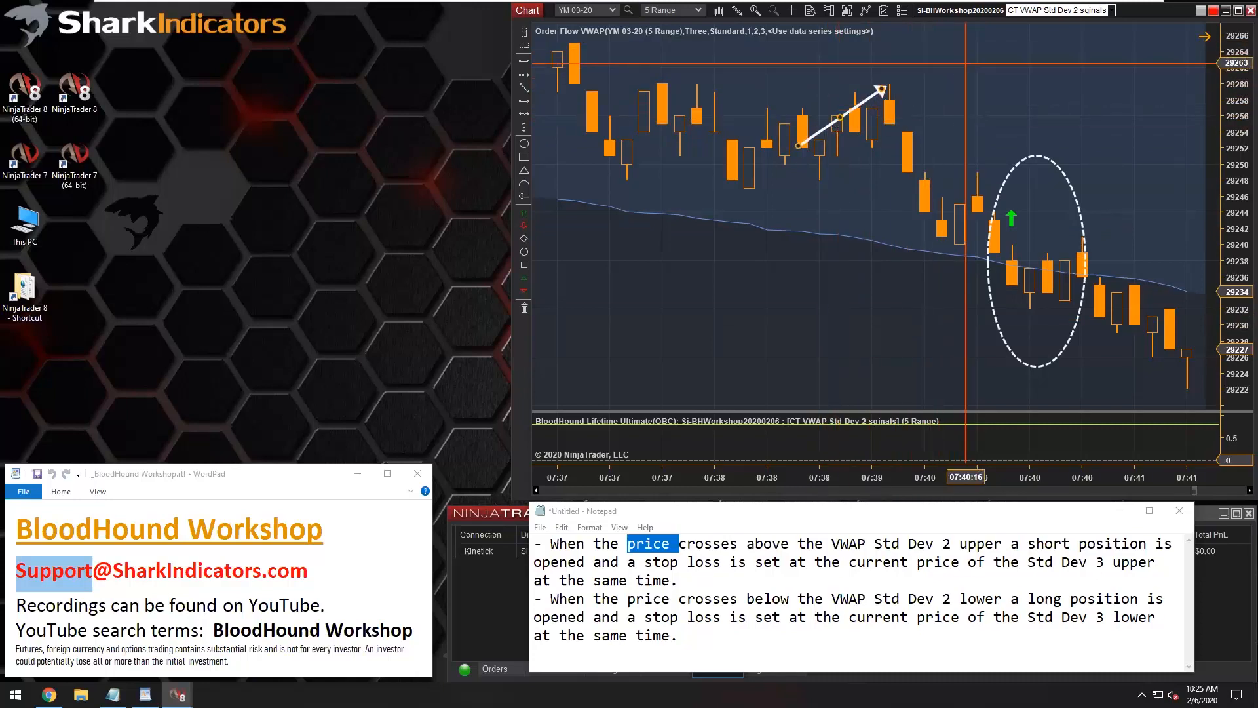
mouse_move(918, 97)
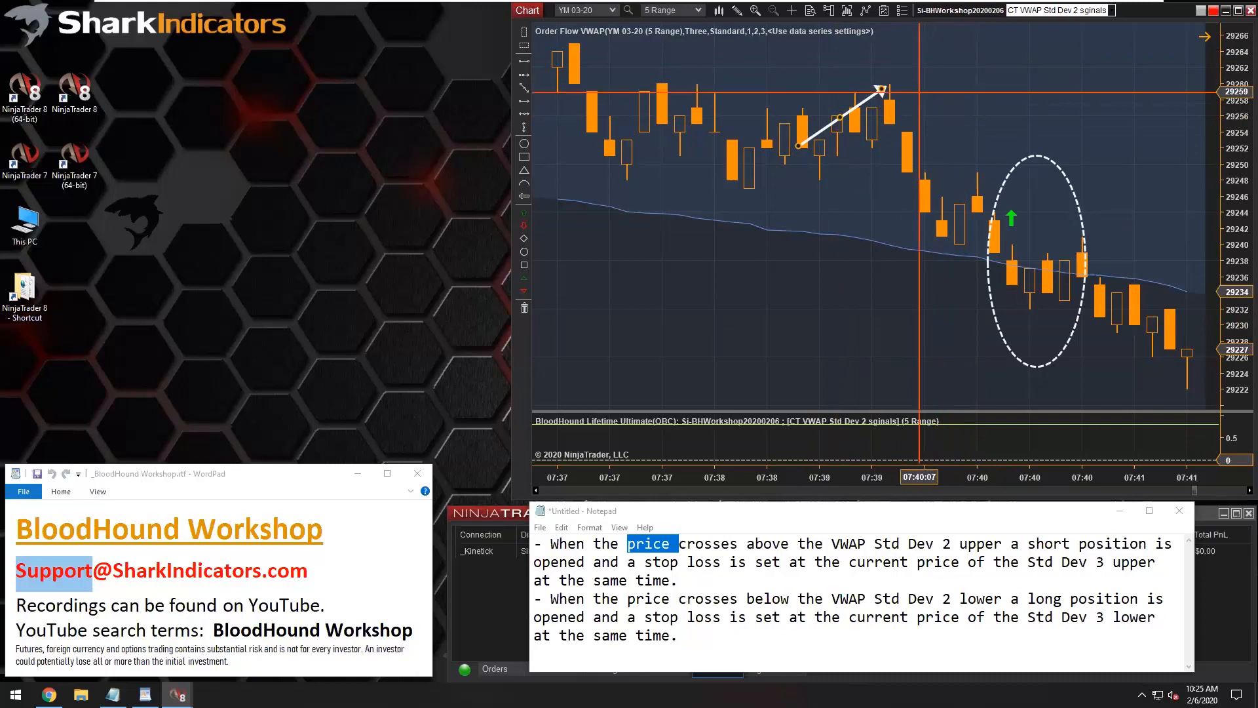
mouse_move(945, 177)
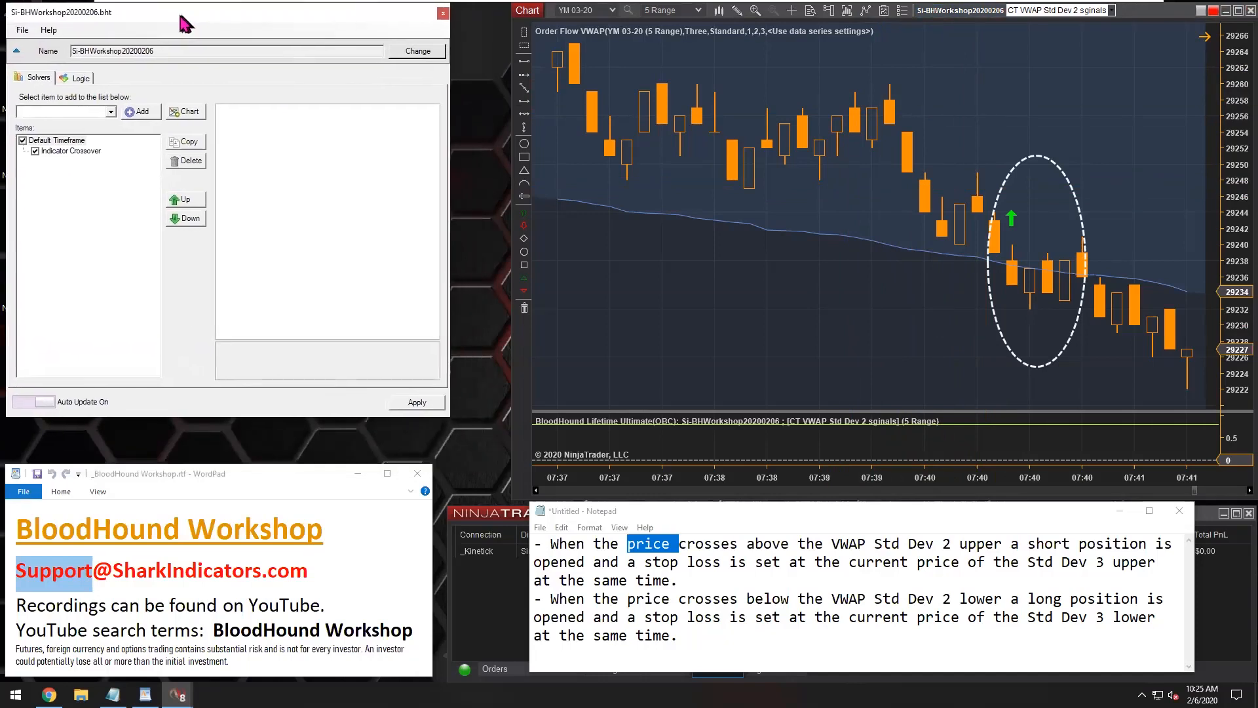
Step: Show the Indicator Crossover node's settings panel, both inputs still at SMA(14)
left_click(79, 77)
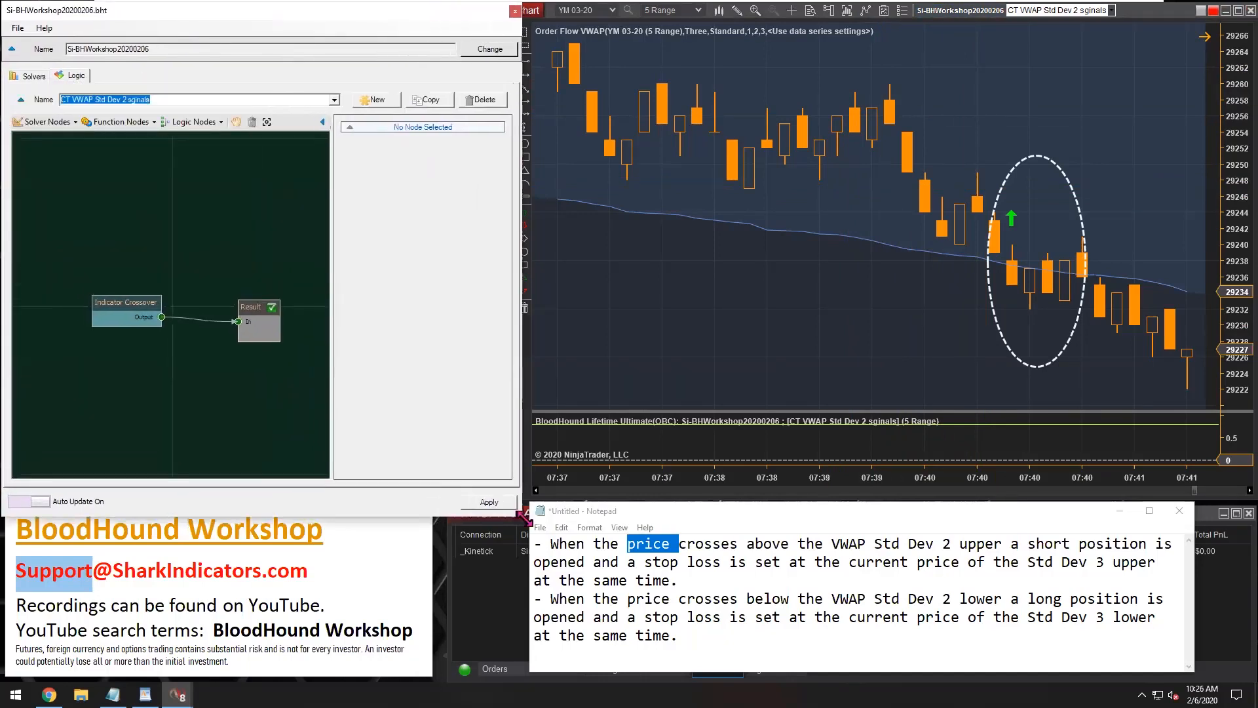
mouse_move(892, 251)
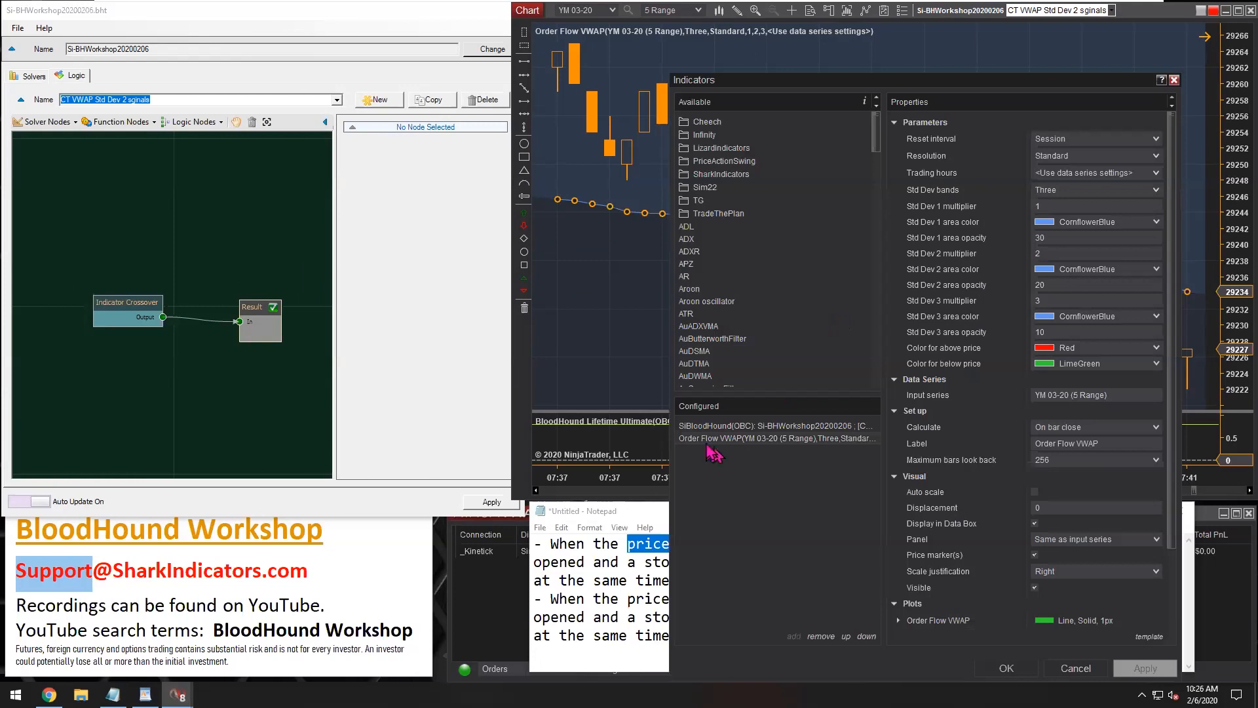
mouse_move(766, 210)
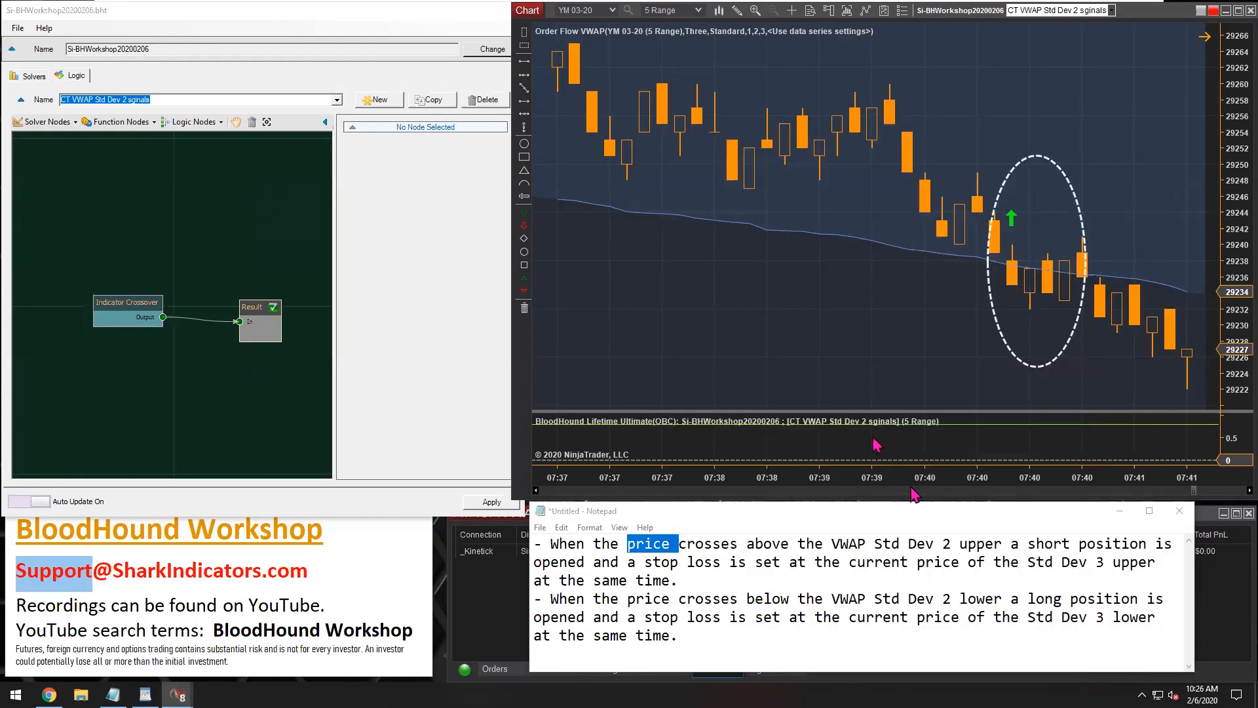
mouse_move(802, 282)
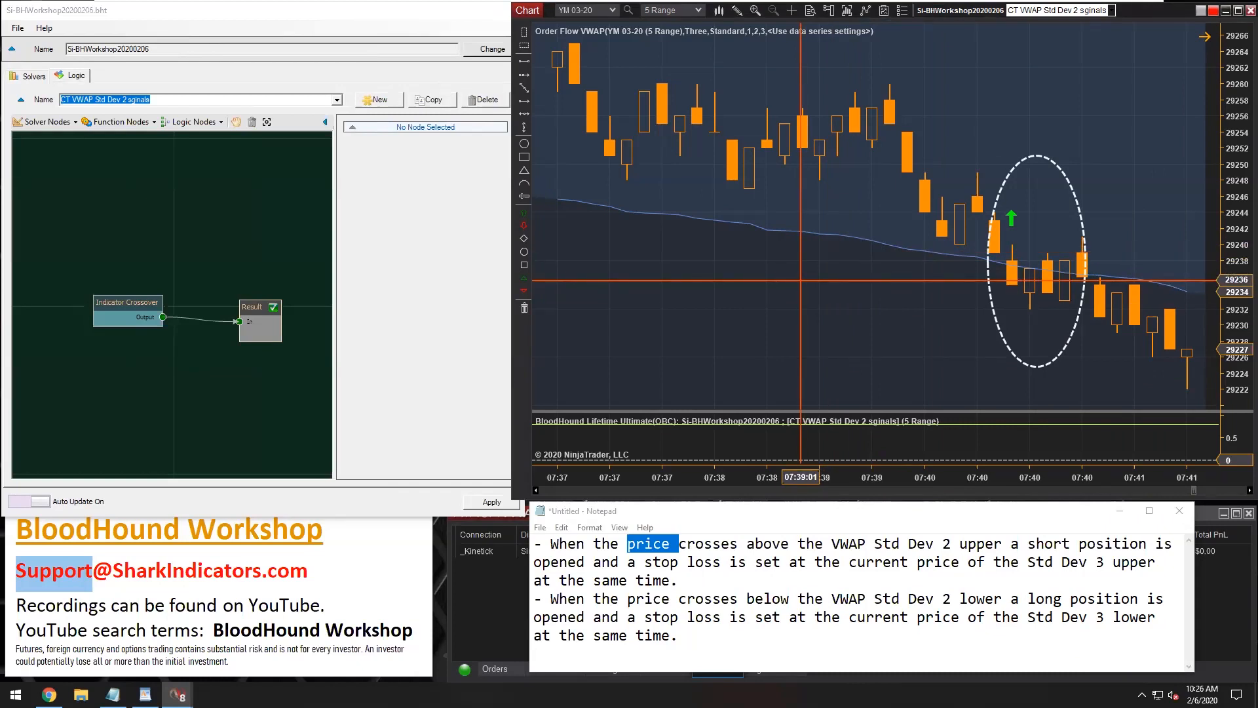
mouse_move(243, 210)
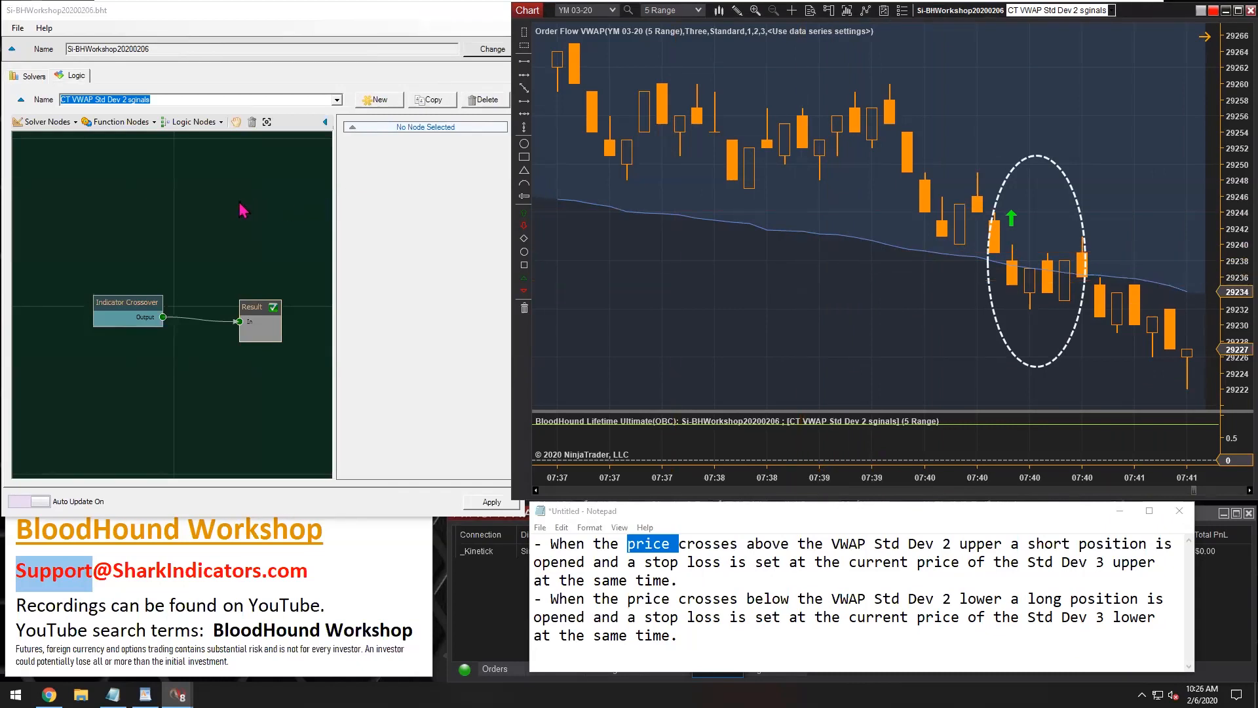
mouse_move(227, 203)
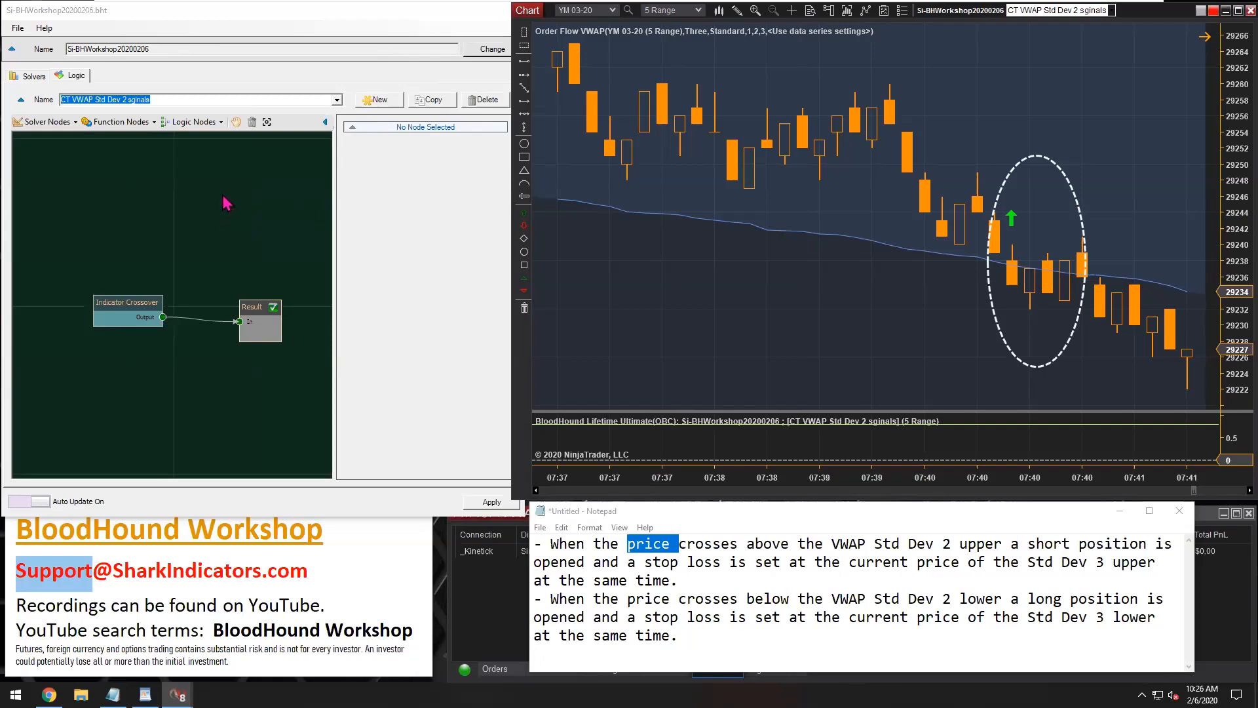
mouse_move(236, 207)
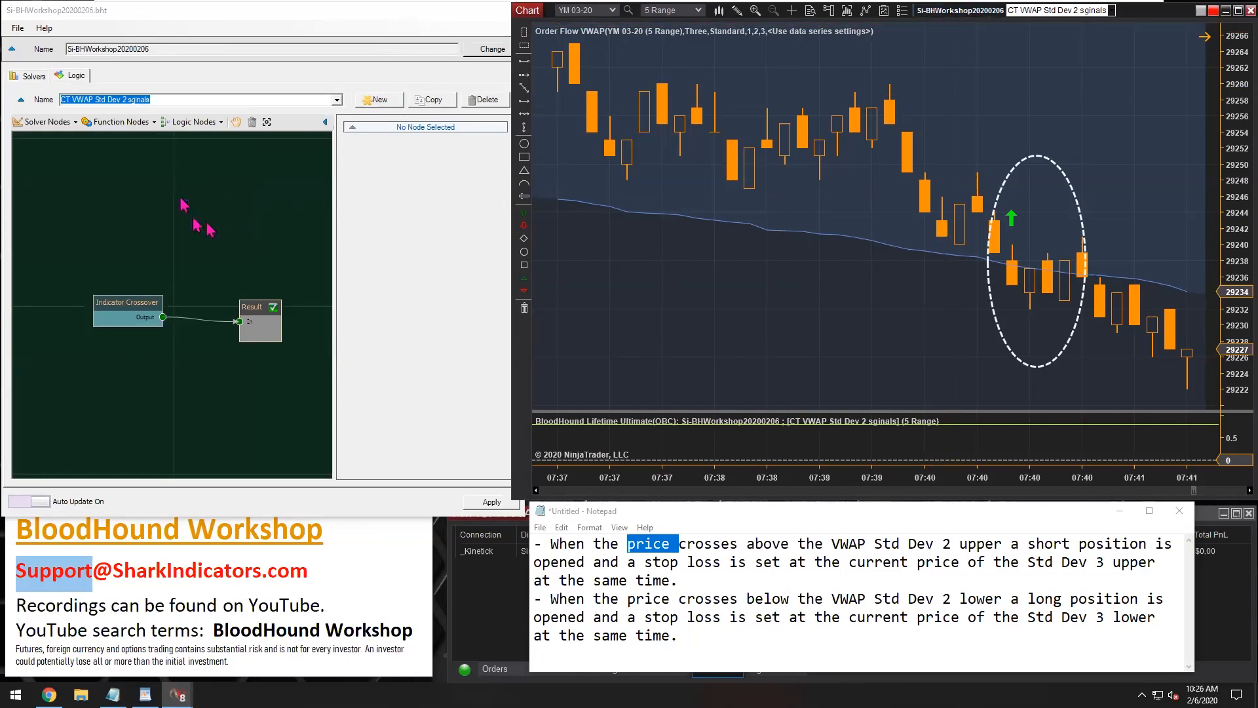
mouse_move(193, 210)
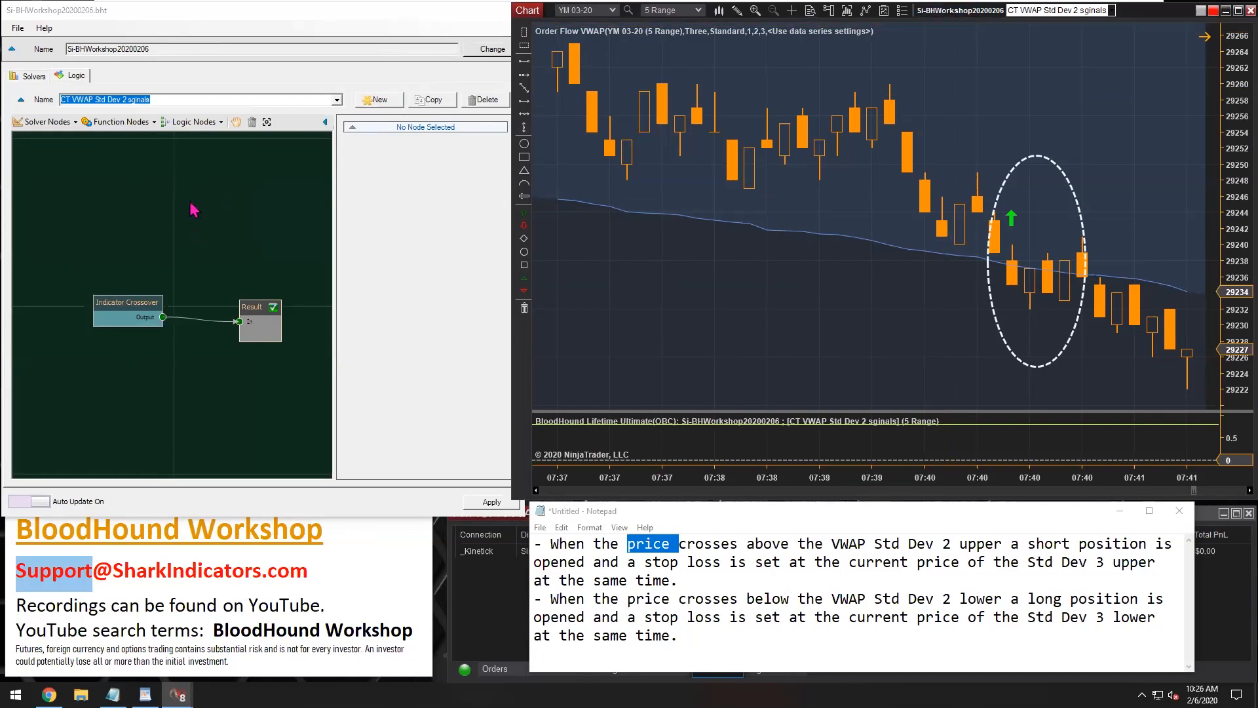
left_click(126, 308)
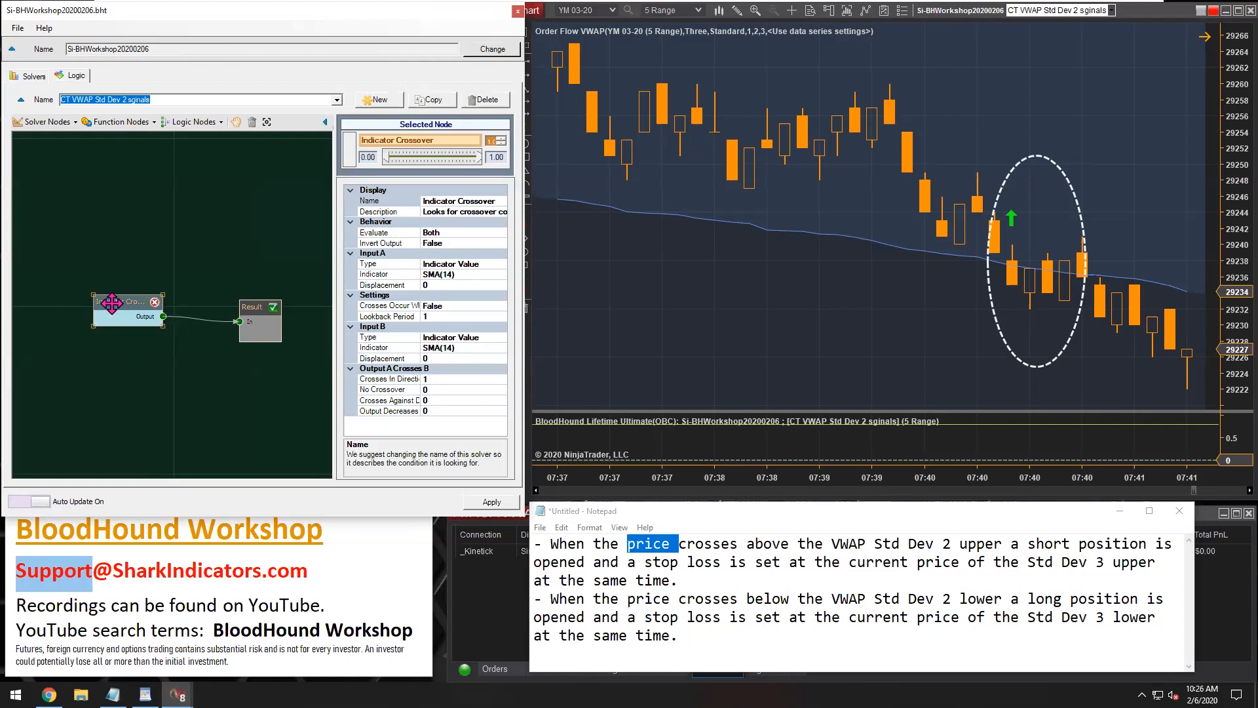
mouse_move(904, 325)
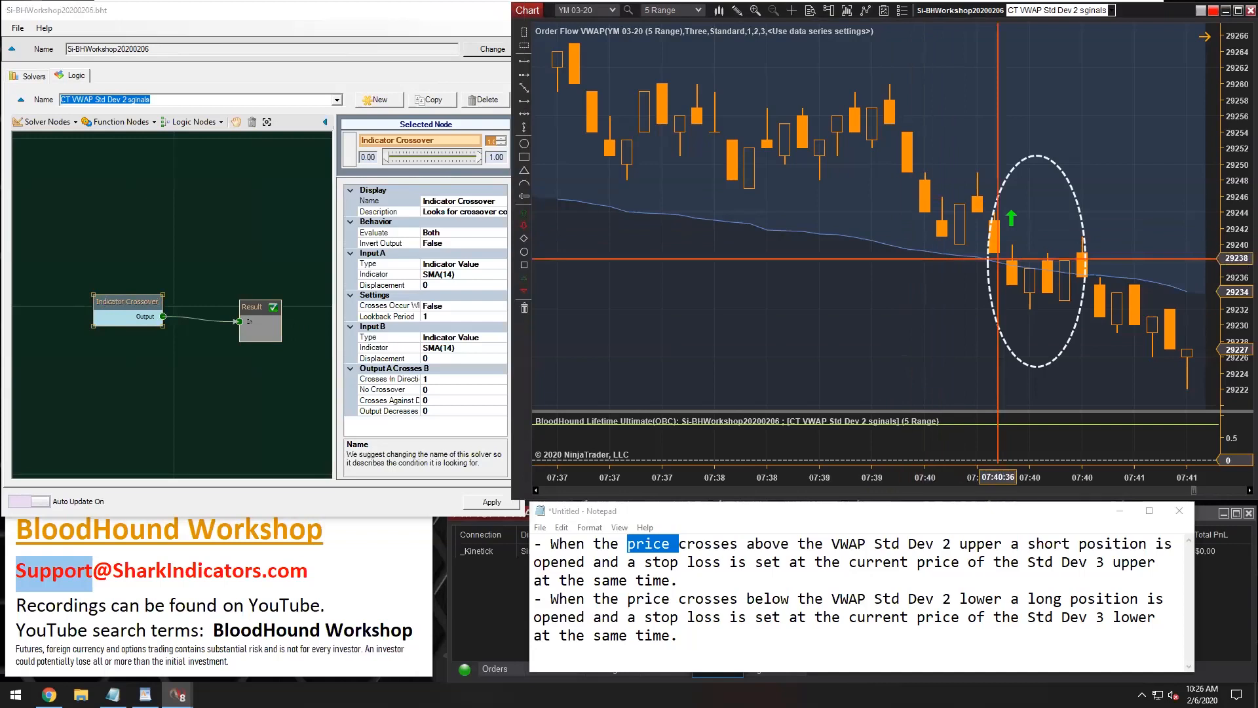
mouse_move(977, 168)
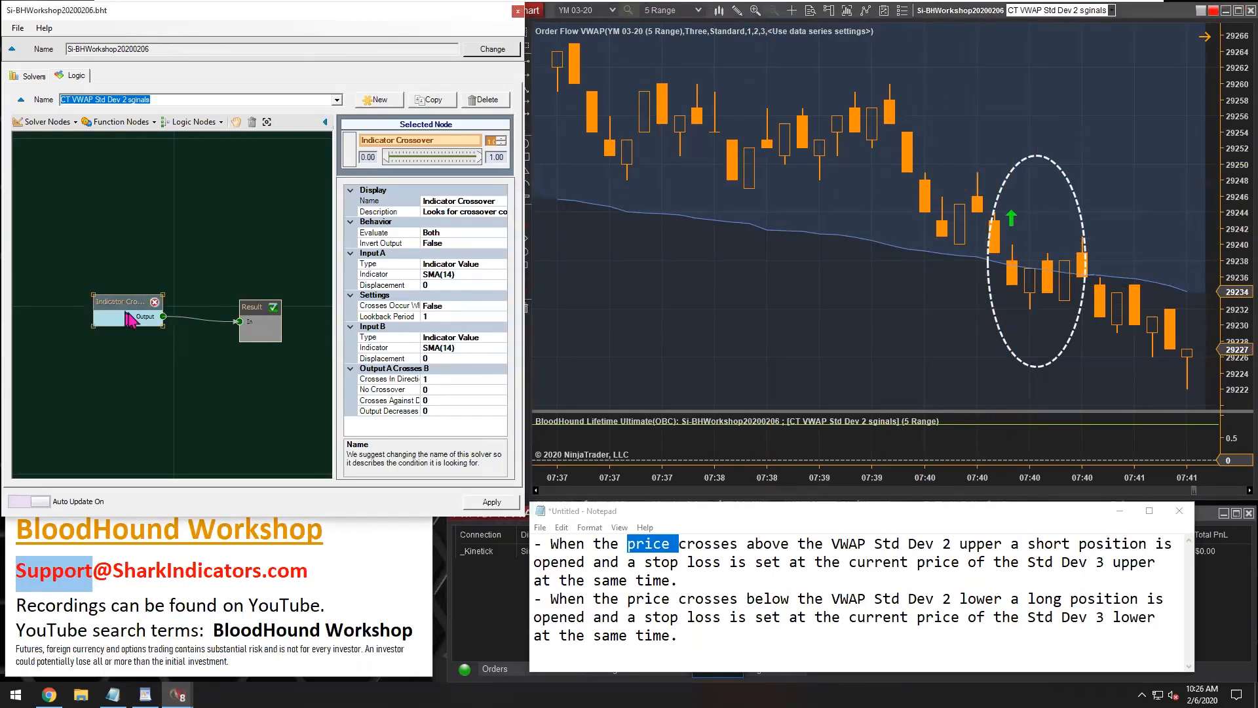
left_click(368, 264)
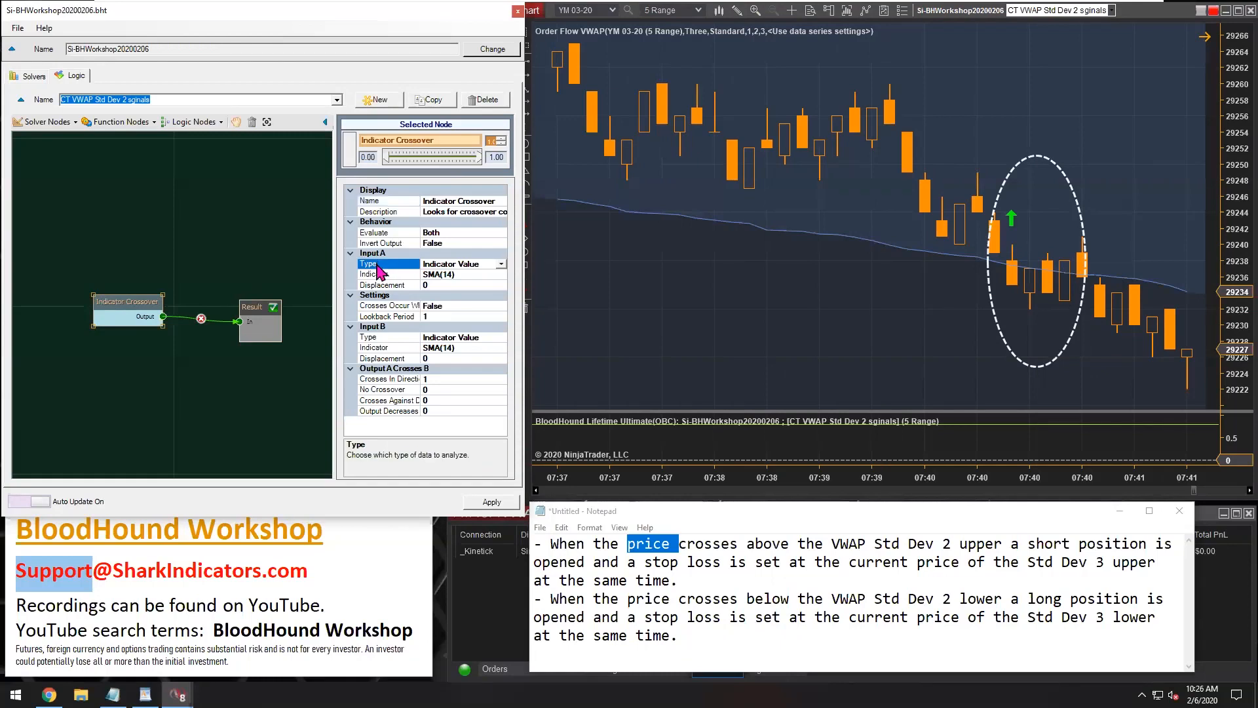
left_click(502, 263)
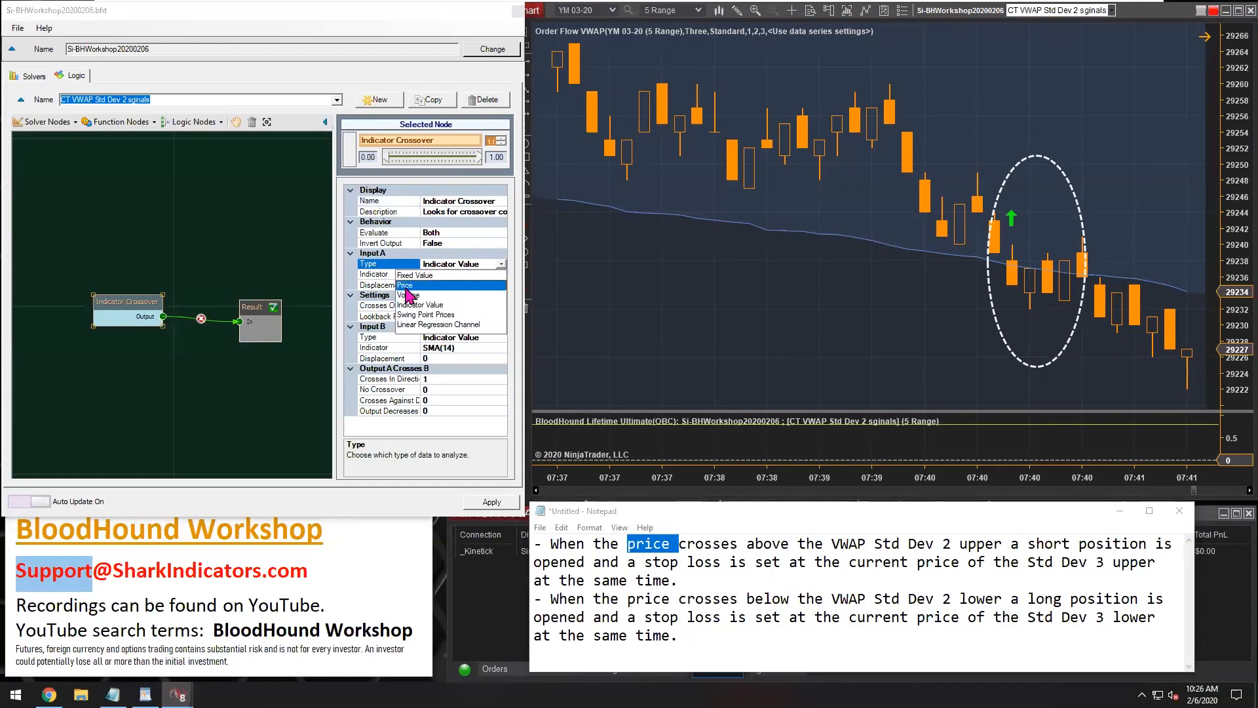
left_click(404, 285)
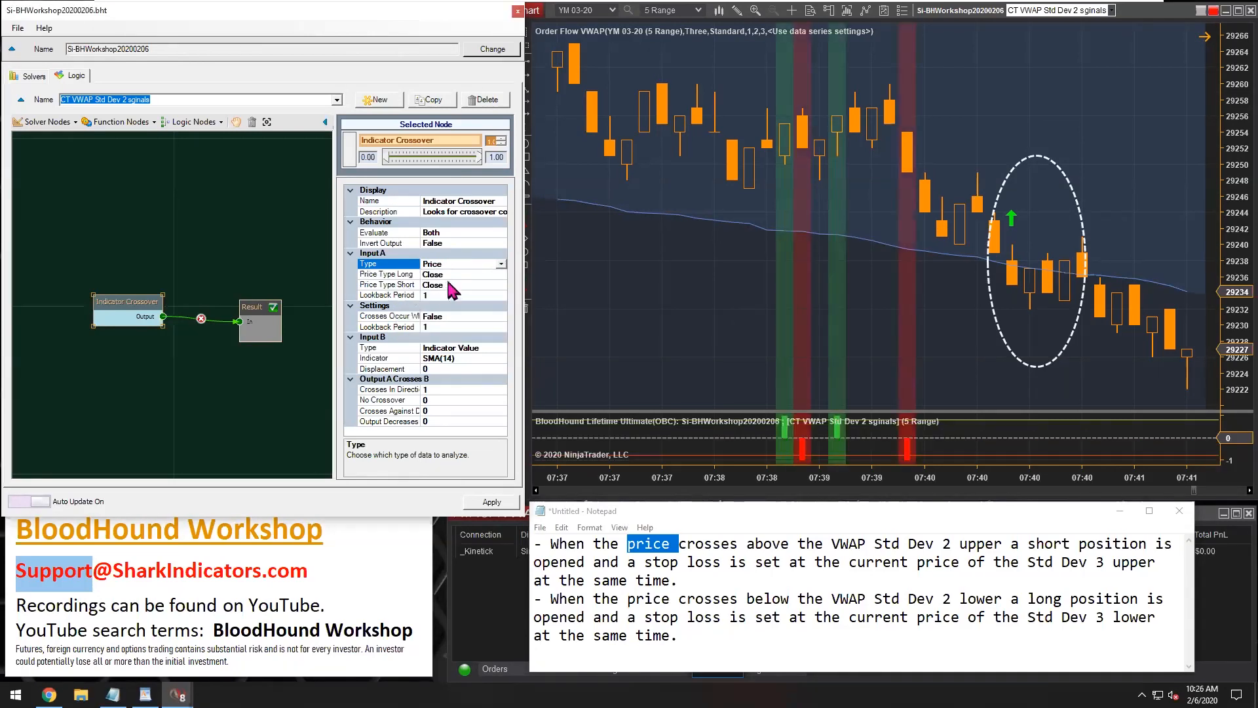
left_click(387, 285)
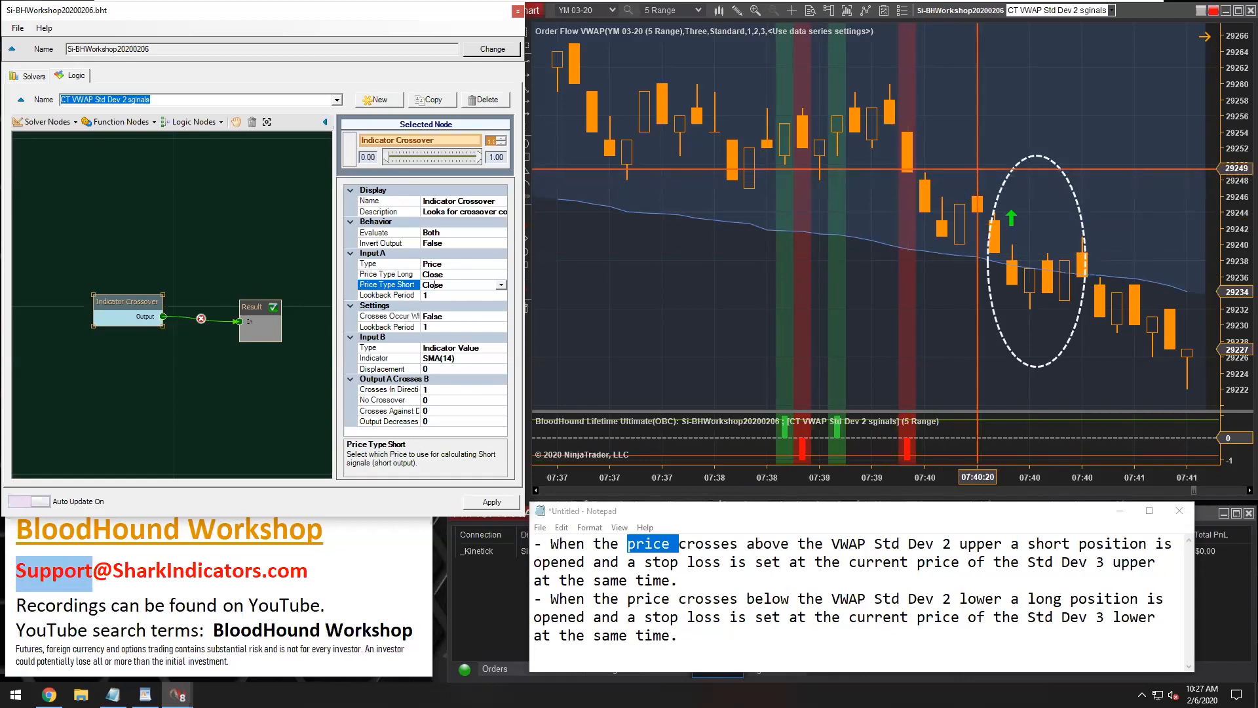
mouse_move(456, 289)
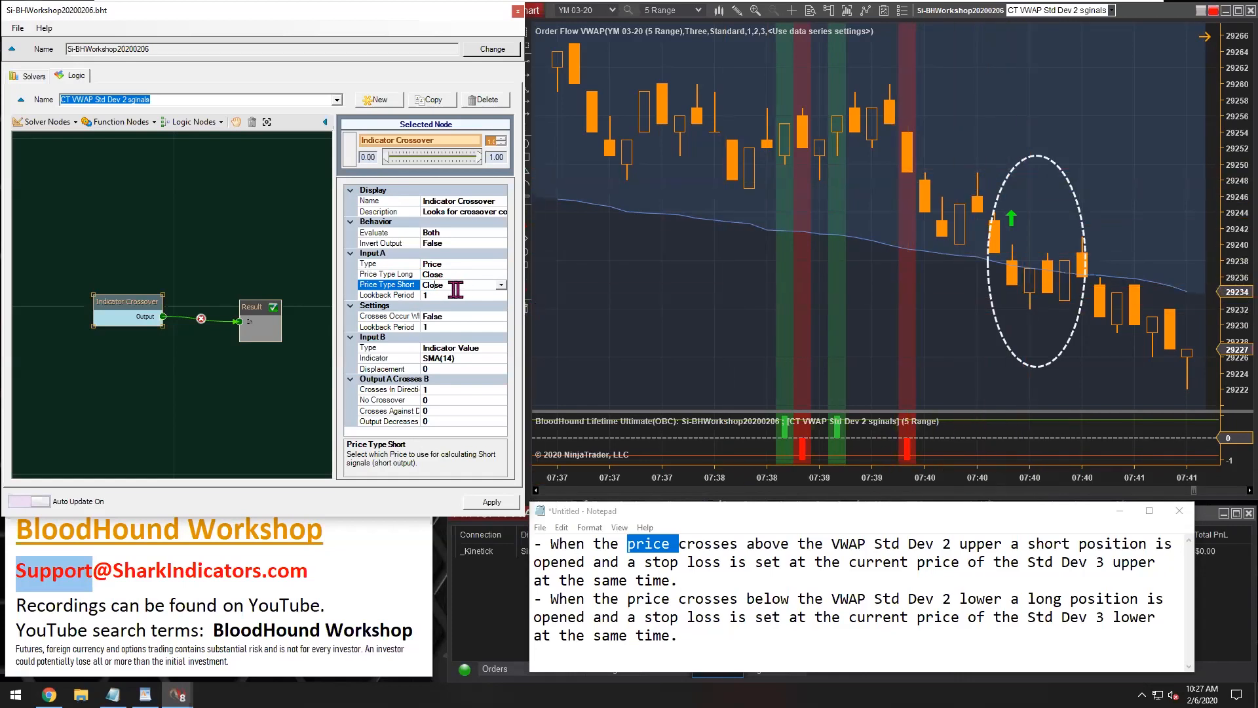
mouse_move(1013, 218)
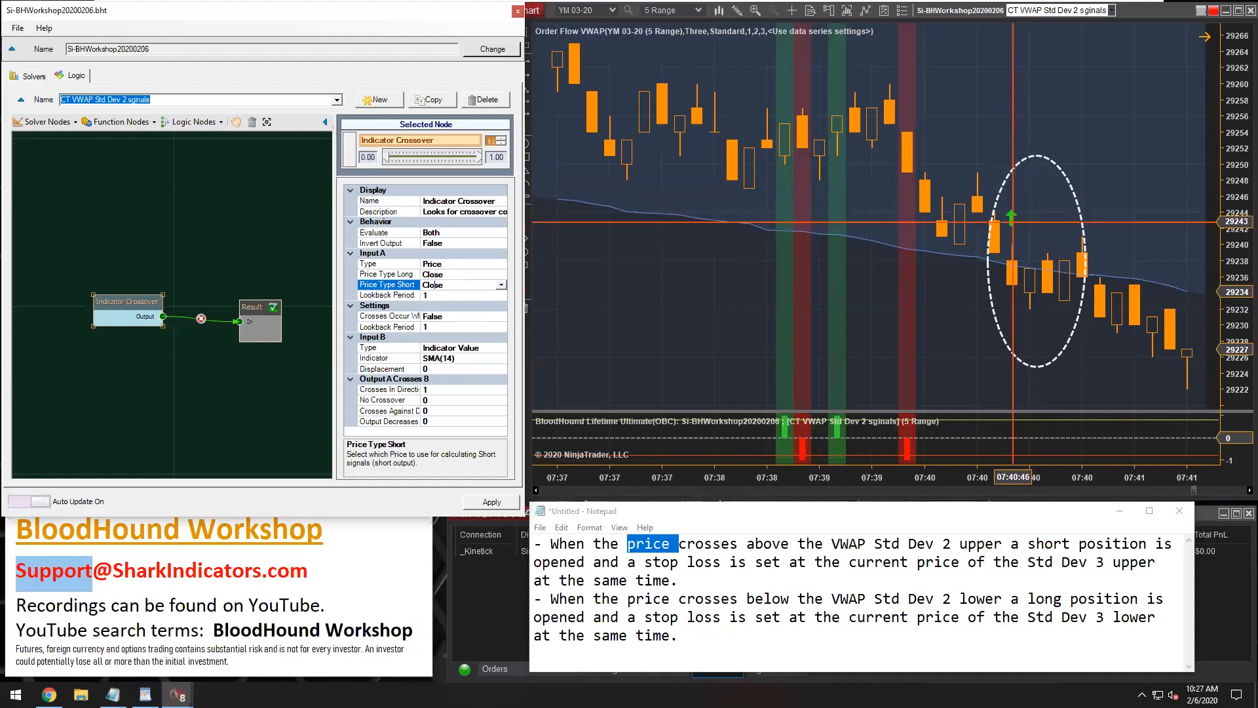
mouse_move(1015, 217)
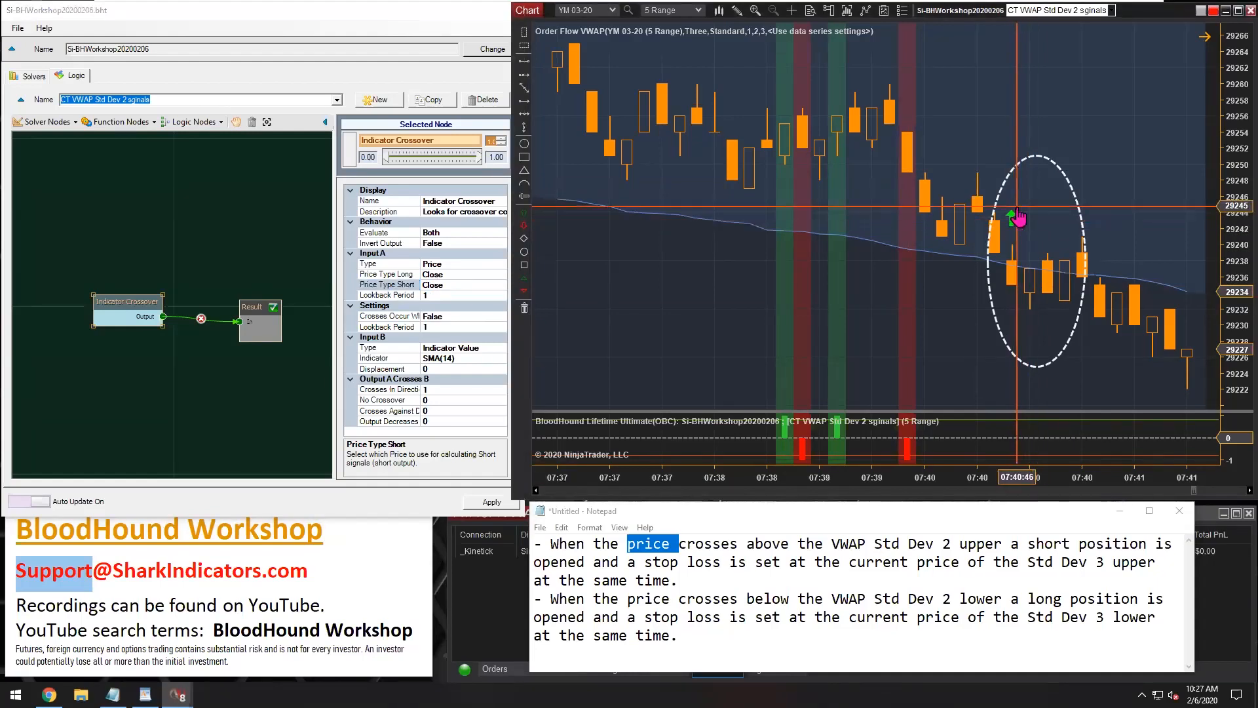
mouse_move(1012, 207)
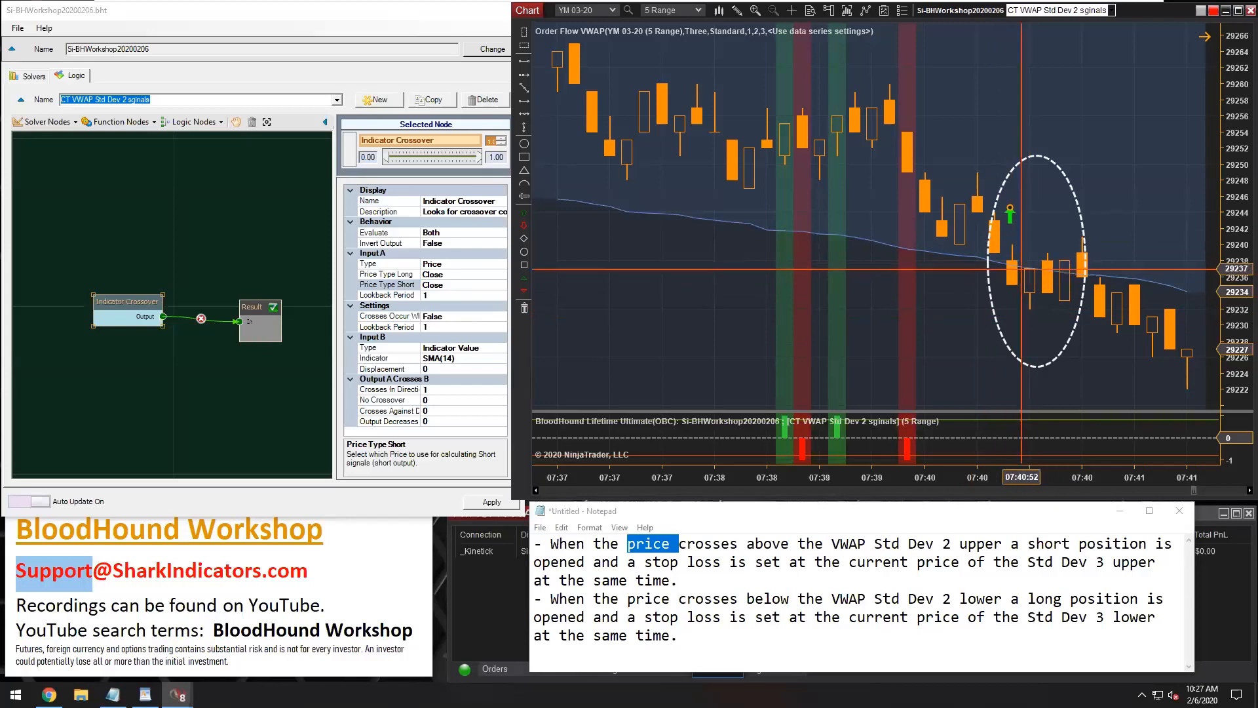
left_click(390, 274)
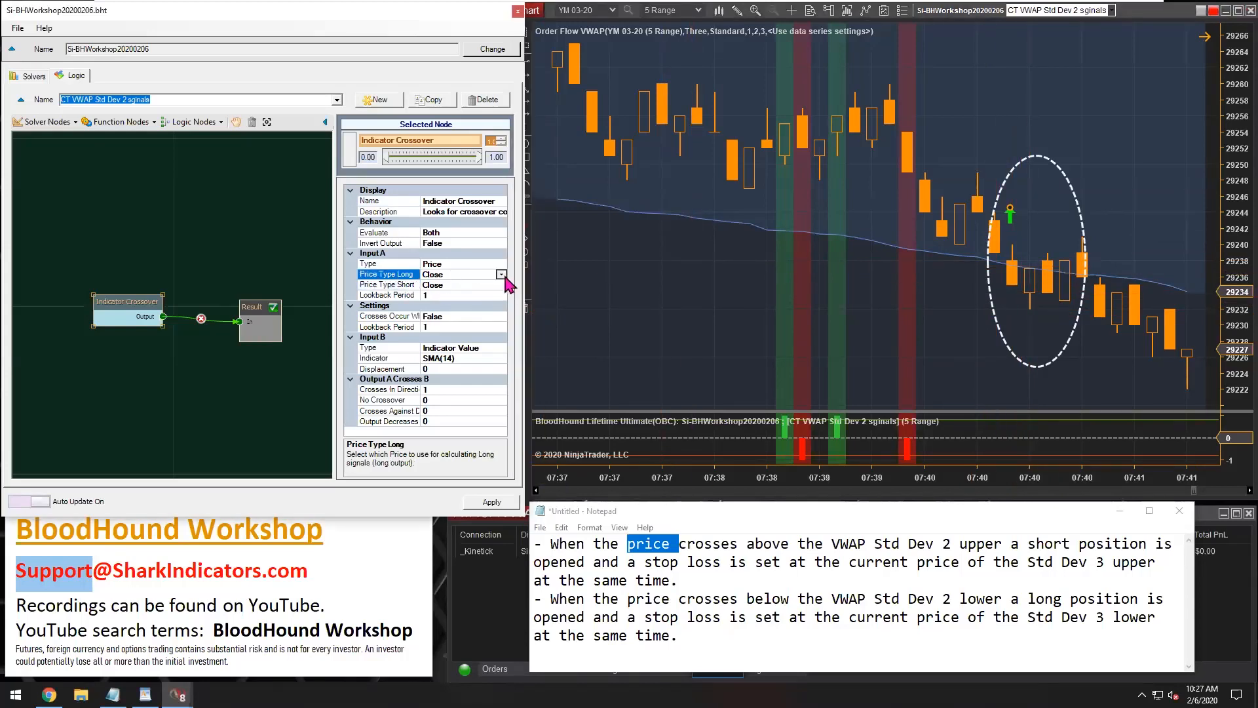
left_click(501, 274)
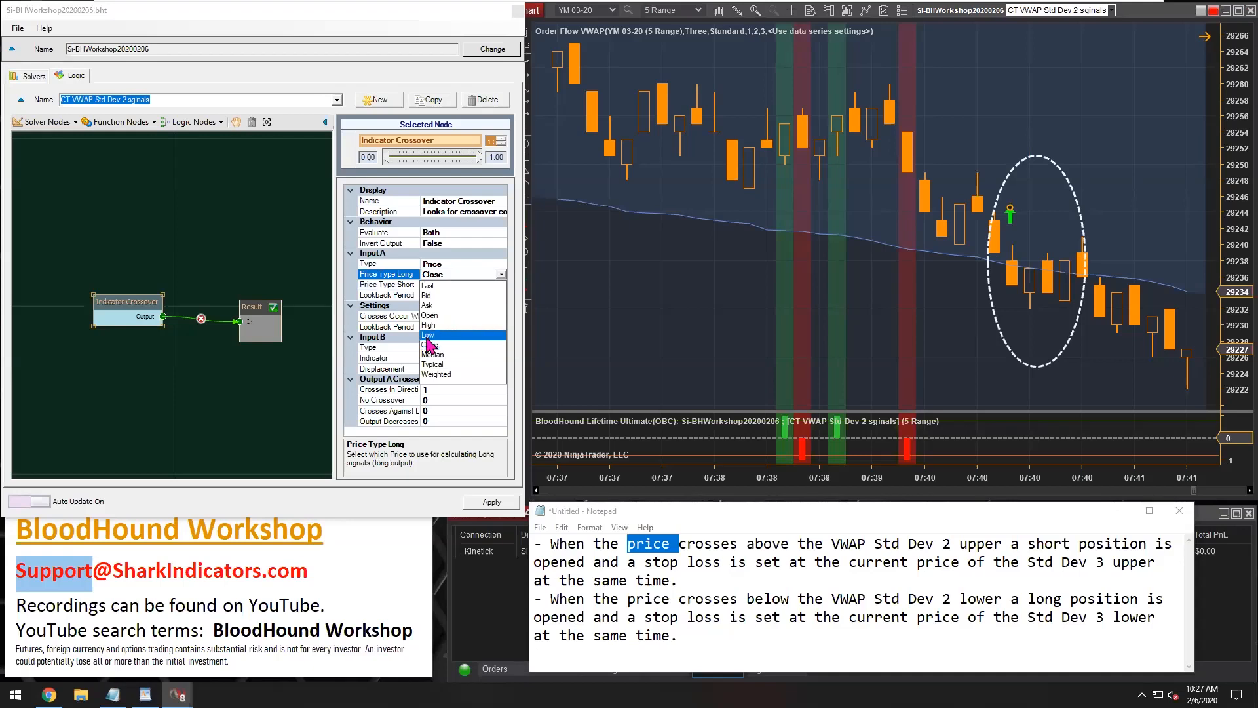
left_click(428, 335)
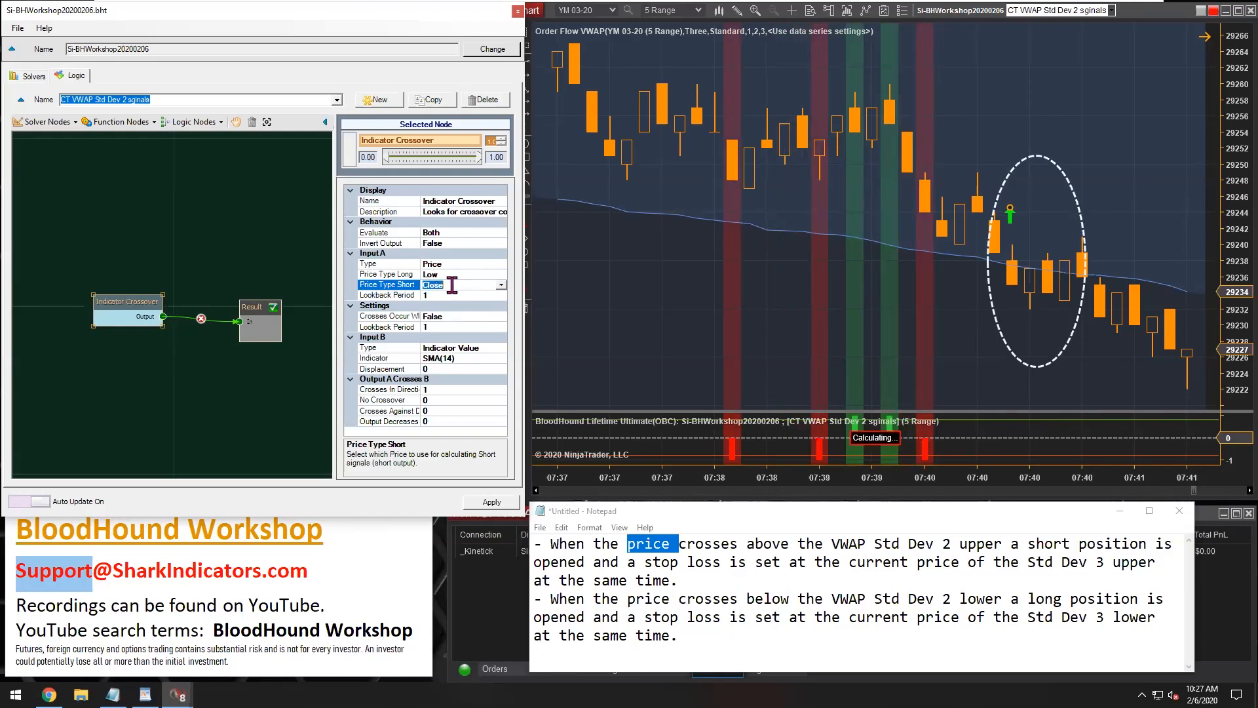
left_click(387, 274)
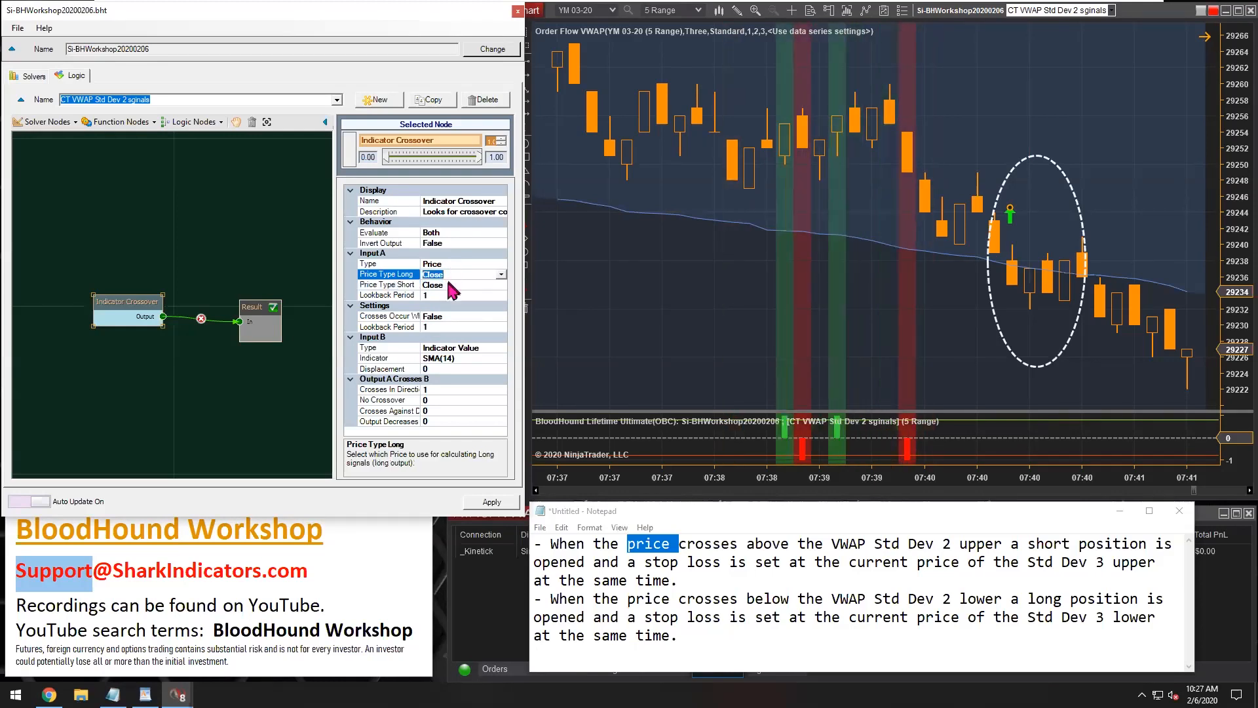
left_click(387, 358)
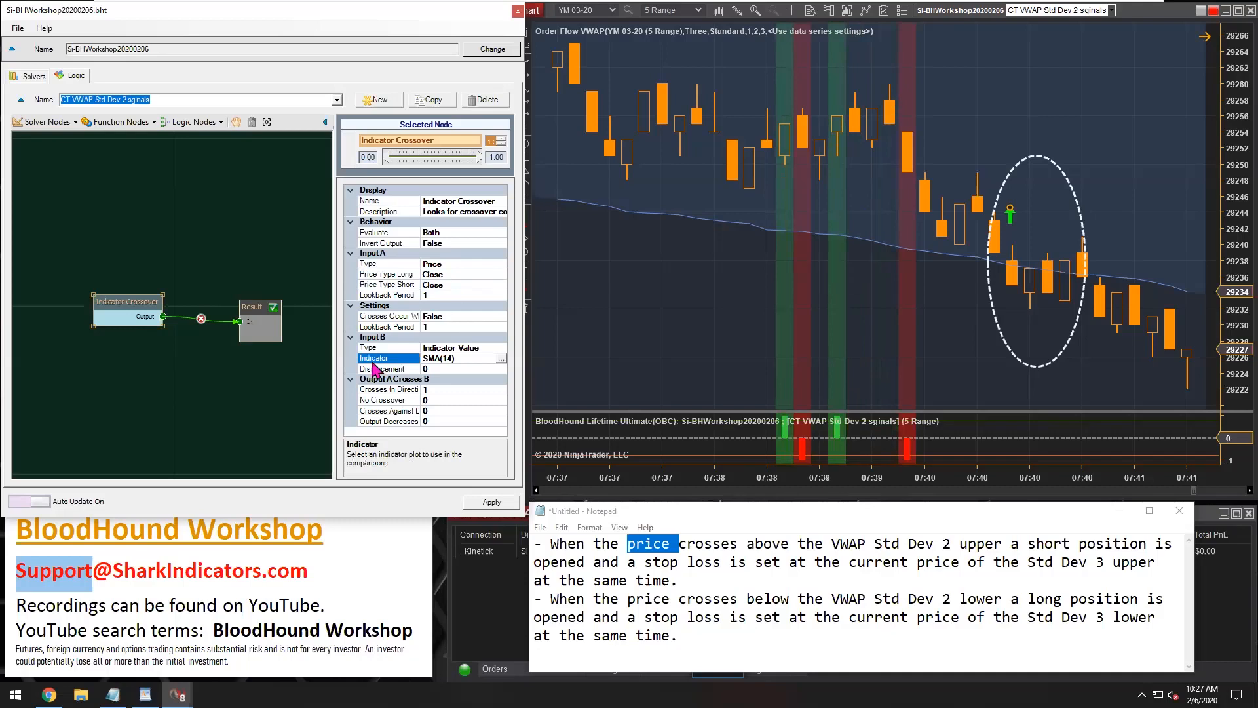
mouse_move(501, 365)
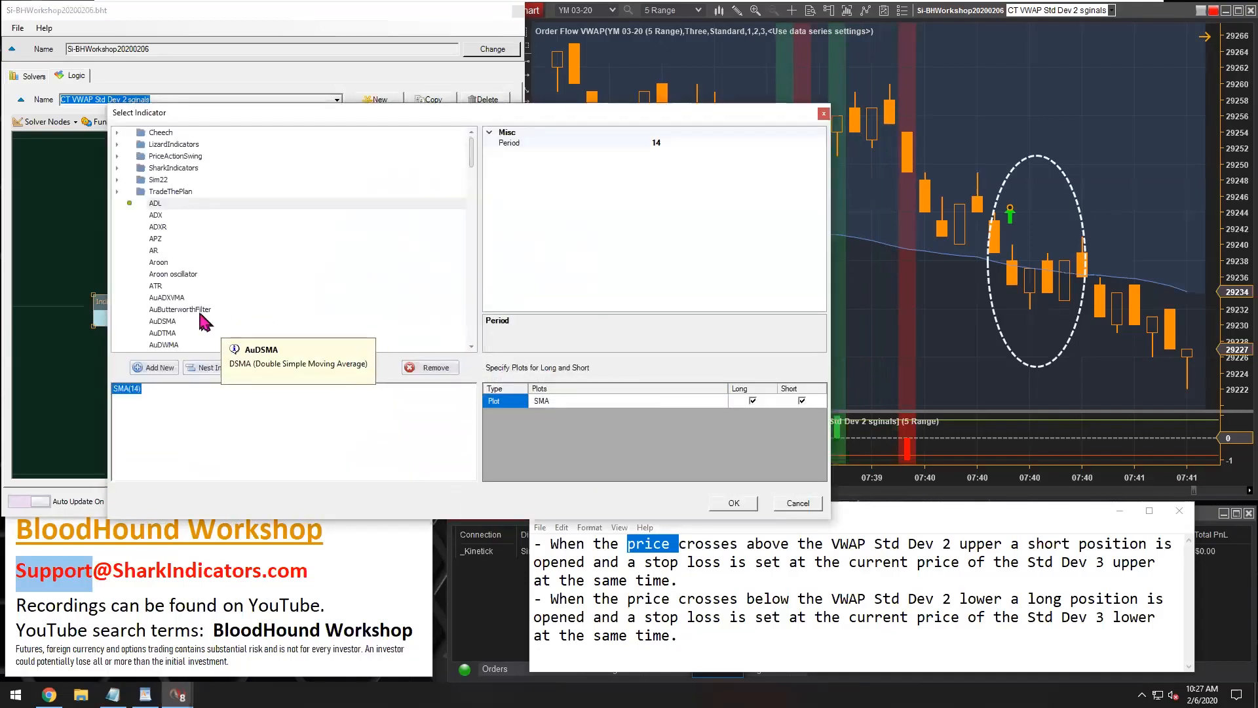
Step: Choose Order Flow VWAP with Std Dev 2 Upper for shorts and Std Dev 2 Lower for longs
left_click(176, 190)
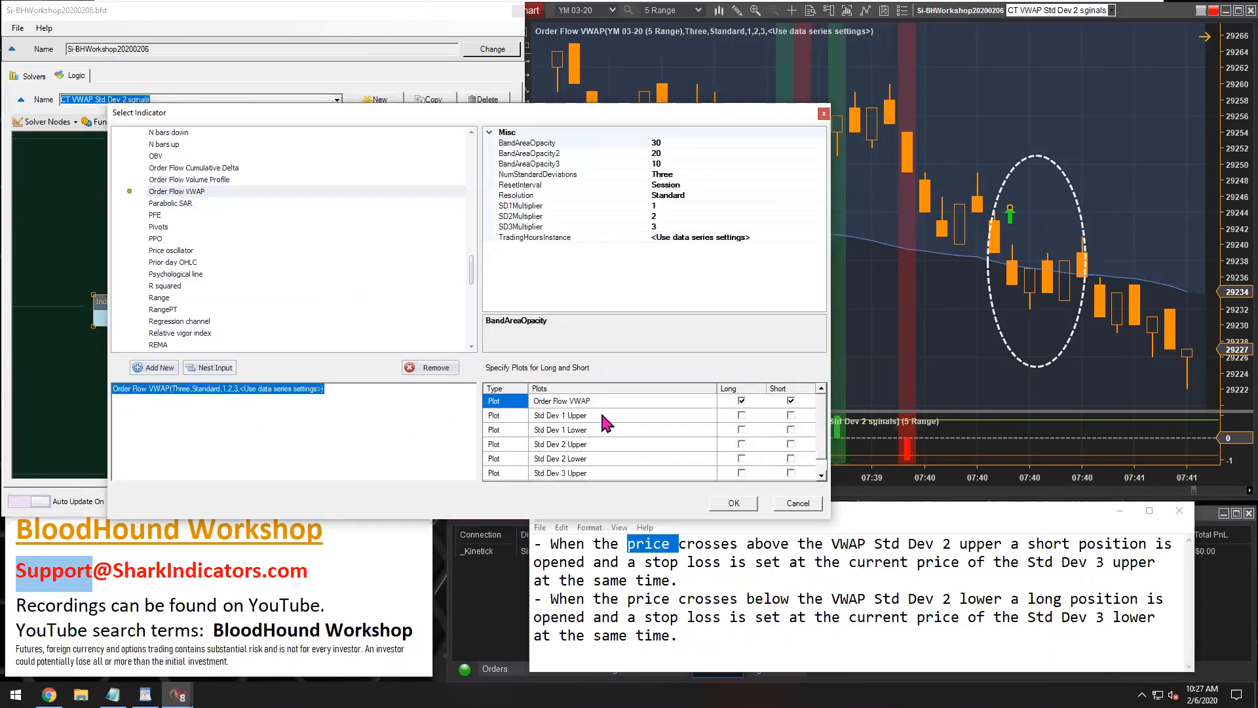
mouse_move(574, 433)
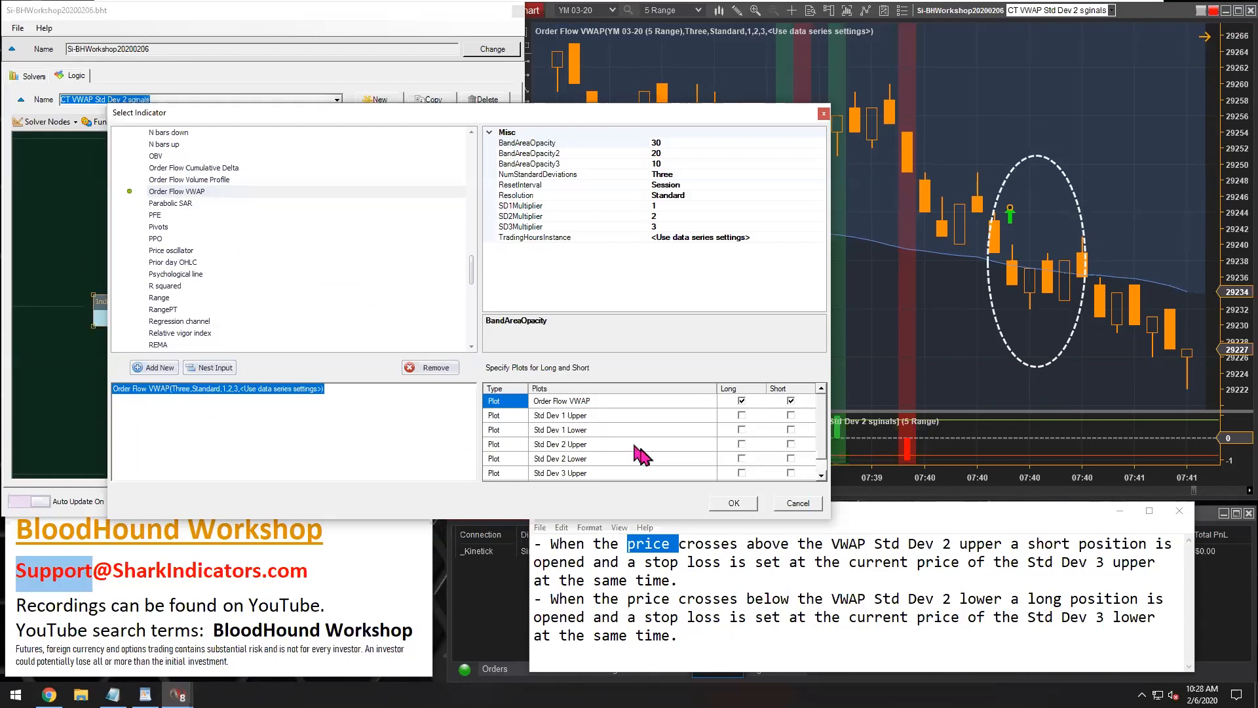
left_click(559, 444)
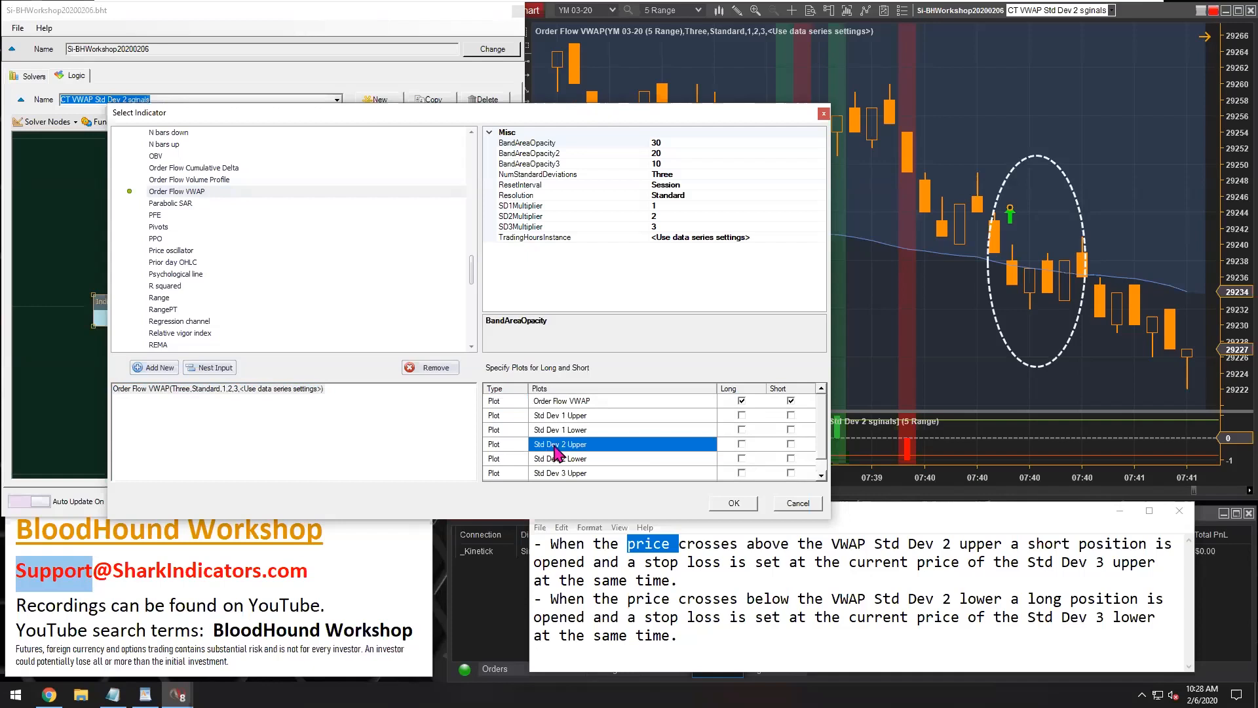
mouse_move(786, 453)
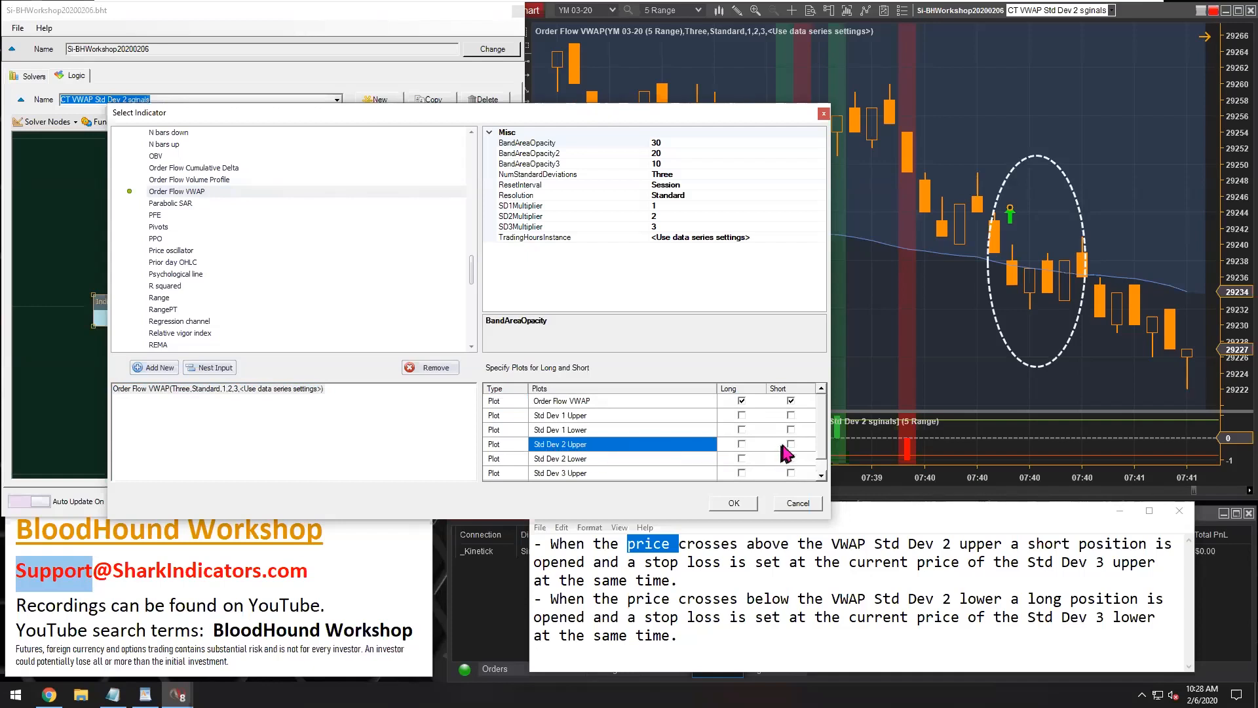
left_click(790, 443)
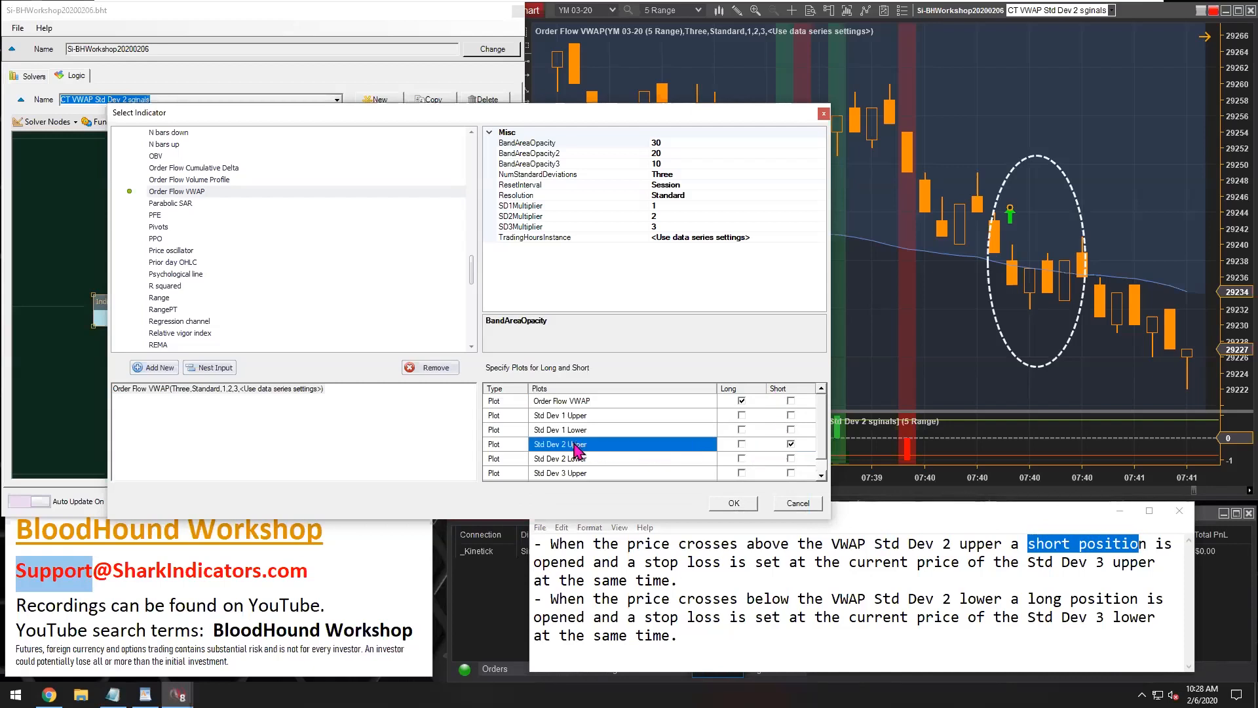
left_click(569, 458)
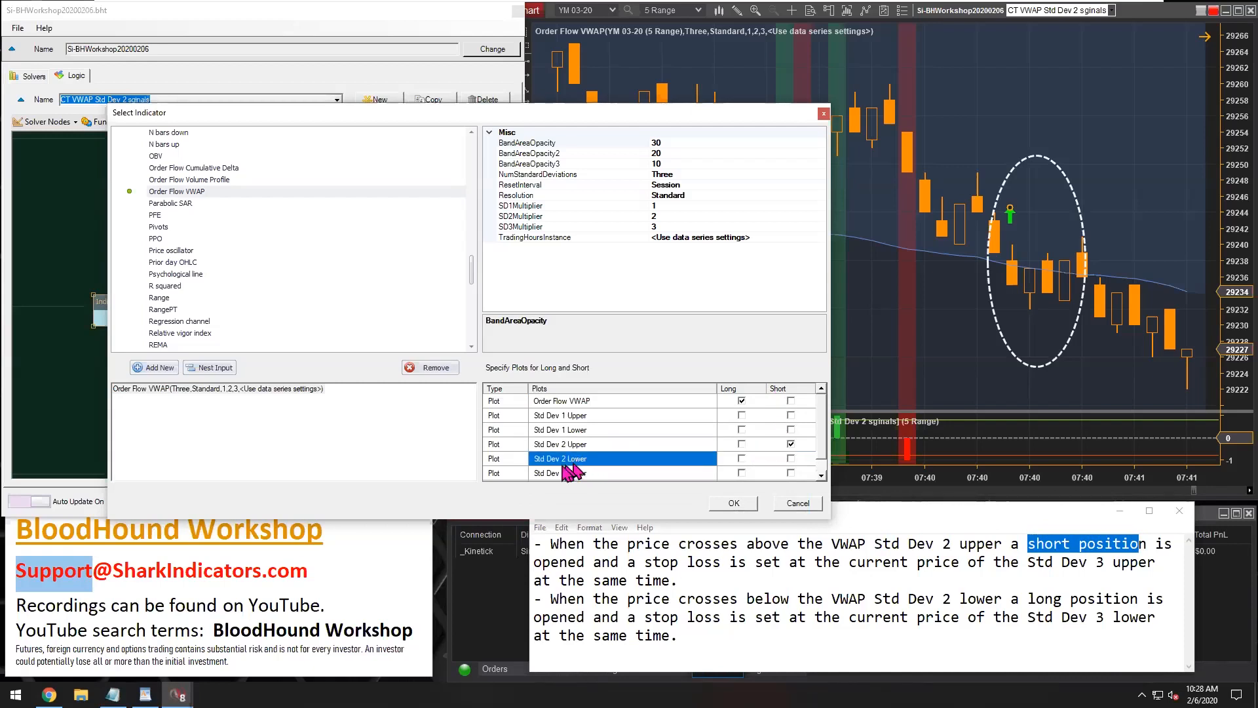
mouse_move(618, 472)
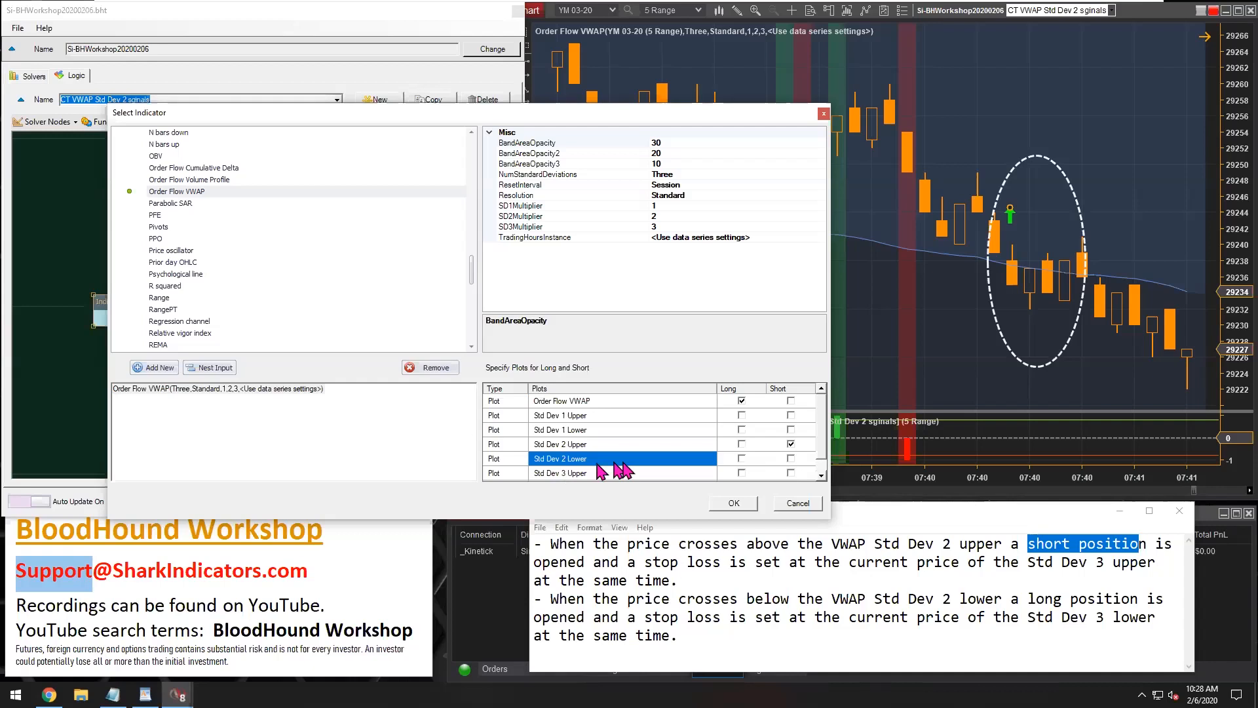
left_click(740, 458)
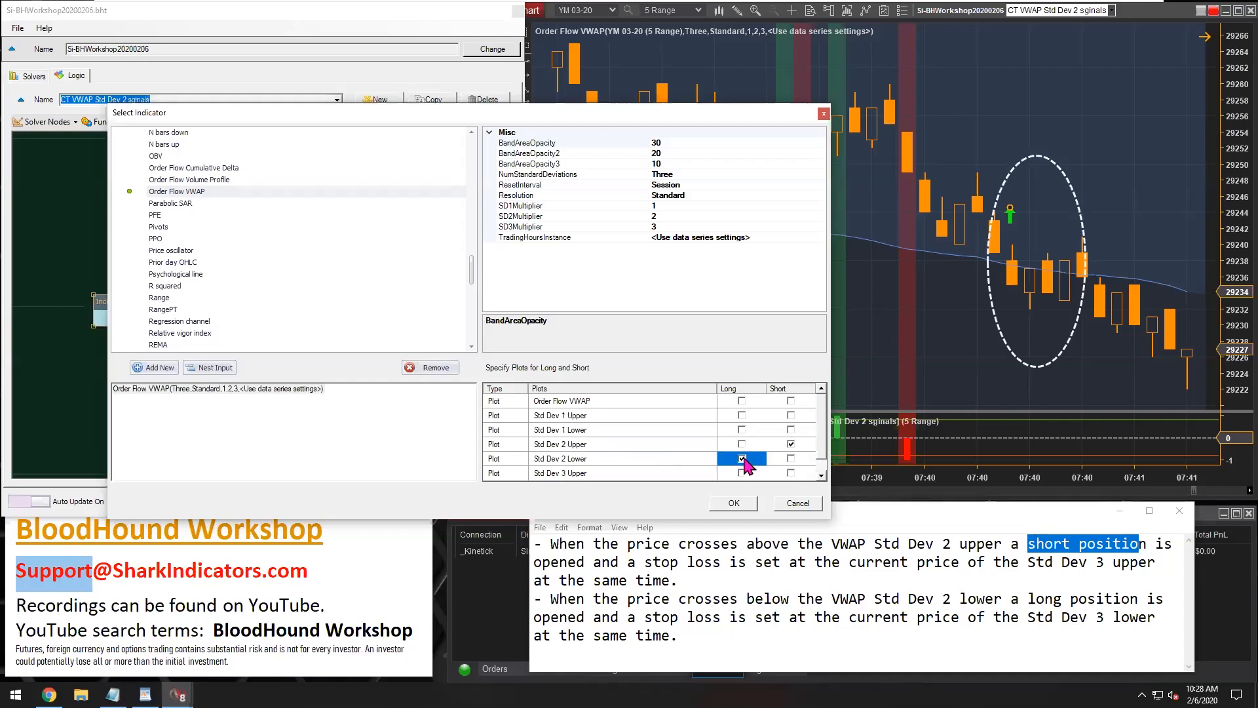
mouse_move(714, 455)
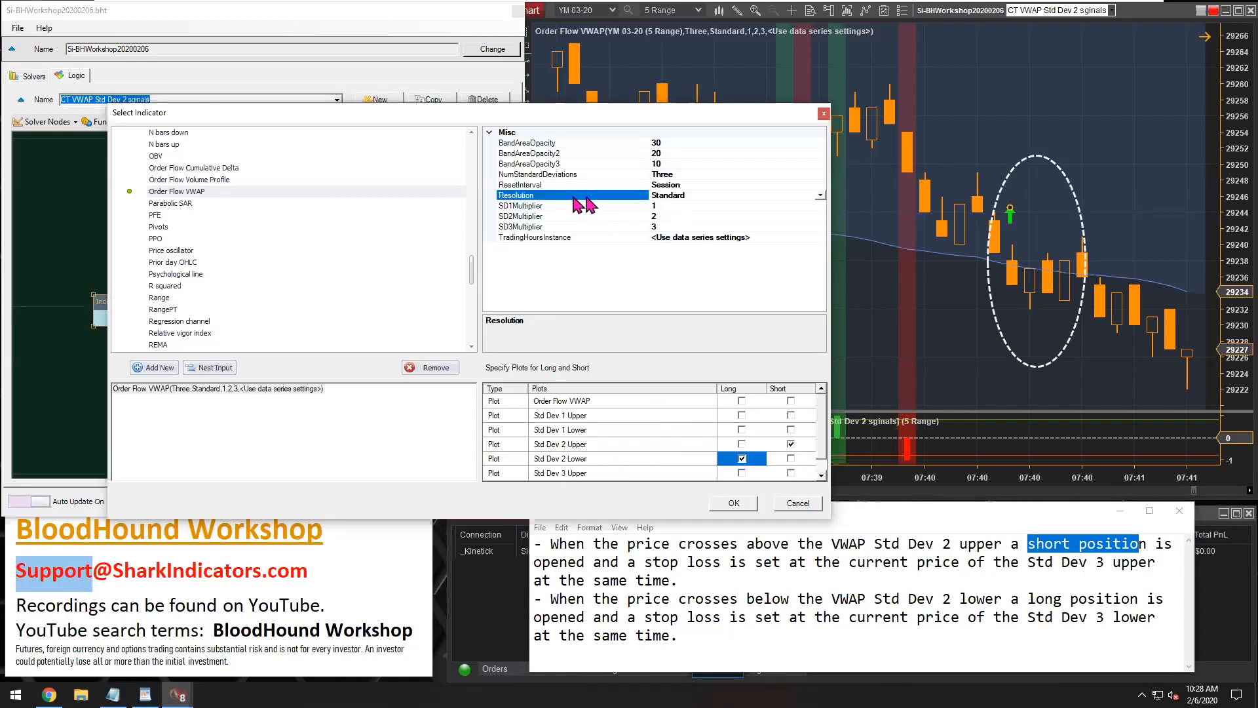
Step: Inspect the VWAP reset interval, deviation multipliers, resolution and trading hours settings
left_click(520, 185)
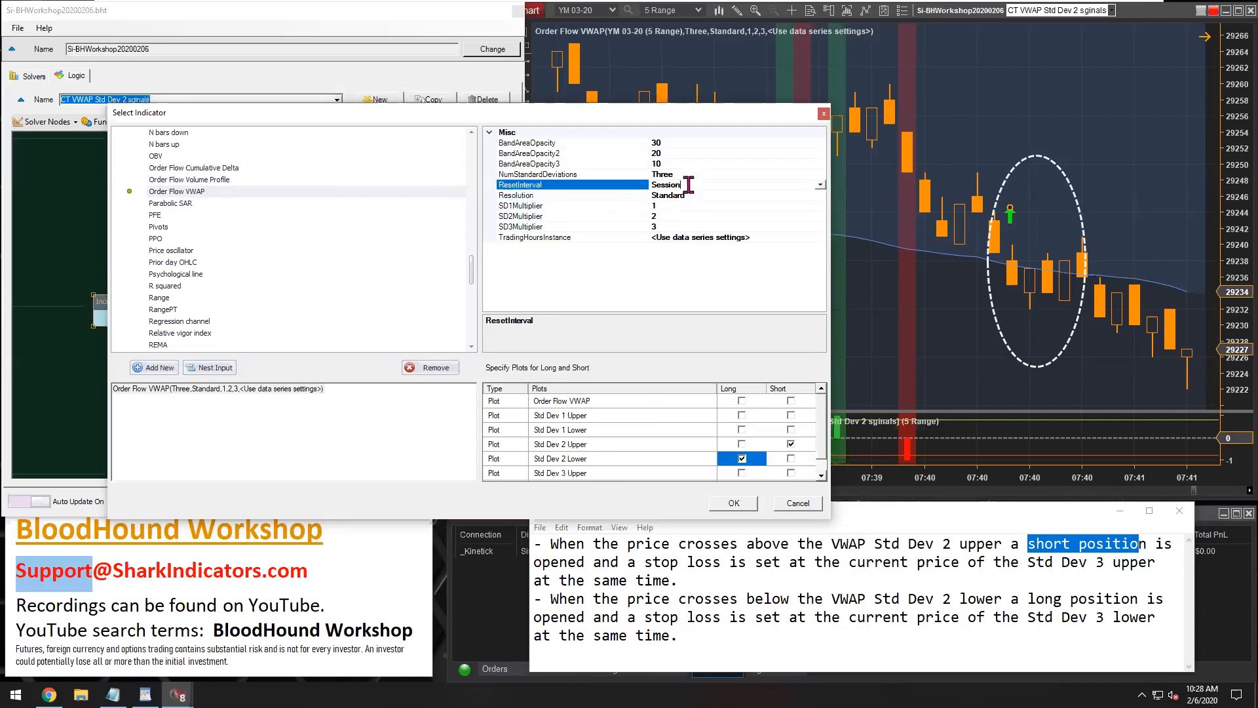
left_click(516, 196)
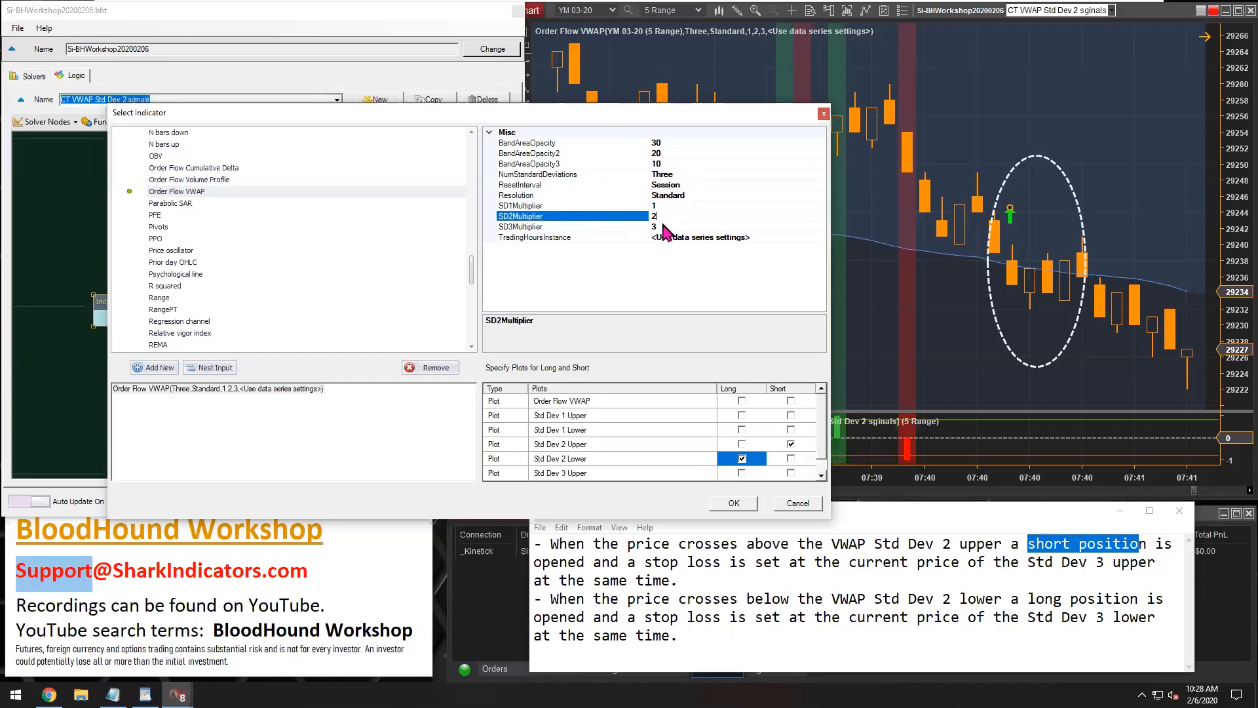
left_click(572, 195)
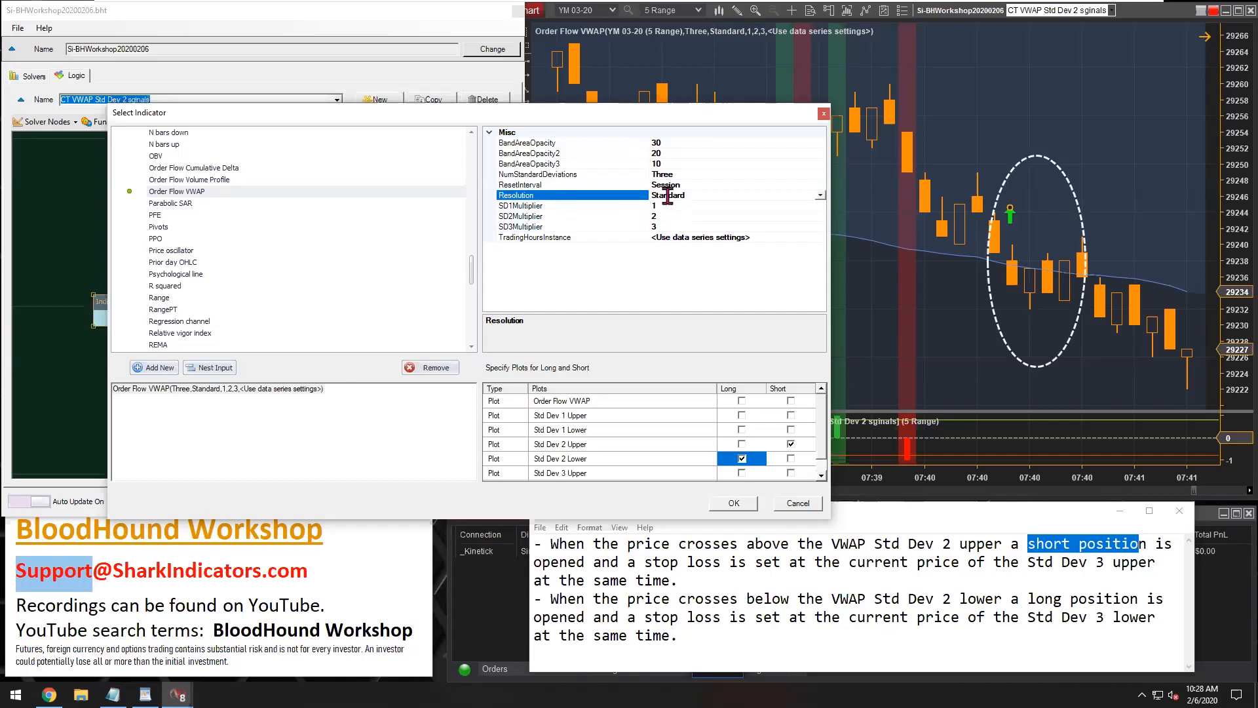
left_click(818, 195)
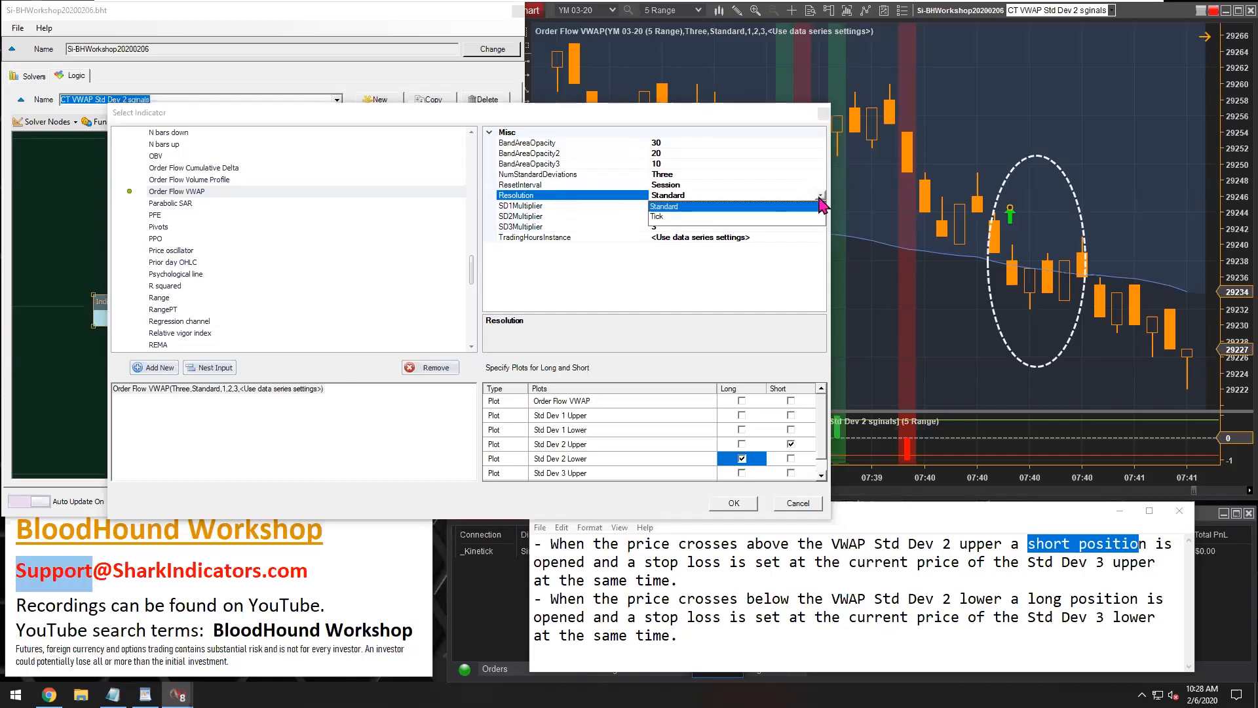
left_click(520, 215)
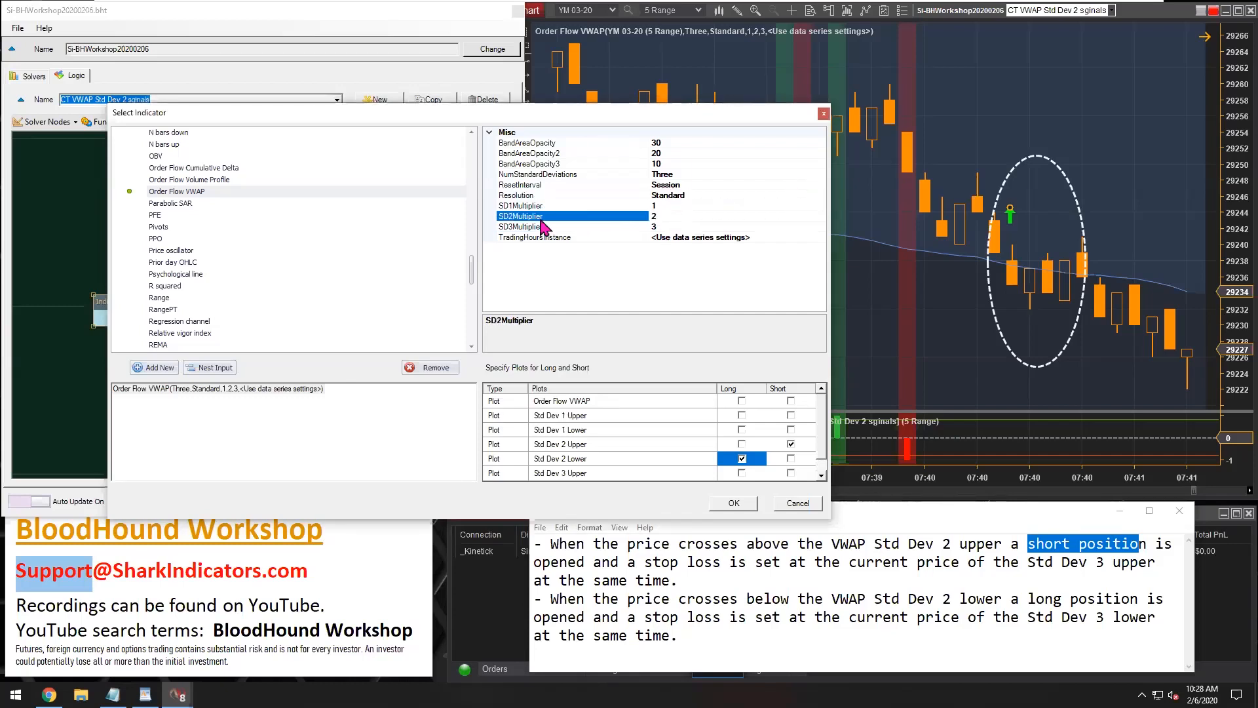
left_click(521, 226)
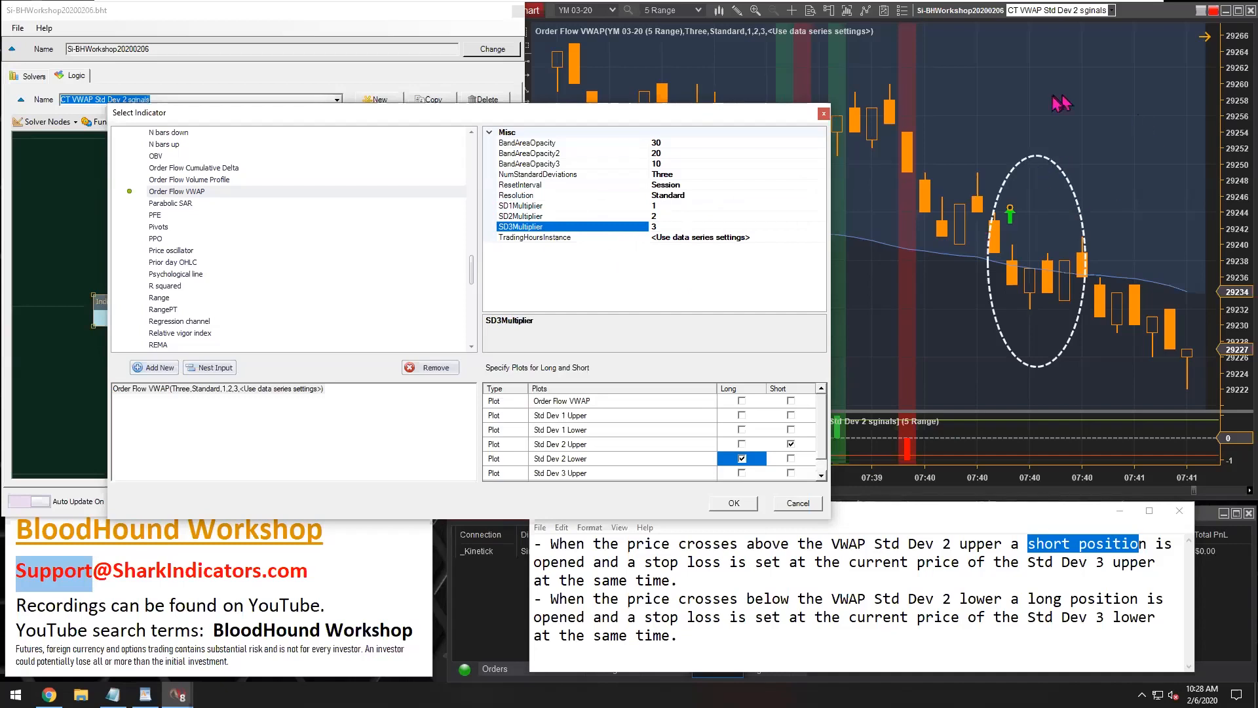
mouse_move(911, 244)
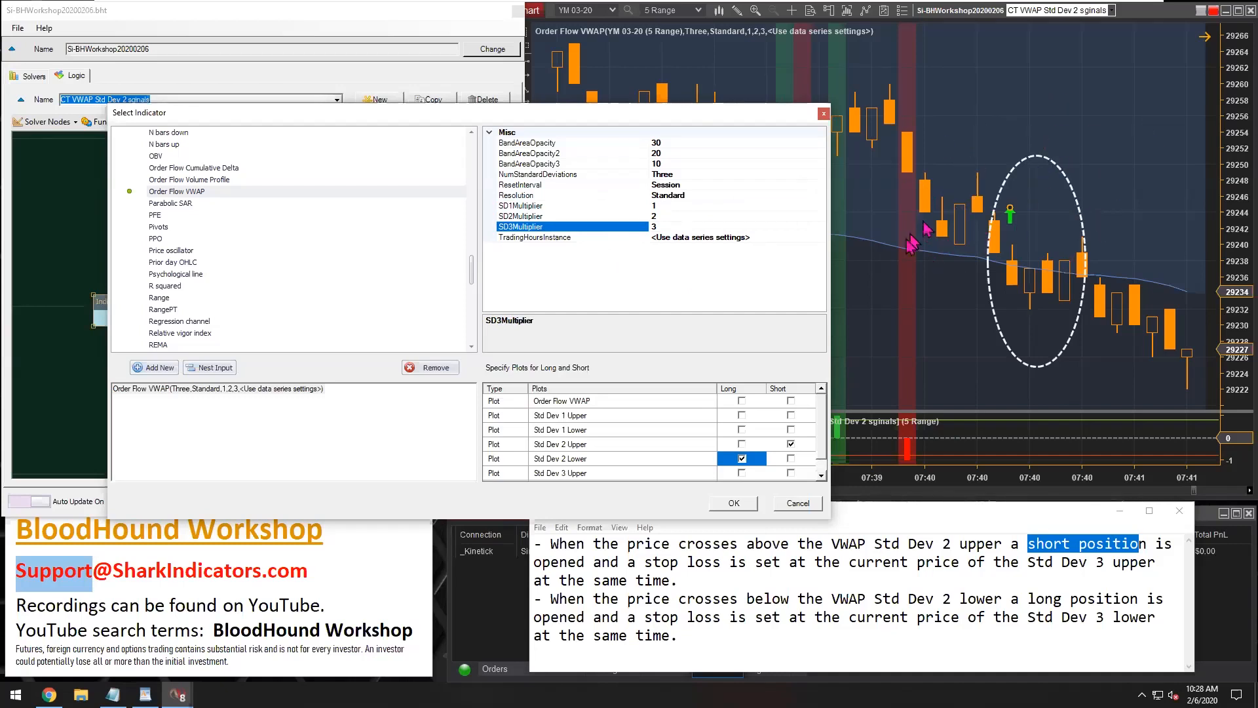
left_click(534, 236)
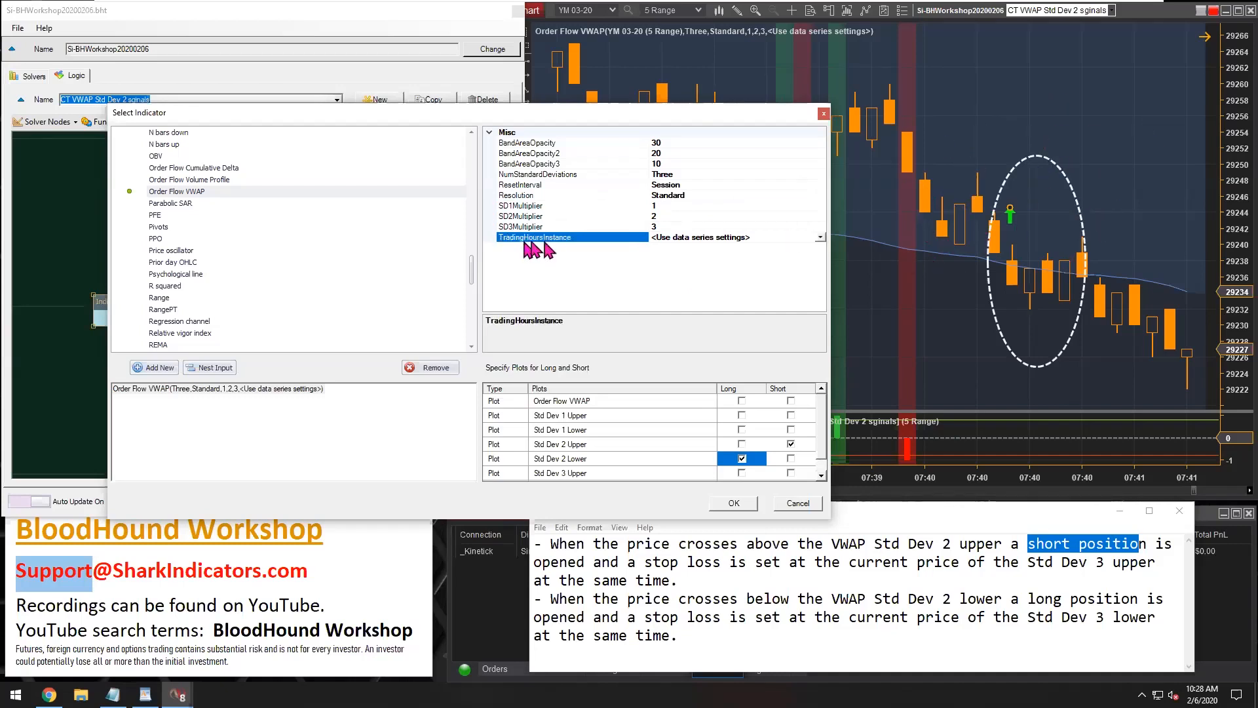
left_click(819, 236)
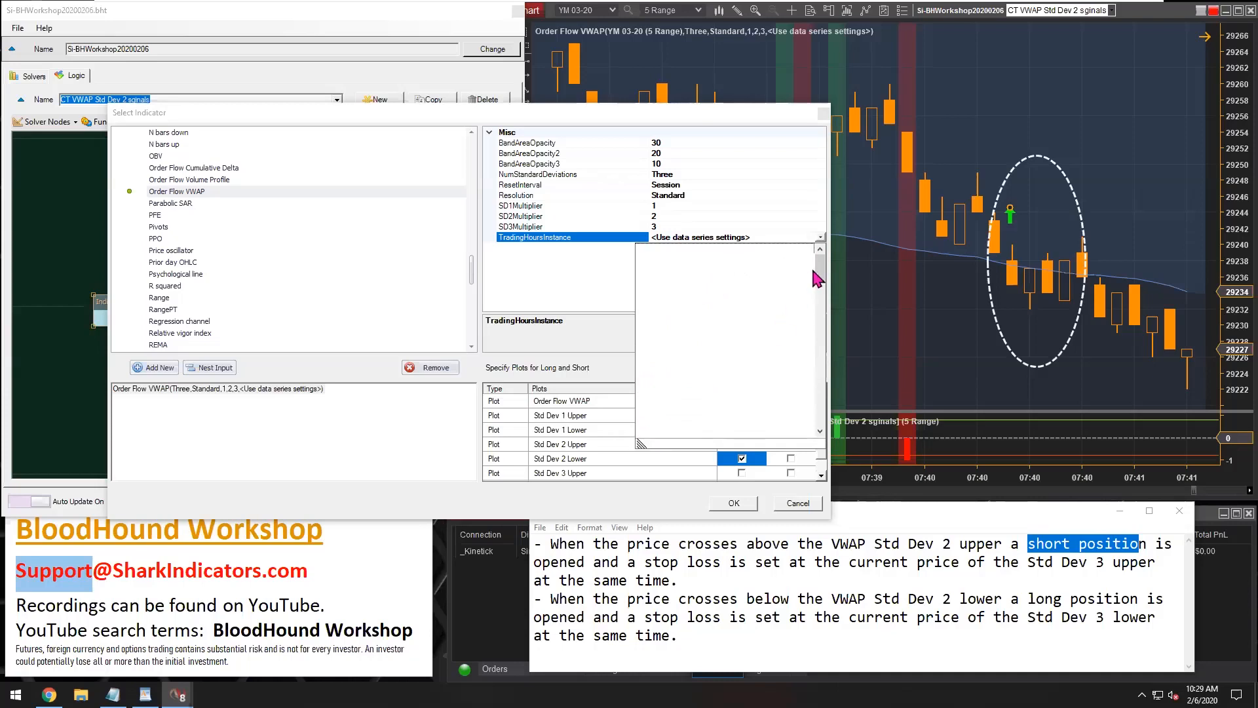
mouse_move(824, 279)
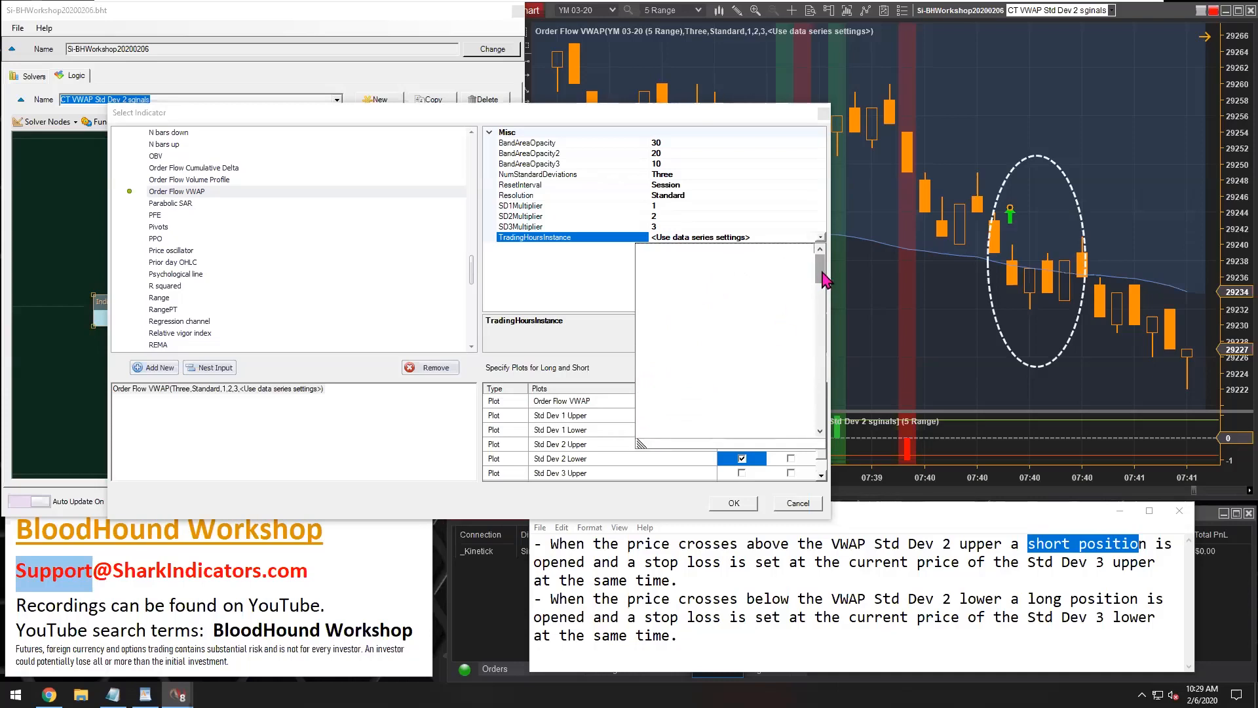
mouse_move(670, 285)
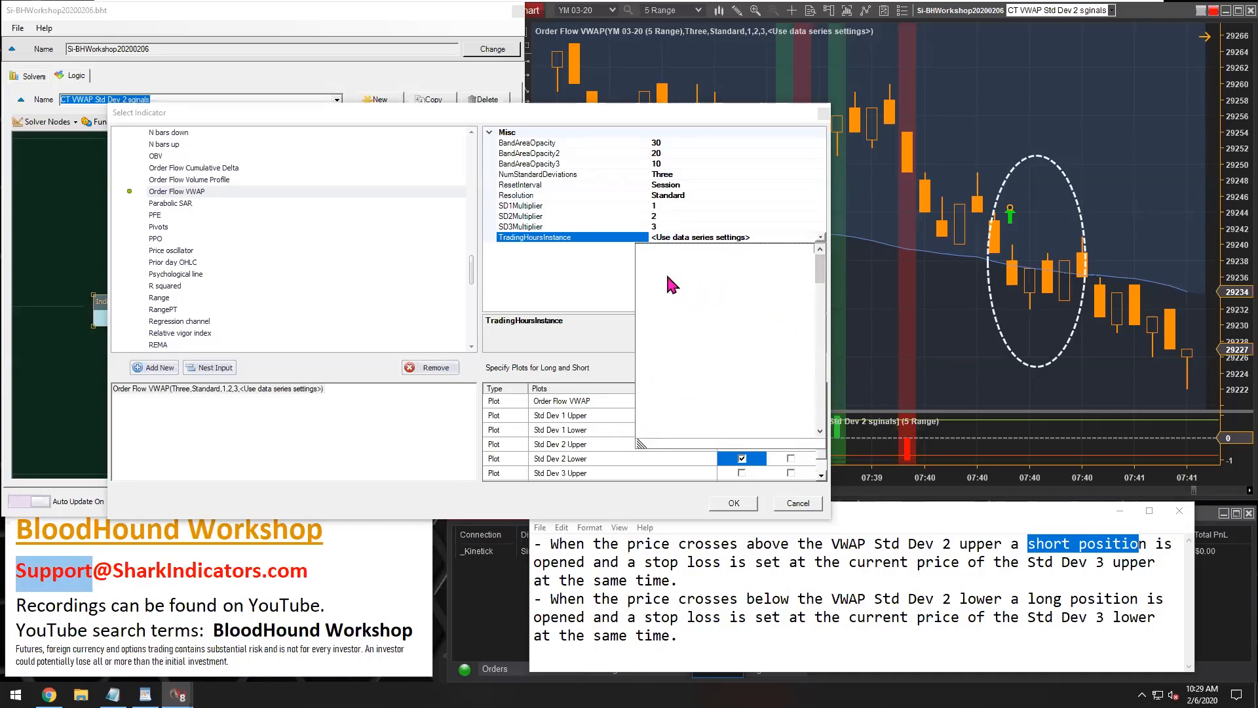
mouse_move(666, 291)
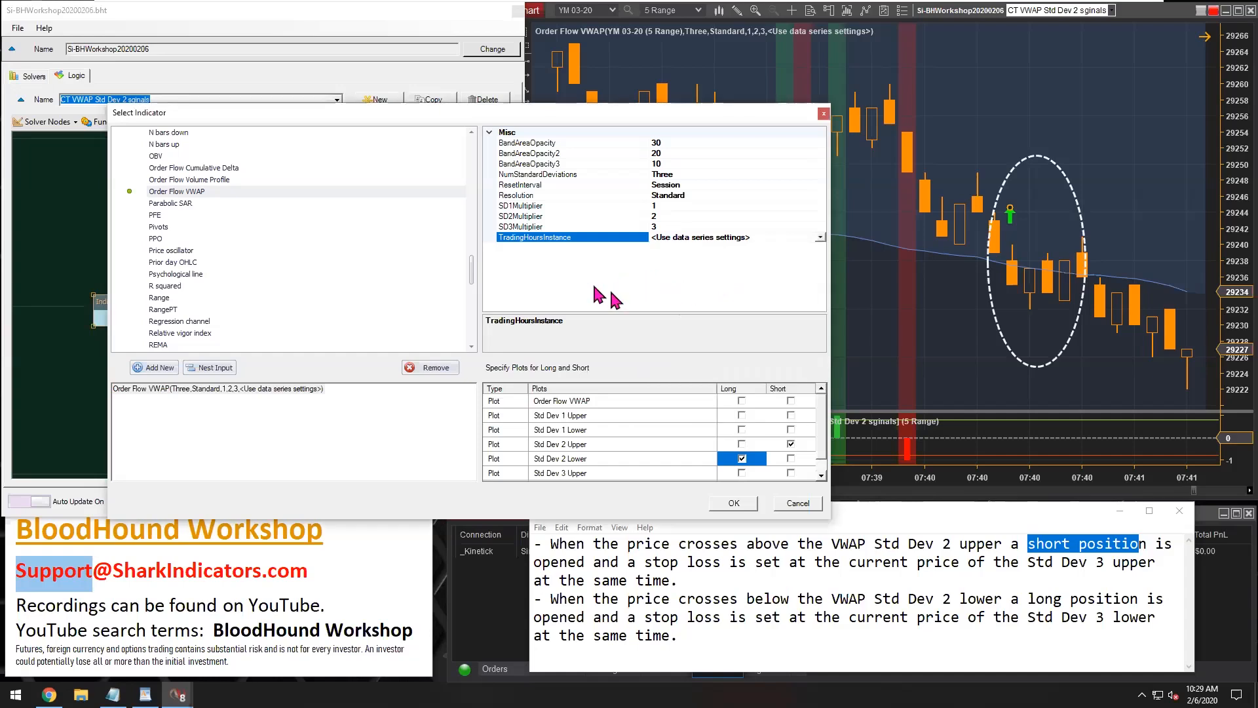
mouse_move(608, 297)
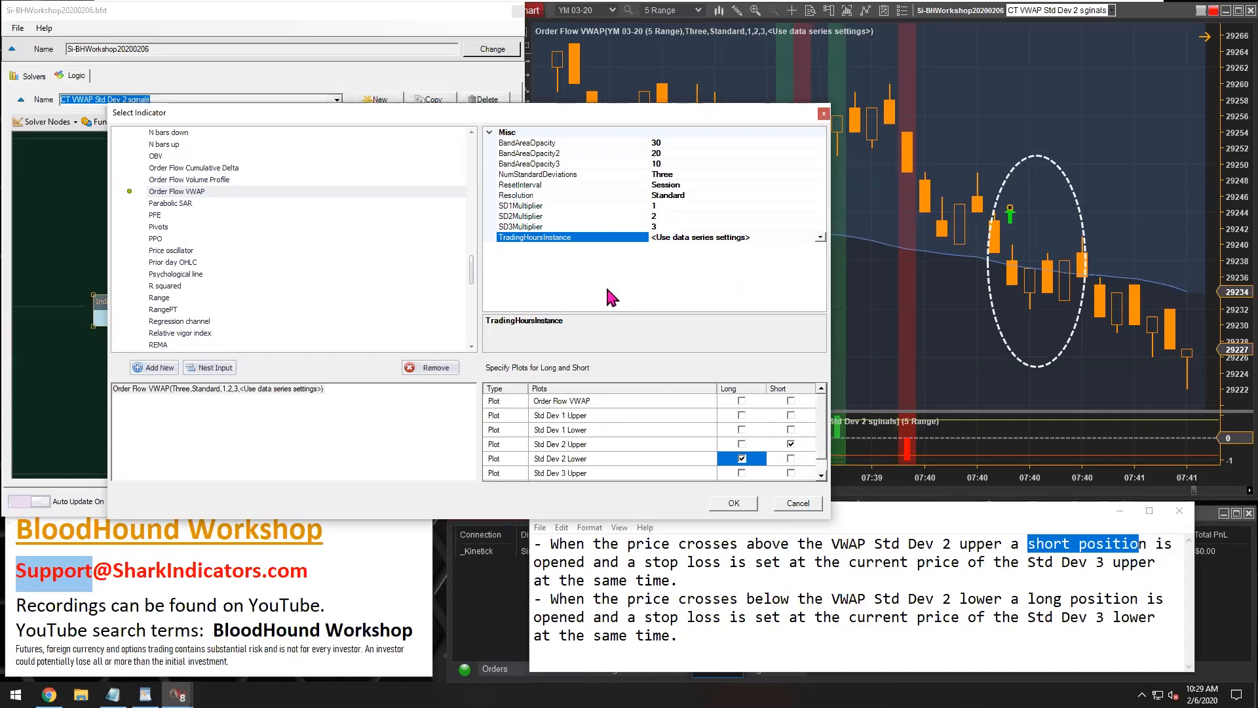
Step: Mark Std Dev 2 Upper short and Std Dev 2 Lower long, and confirm the indicator choice
left_click(610, 444)
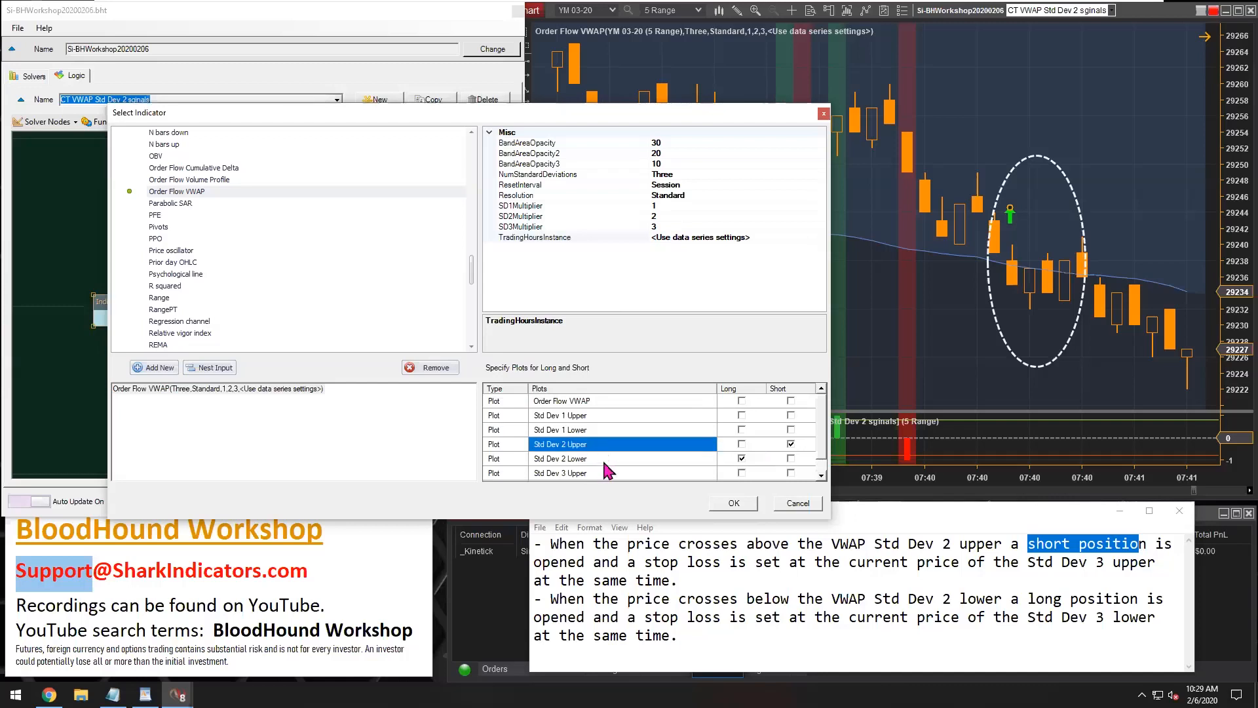
left_click(561, 458)
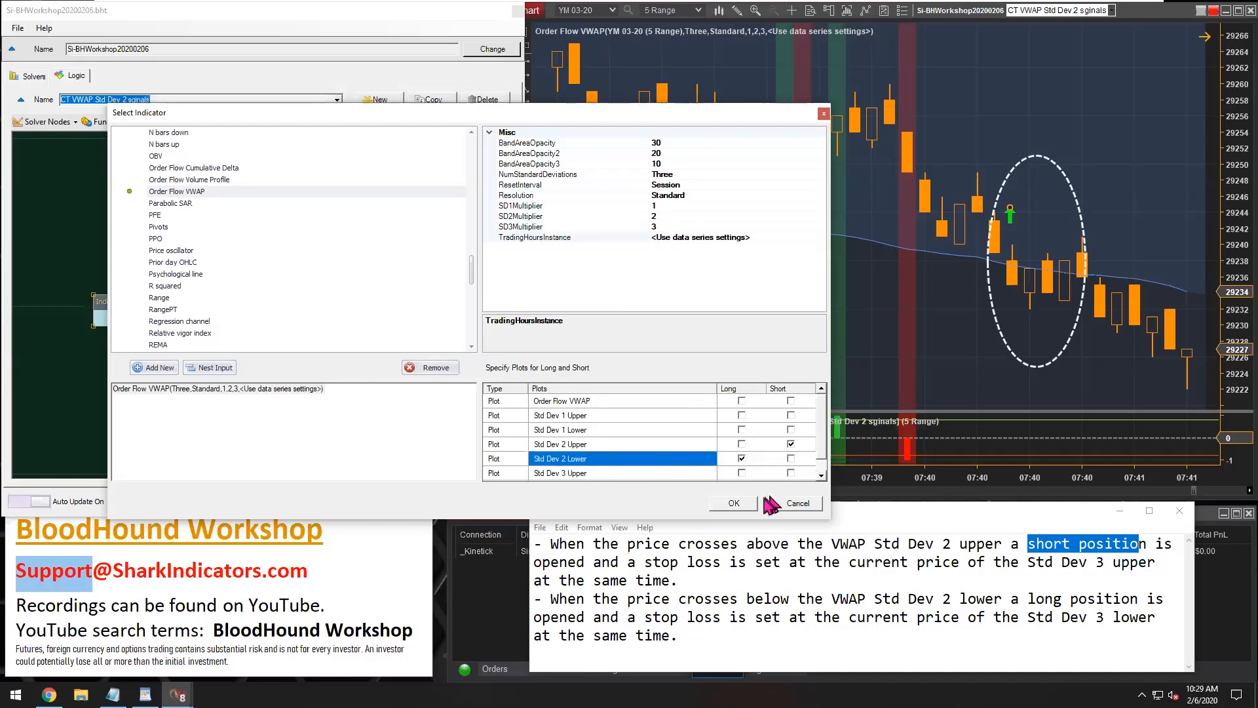
left_click(731, 503)
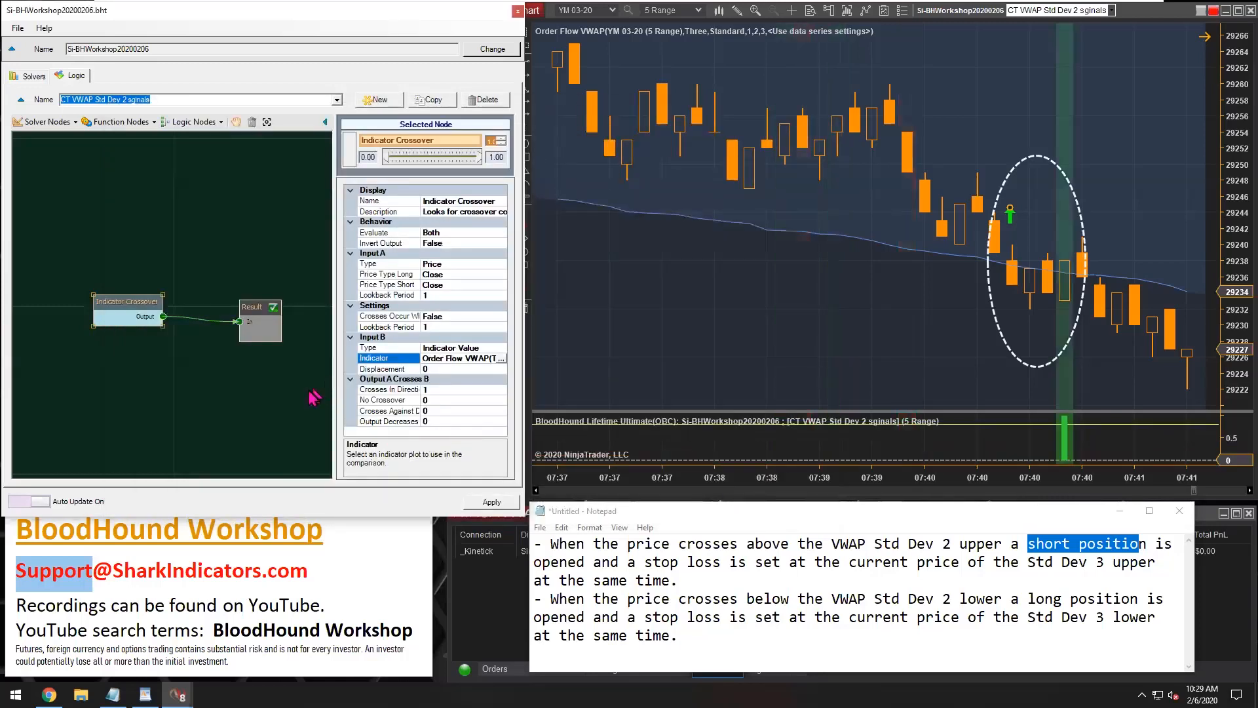
mouse_move(635, 211)
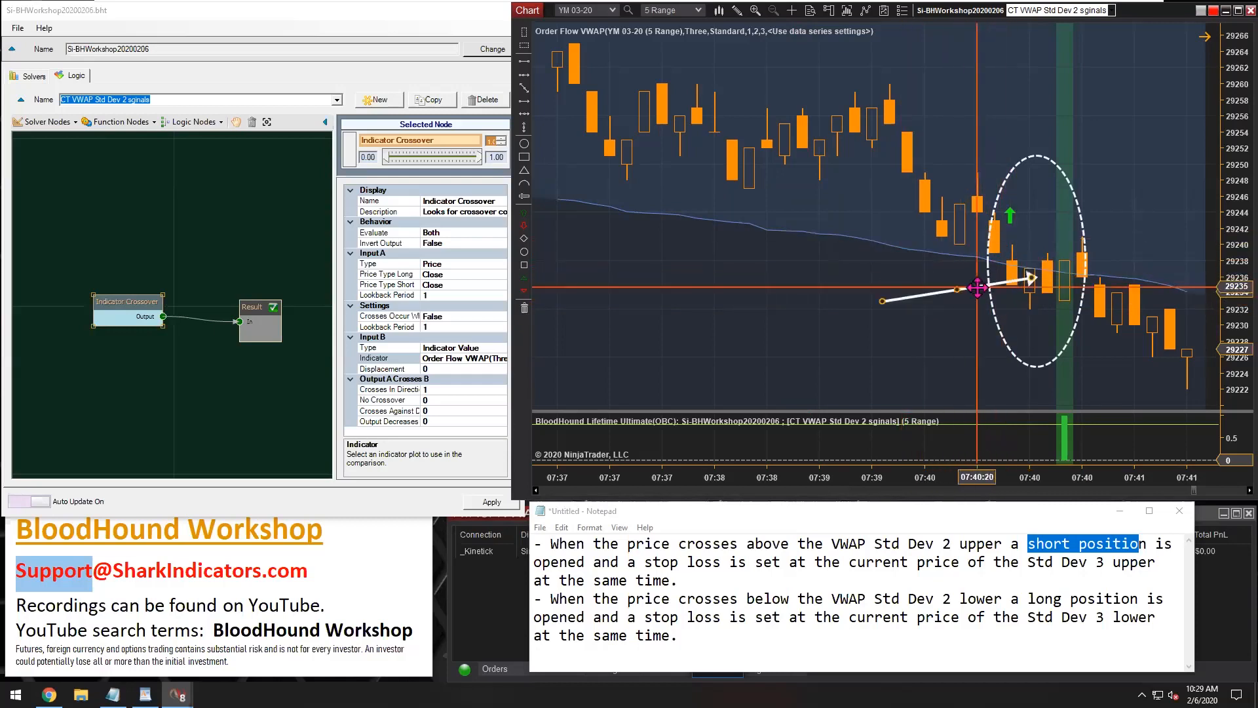
Step: Point an arrow at the crossing candle and select the Crosses In Direction output setting
left_click(389, 389)
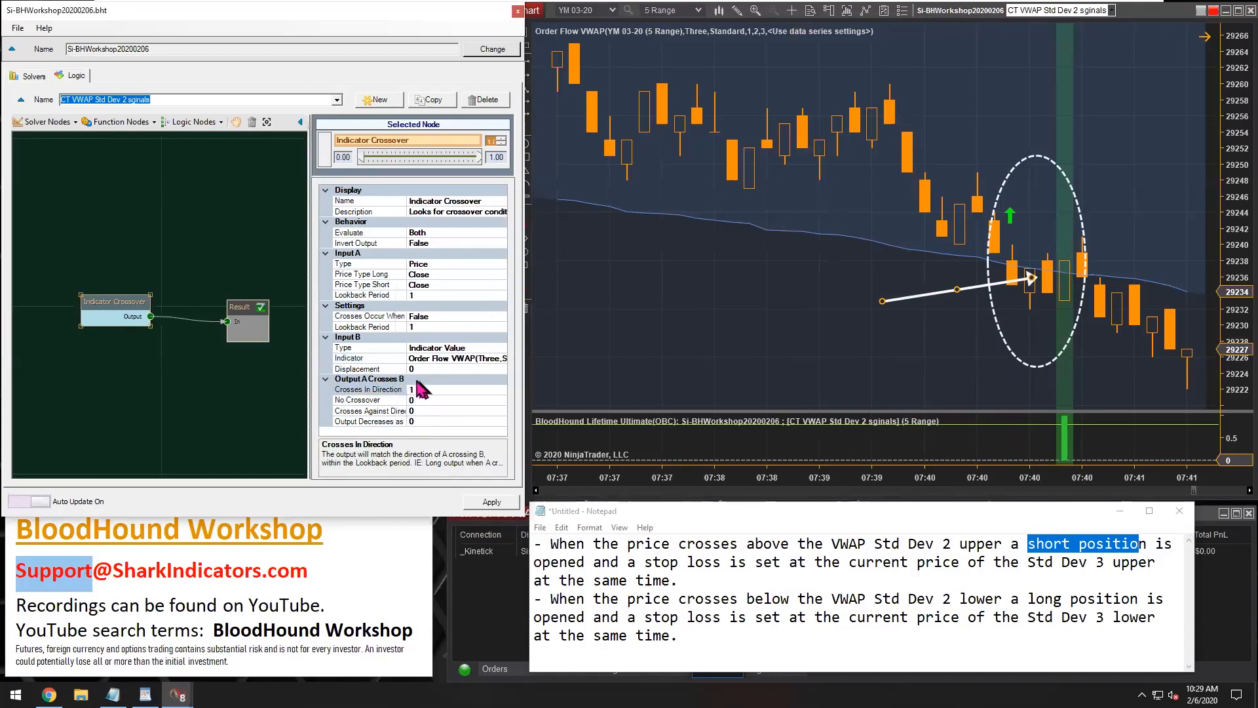
left_click(369, 389)
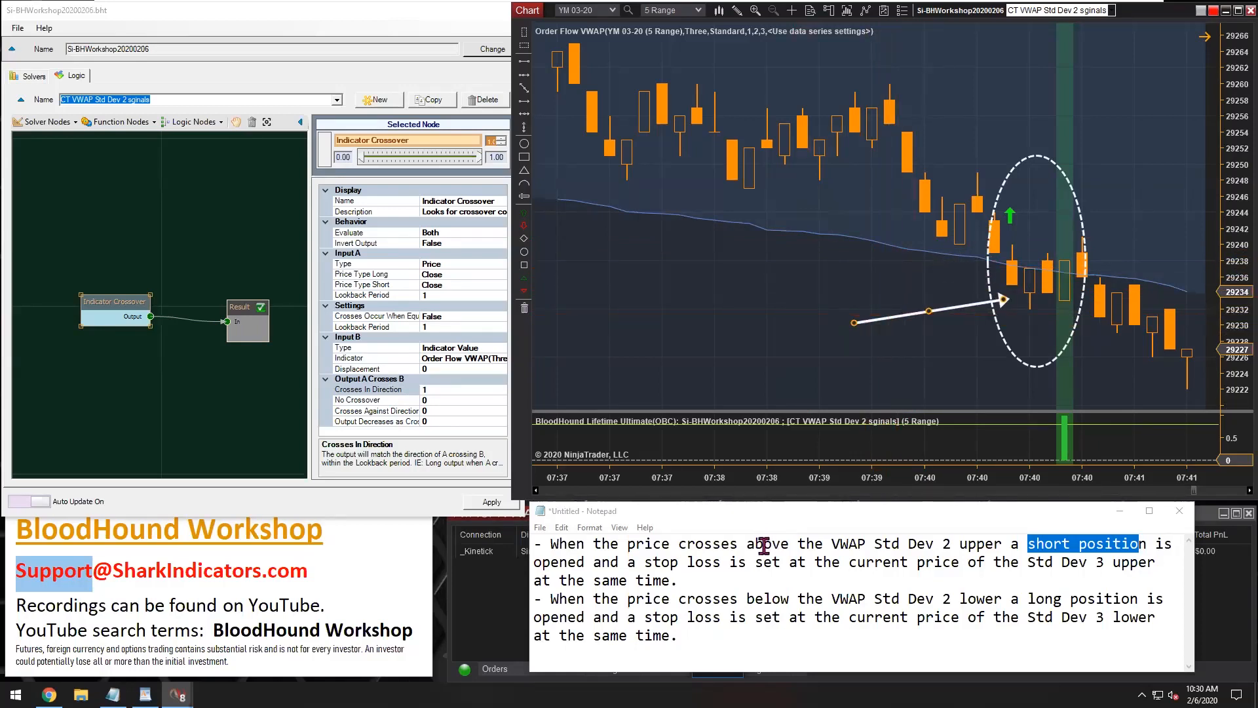
Step: Set Crosses In Direction to 0 and Crosses Against Direction to 1, reversing the signals
double_click(770, 598)
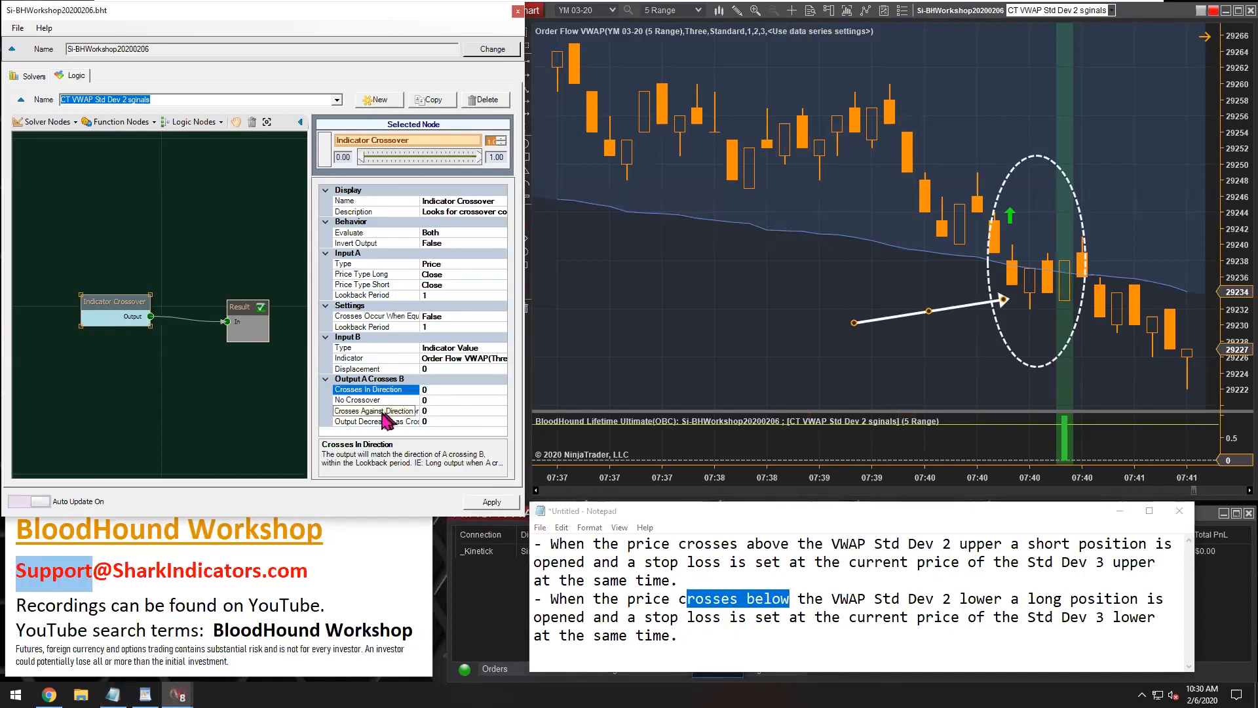
left_click(374, 410)
type("1")
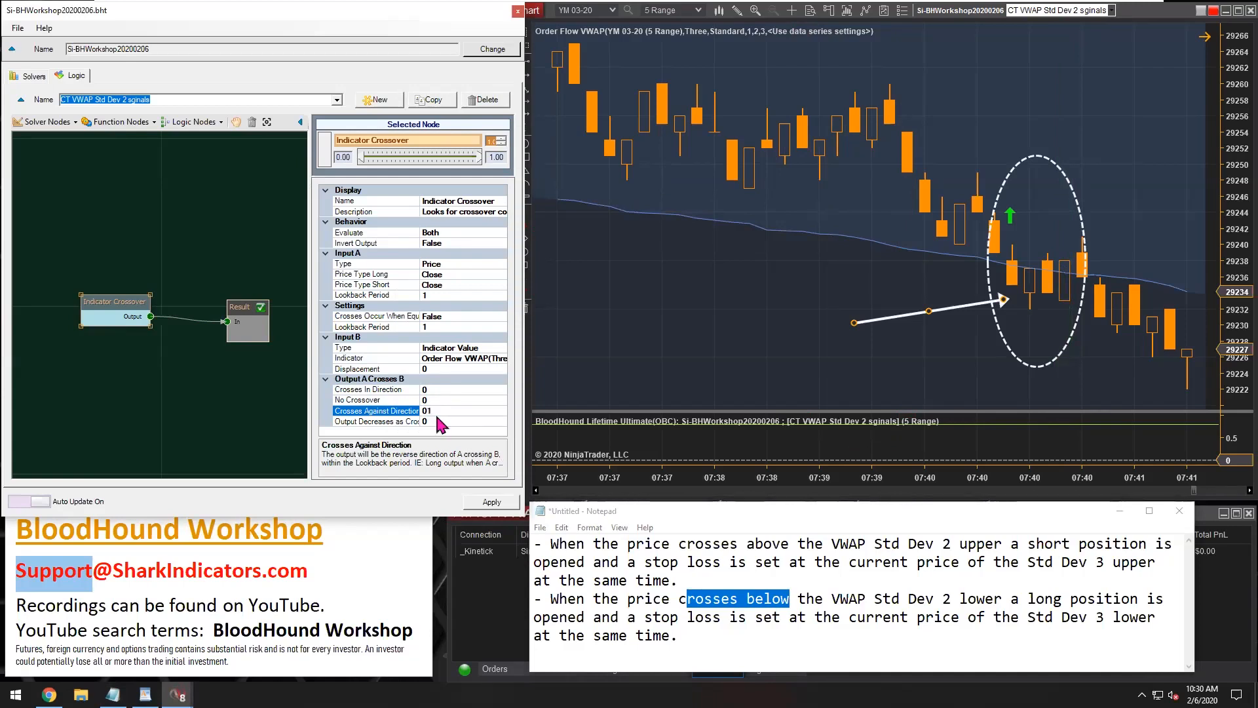
left_click(375, 422)
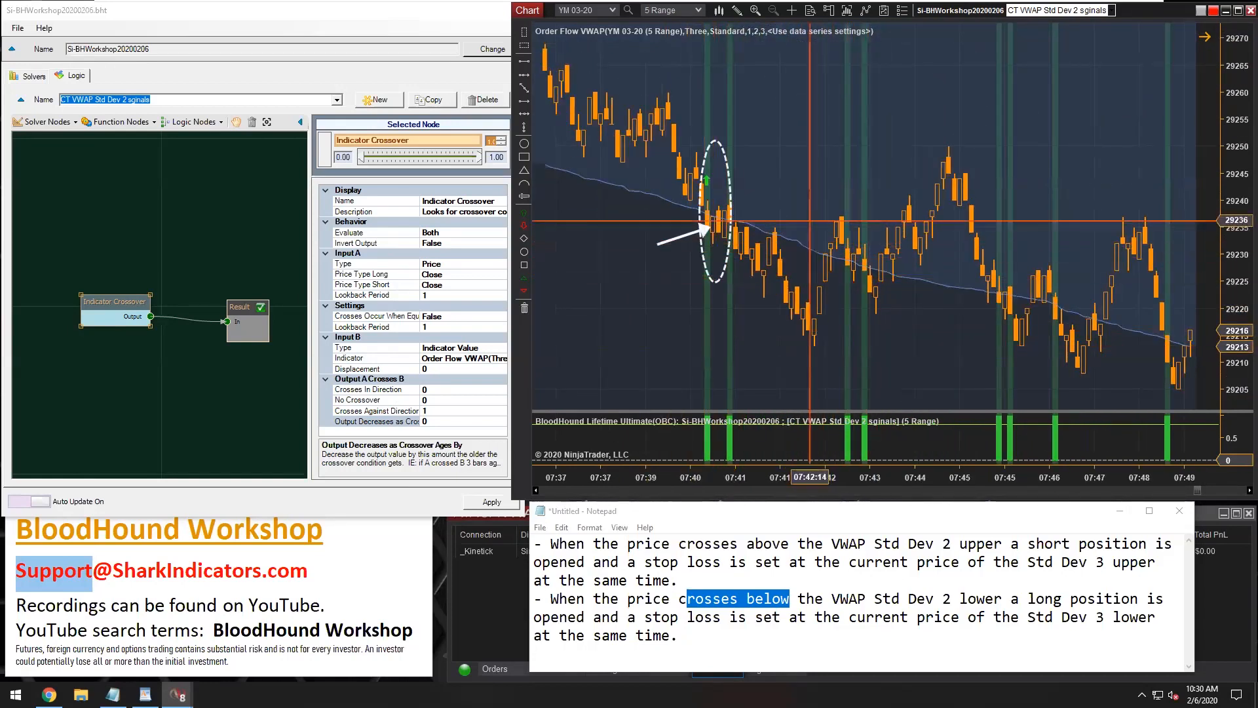
mouse_move(880, 329)
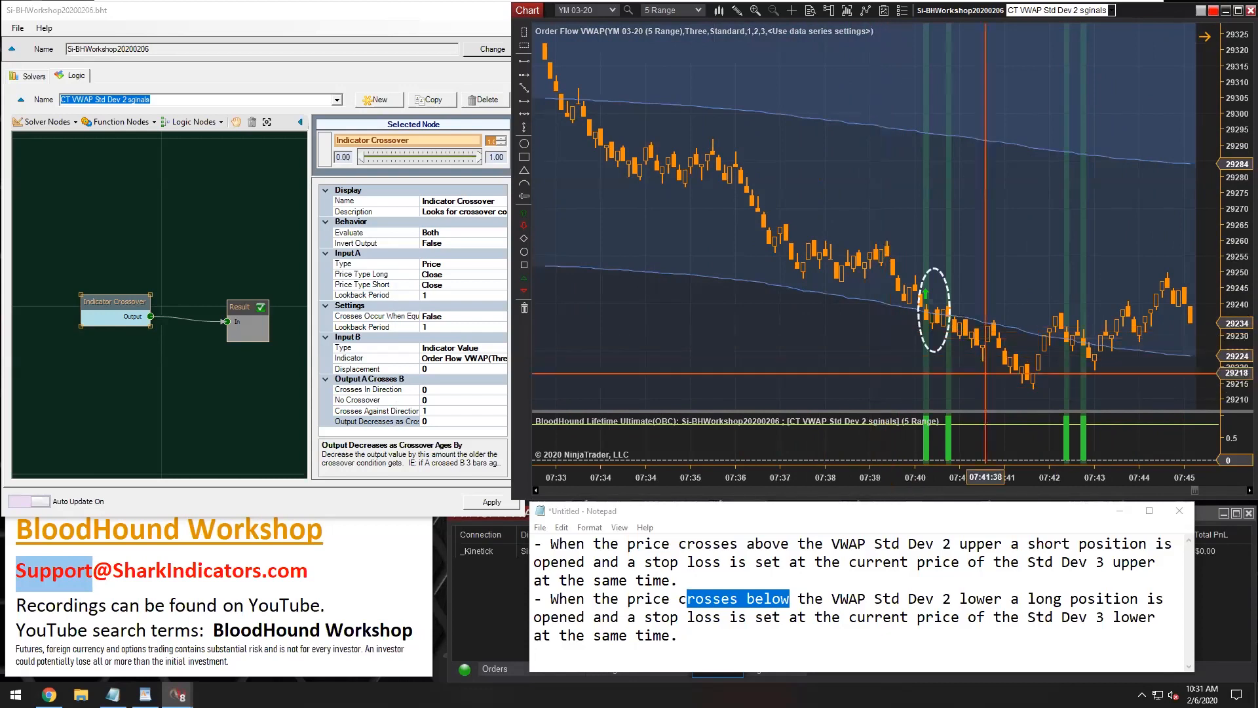
mouse_move(873, 329)
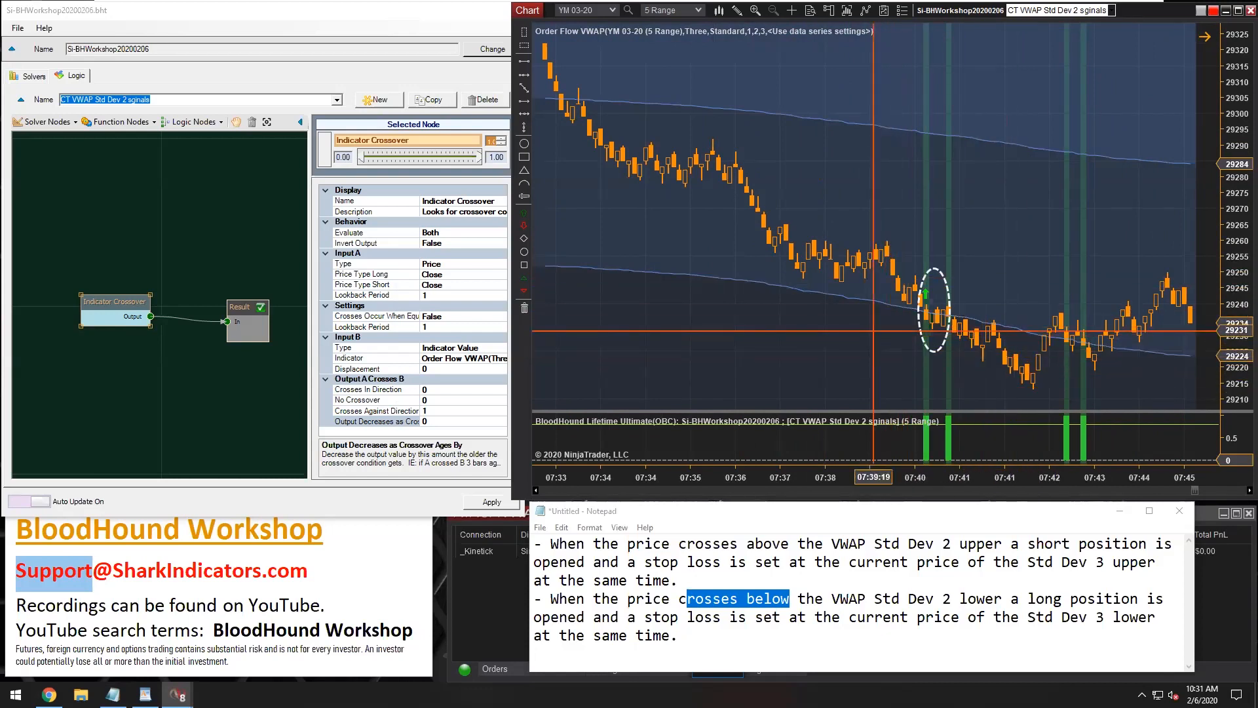
left_click(343, 199)
type("Jose XO VWAP Std DE")
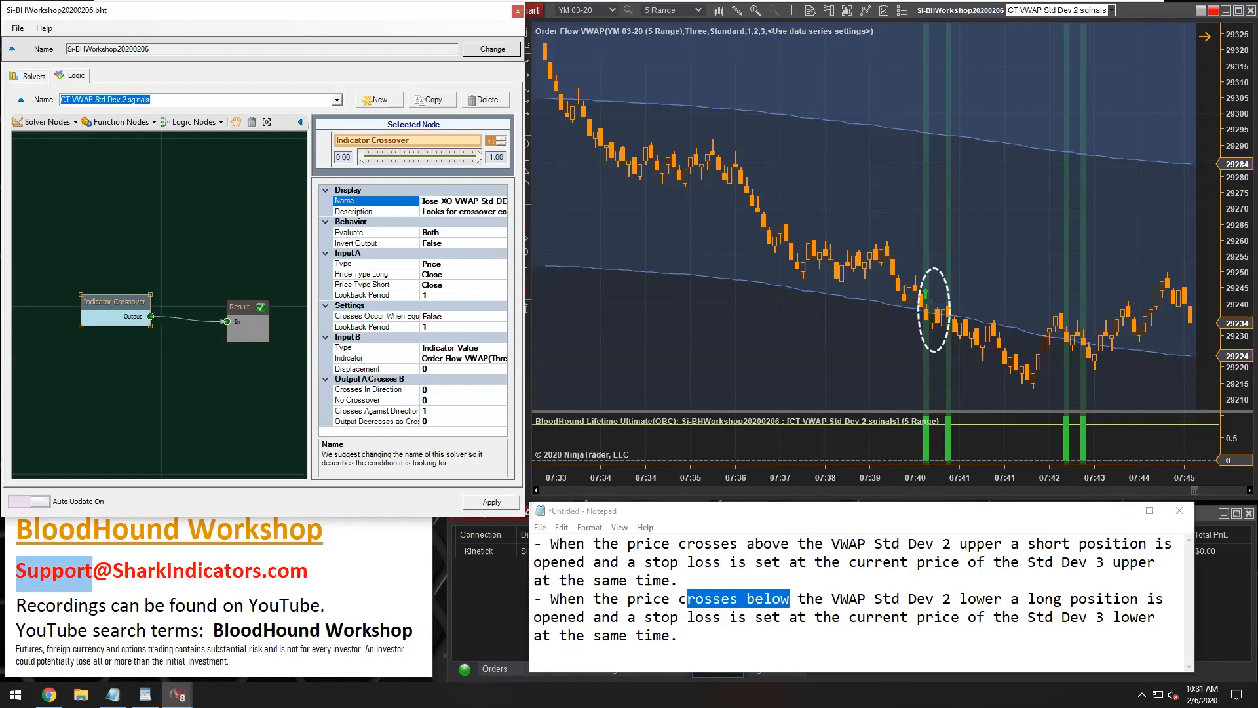
mouse_move(171, 380)
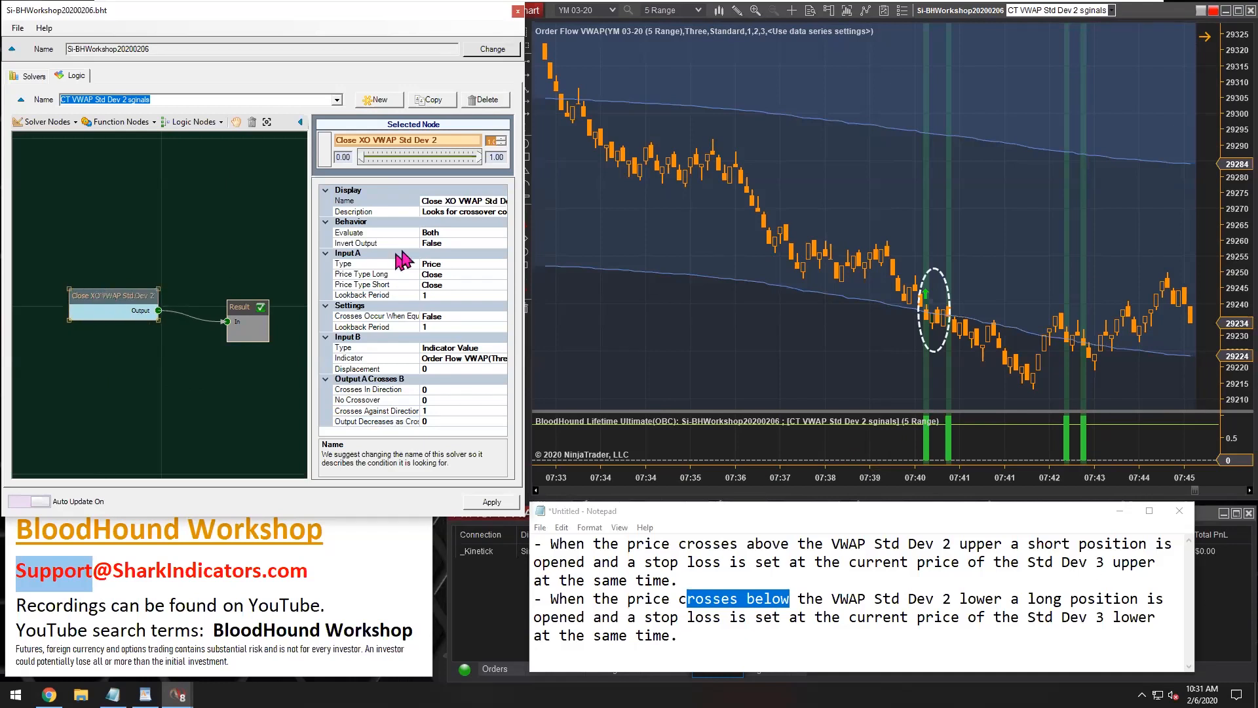
Step: Confirm the node's new name 'Close XO VWAP Std Dev 2' so it shows on the logic diagram
left_click(385, 201)
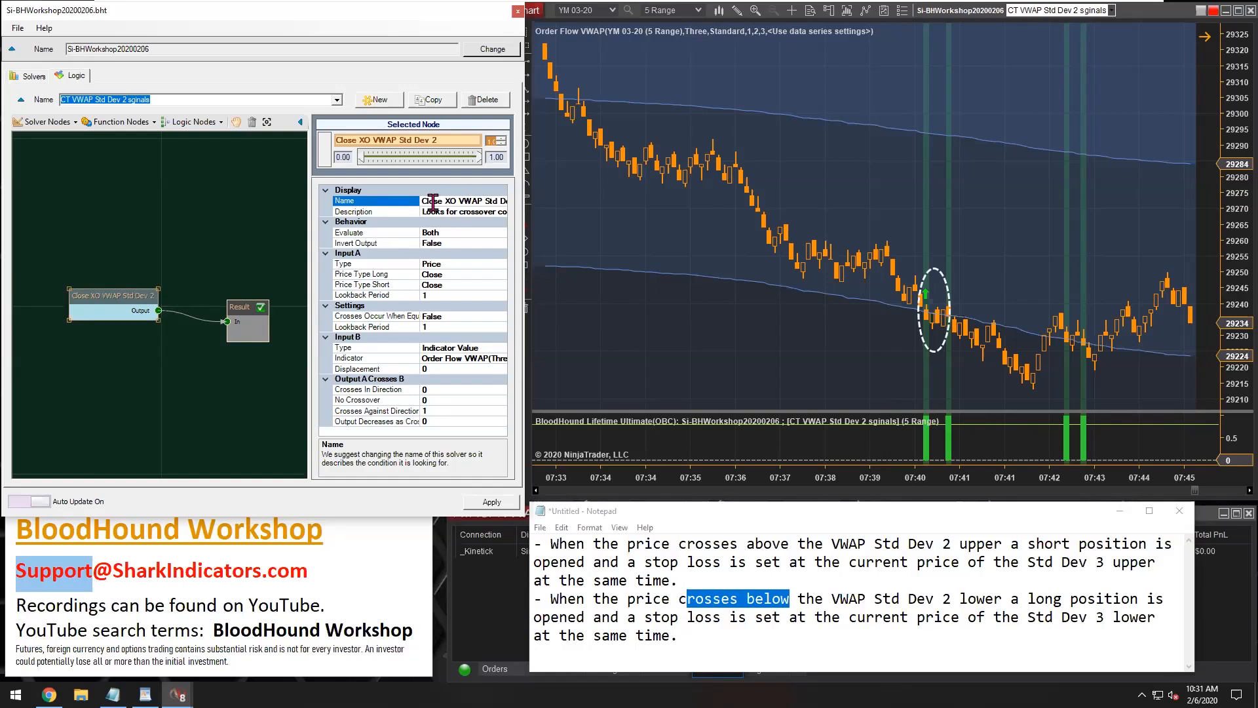
mouse_move(197, 160)
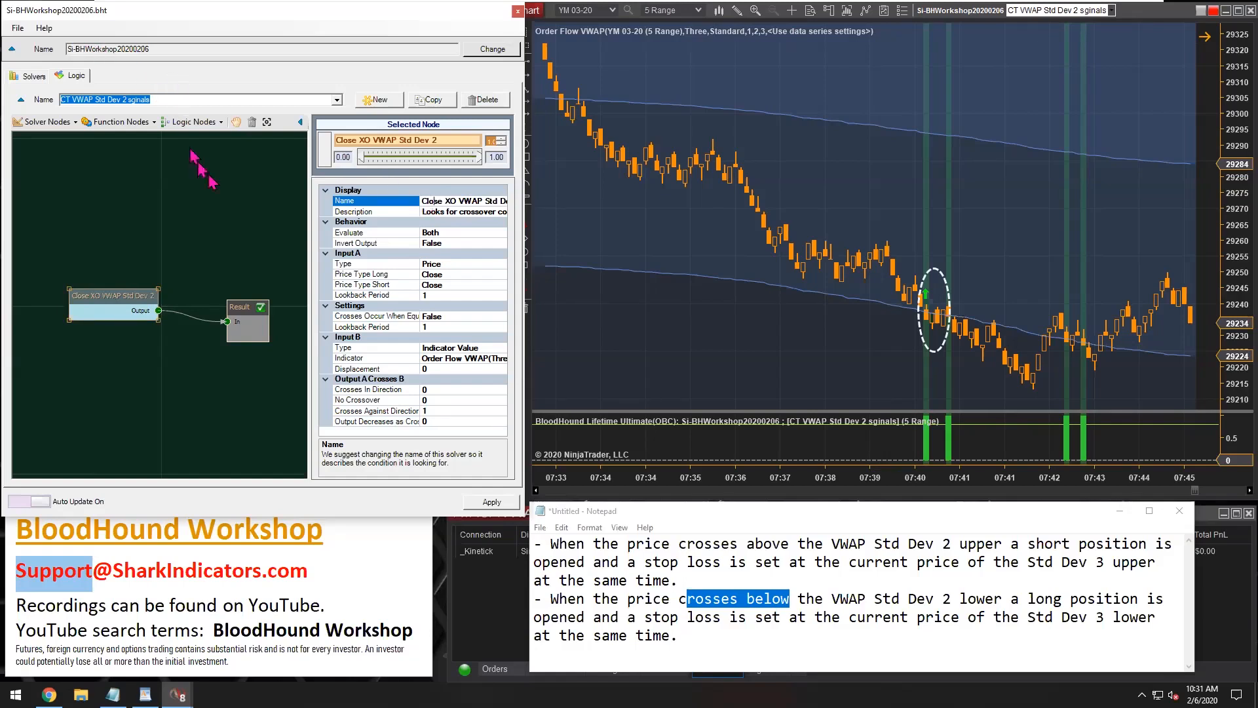
mouse_move(257, 205)
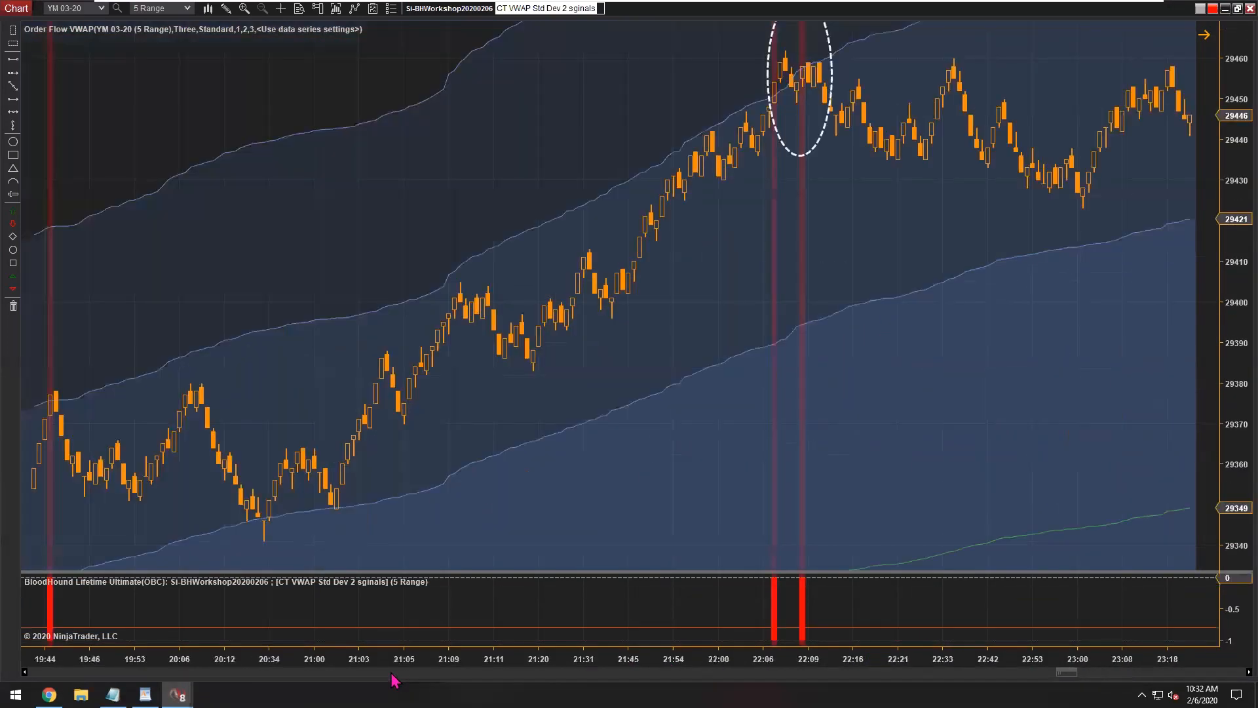
mouse_move(877, 258)
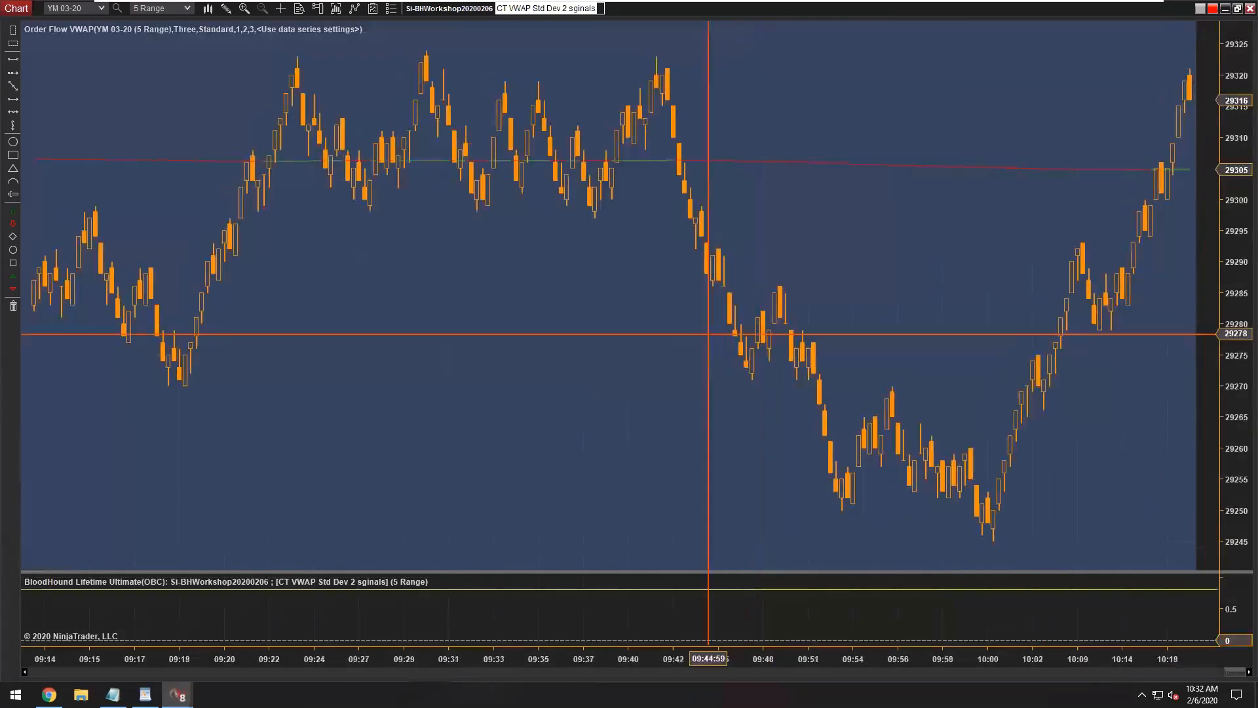
Step: Scroll the YM chart back to the encircled crossing to review the green signal bars
scroll("left", 3)
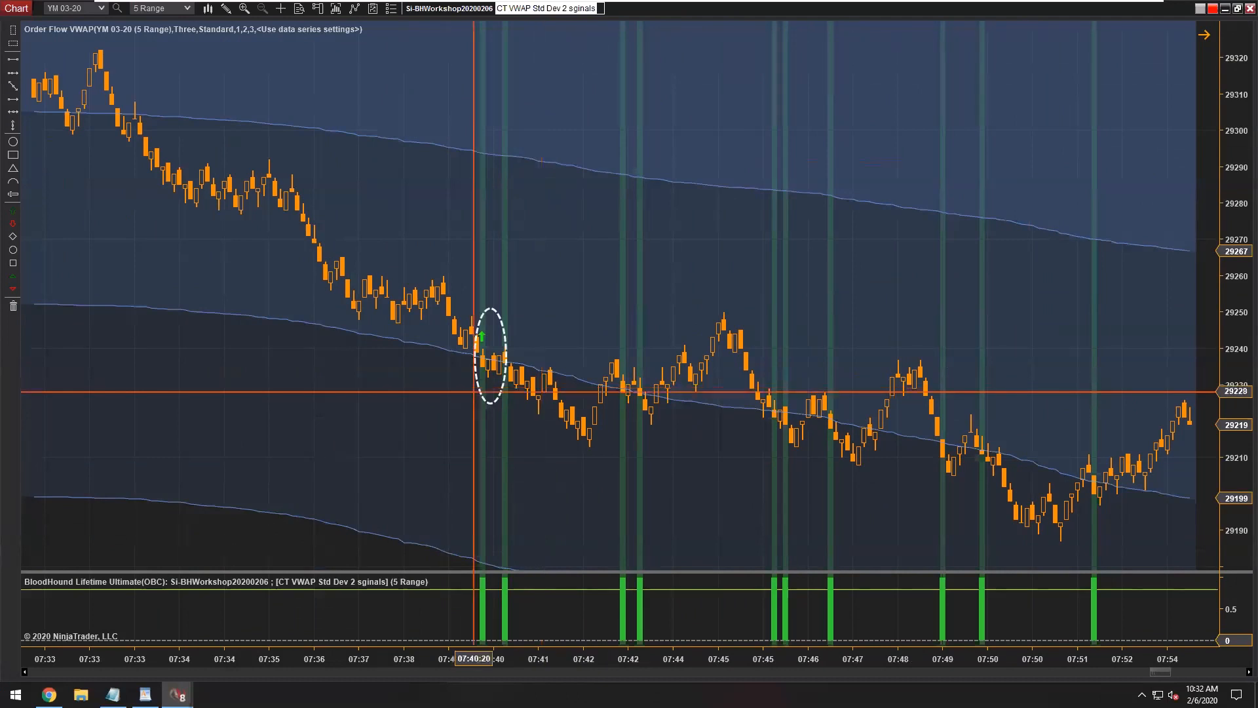
mouse_move(566, 374)
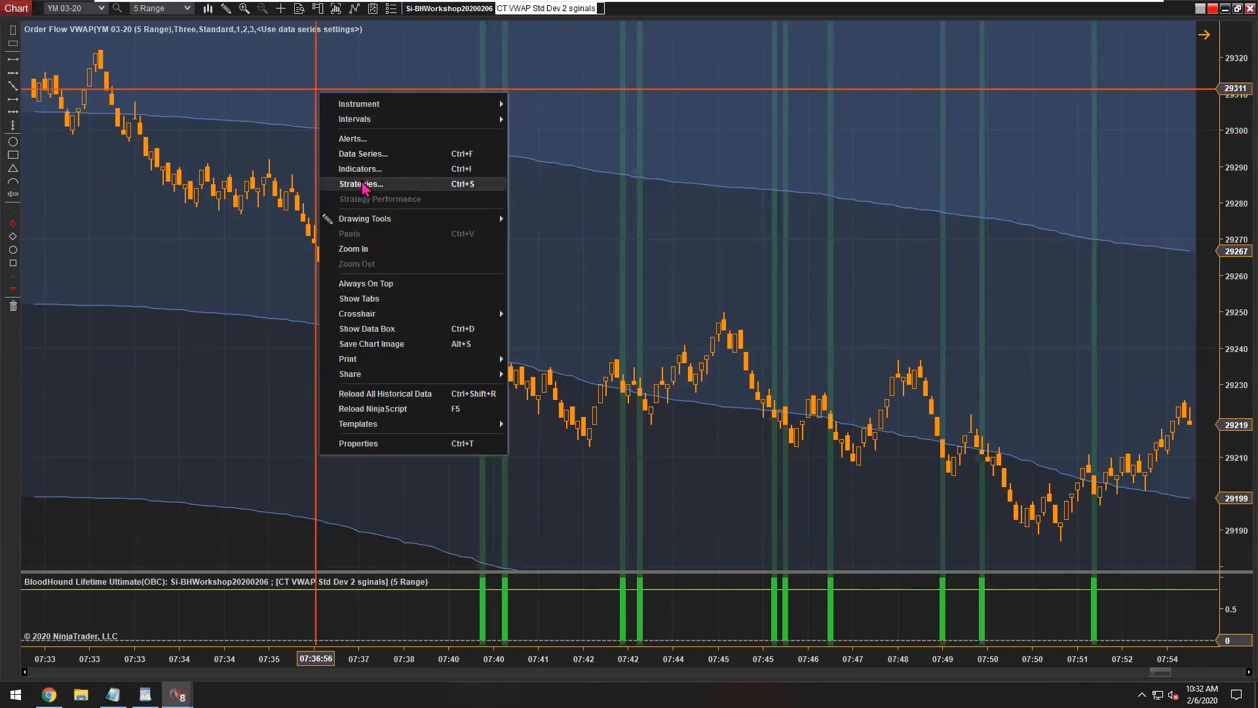
left_click(361, 184)
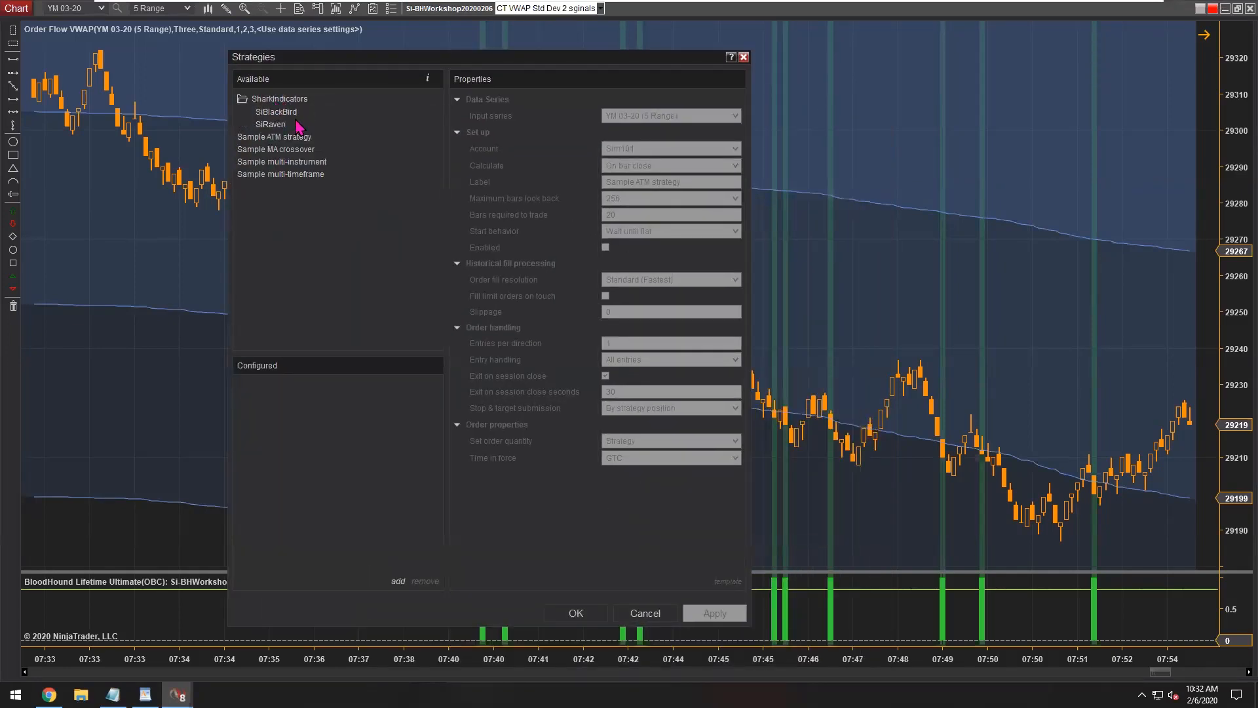
mouse_move(278, 135)
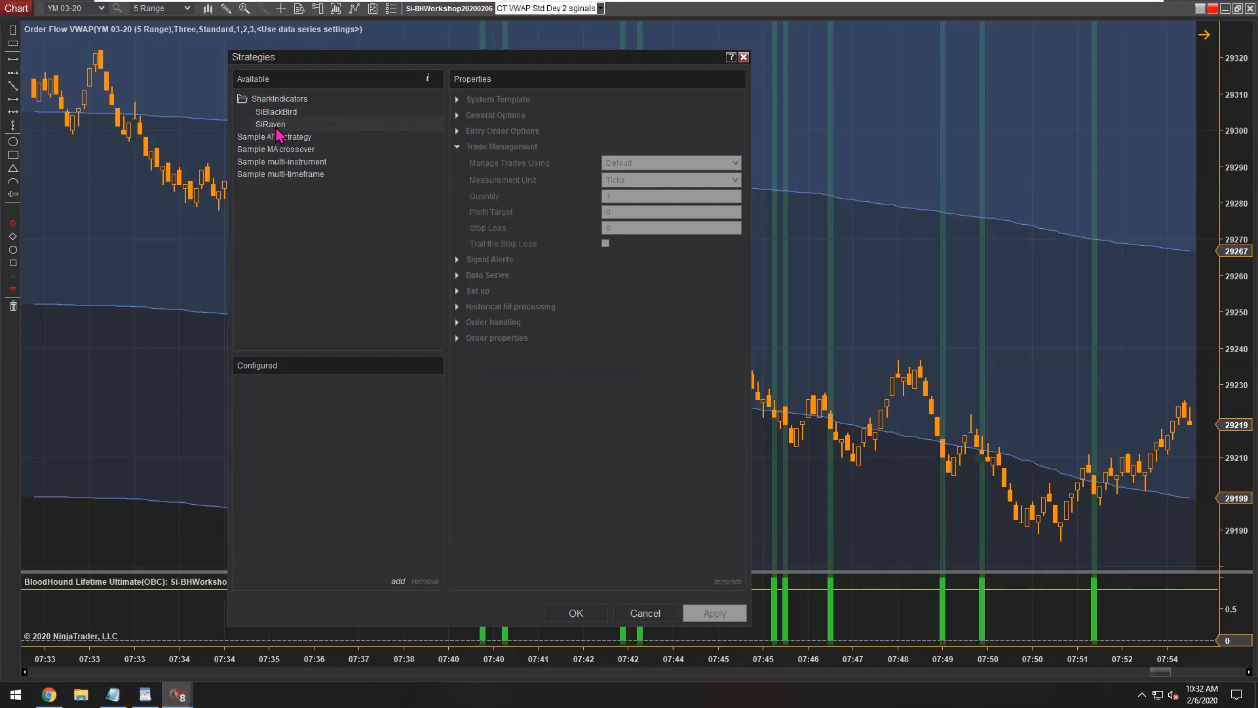
left_click(275, 111)
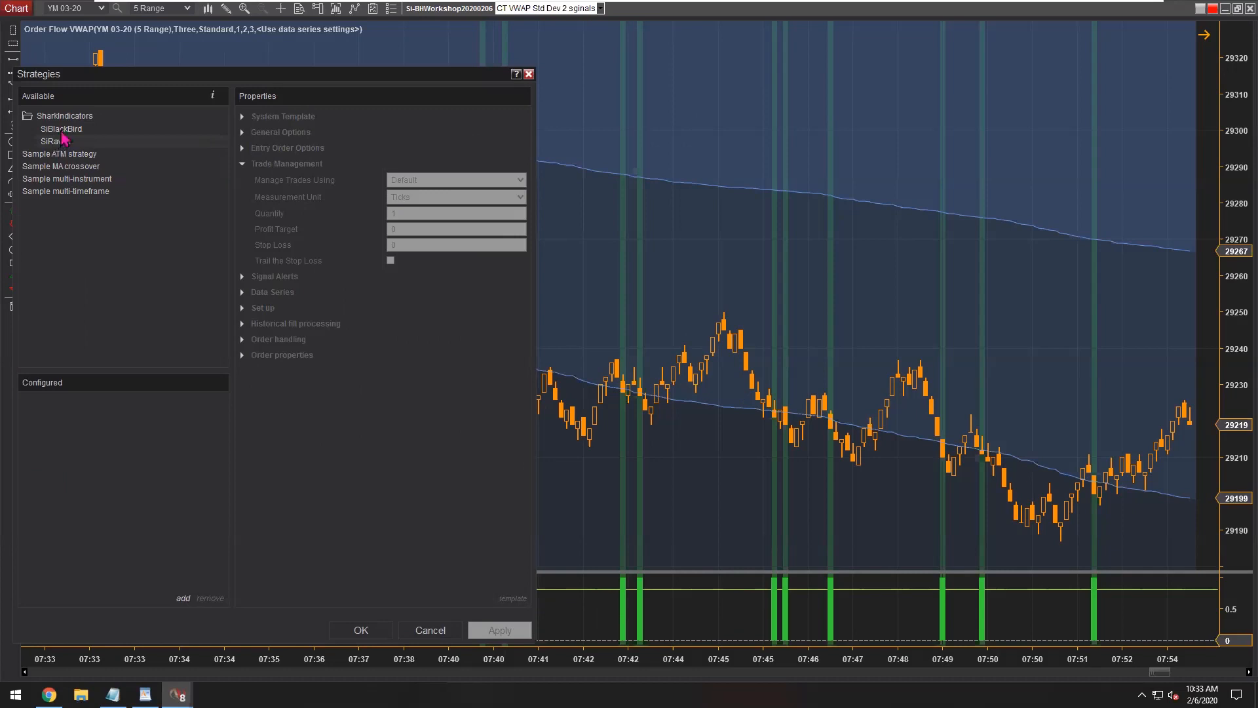
left_click(360, 629)
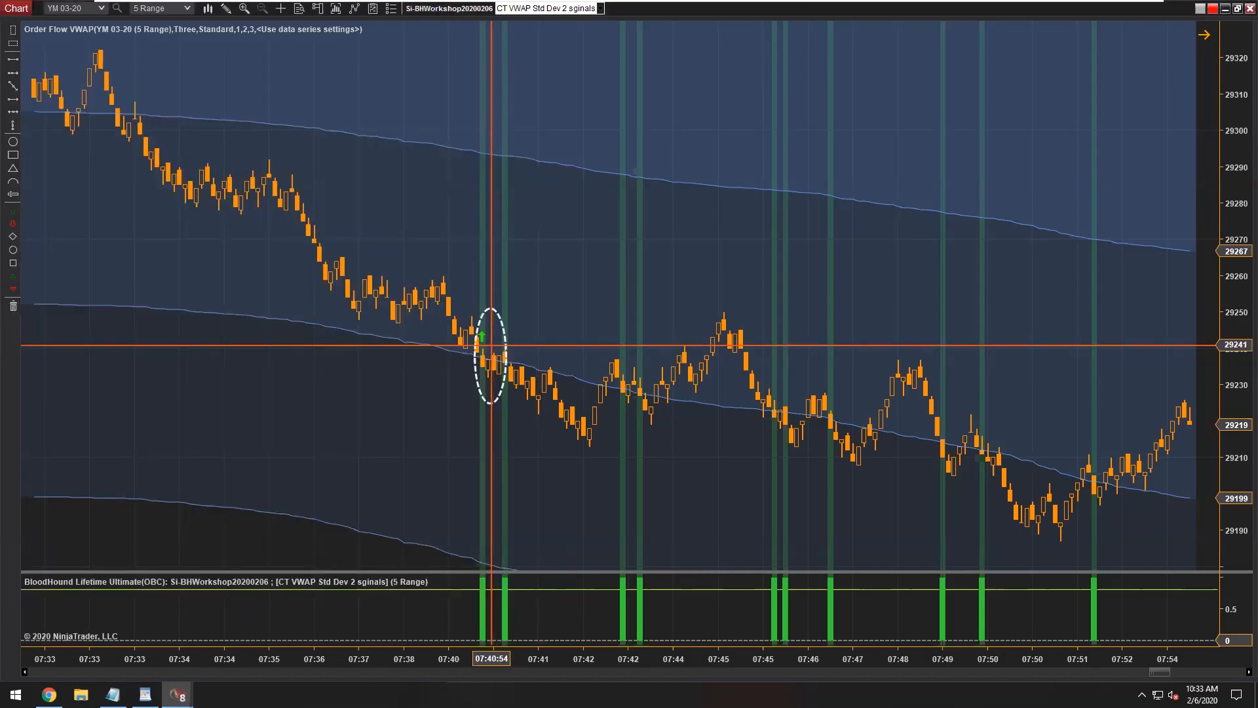
mouse_move(484, 351)
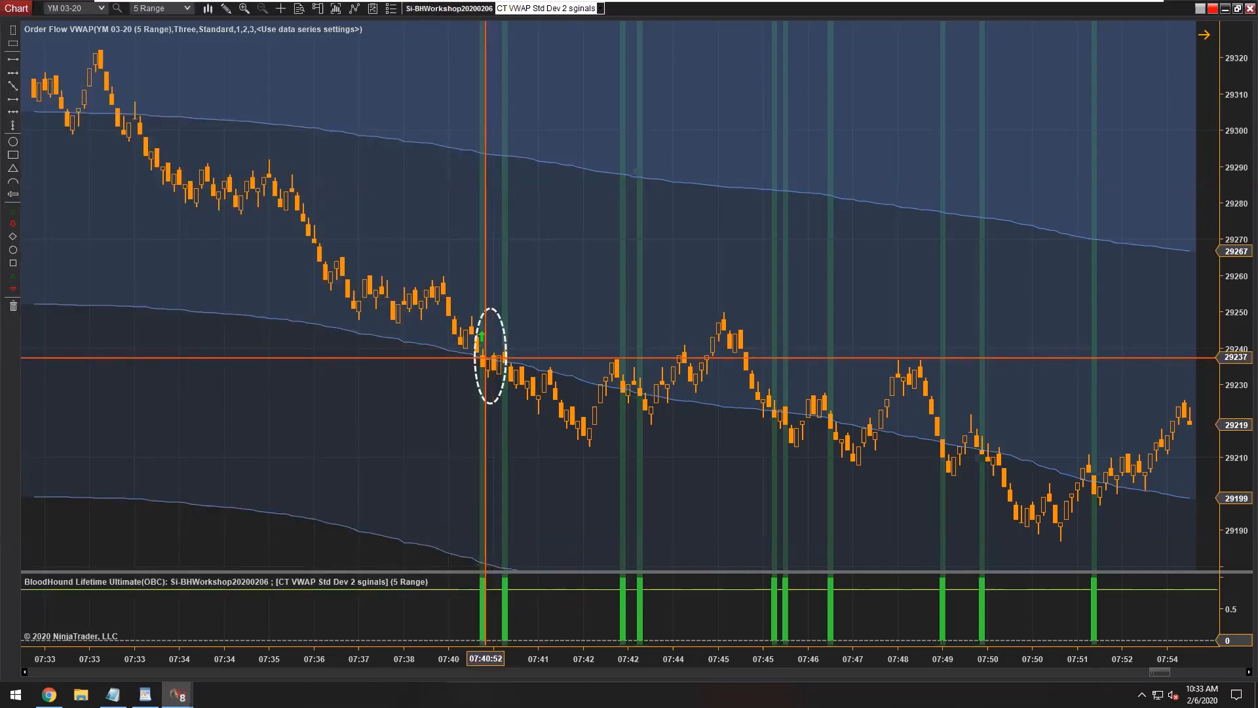
mouse_move(628, 373)
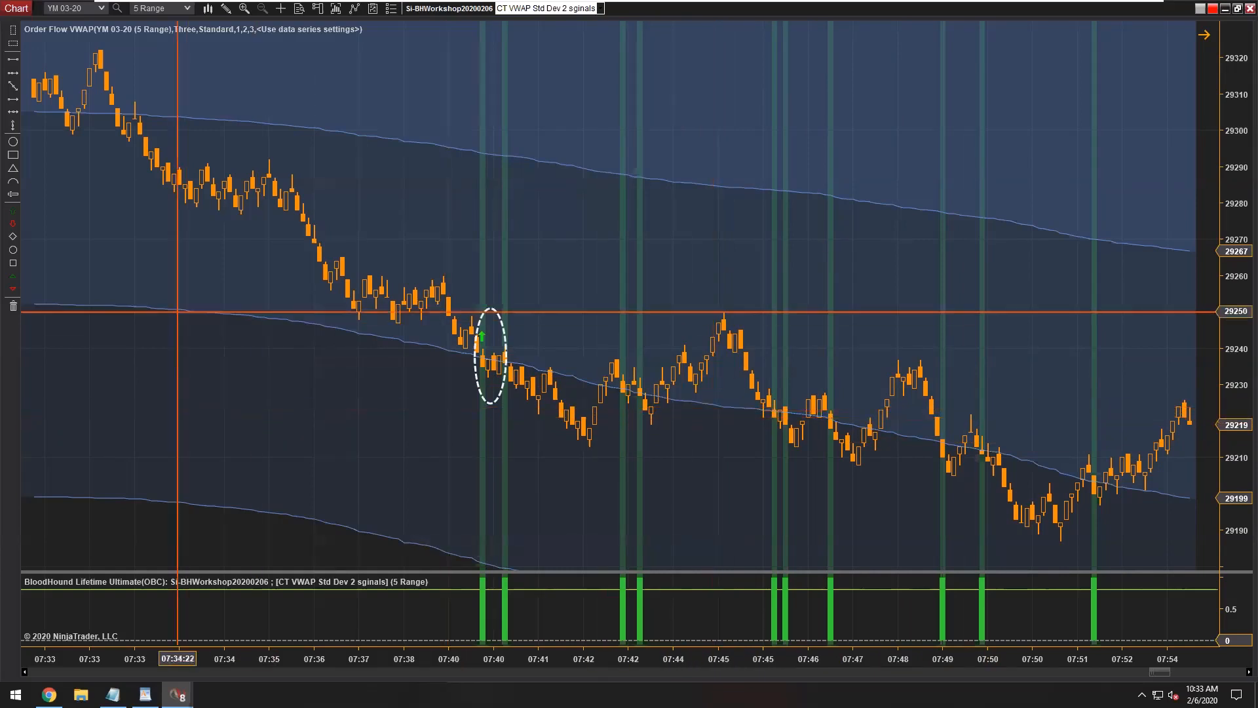
mouse_move(487, 337)
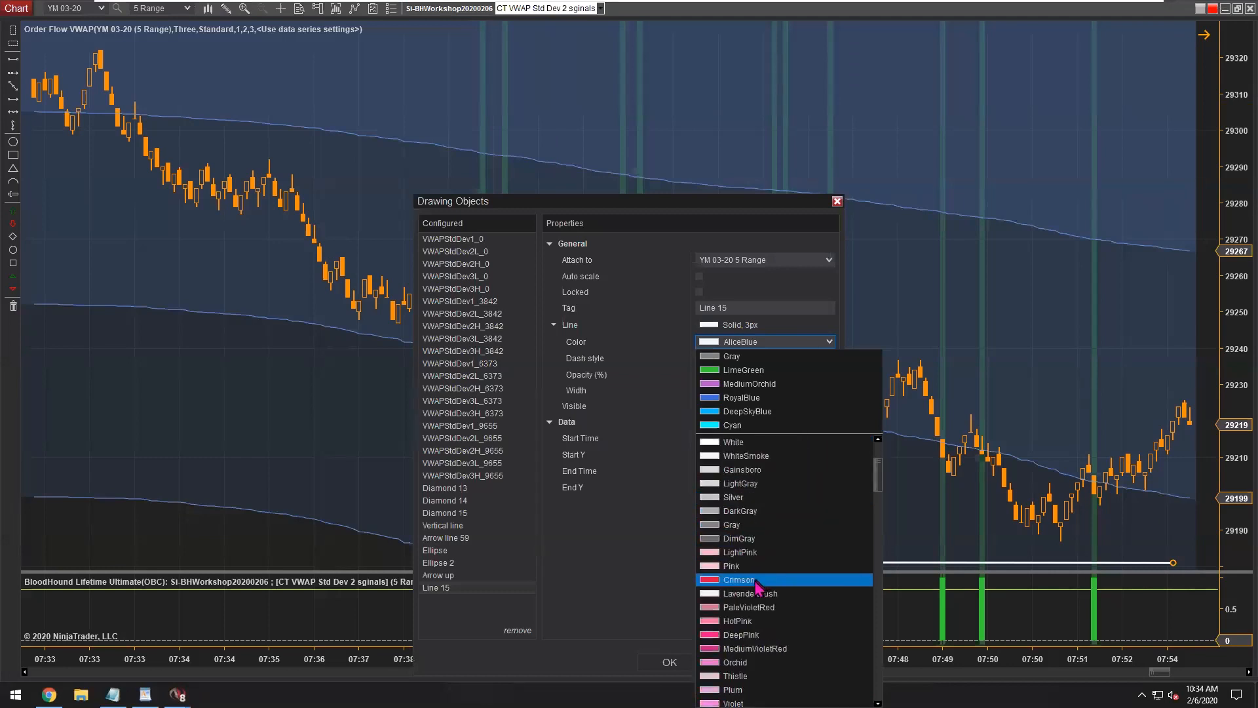
Step: Colour the horizontal stop line at the lower Std Dev 3 band Crimson
left_click(668, 662)
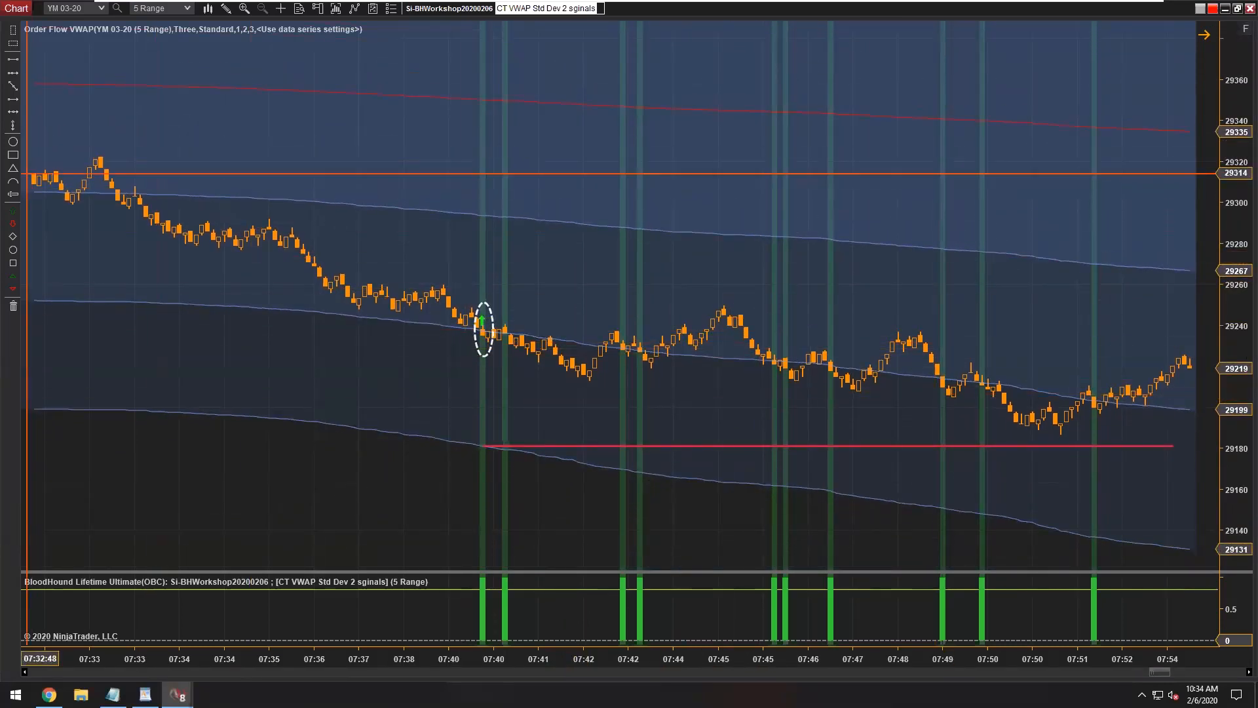
mouse_move(501, 111)
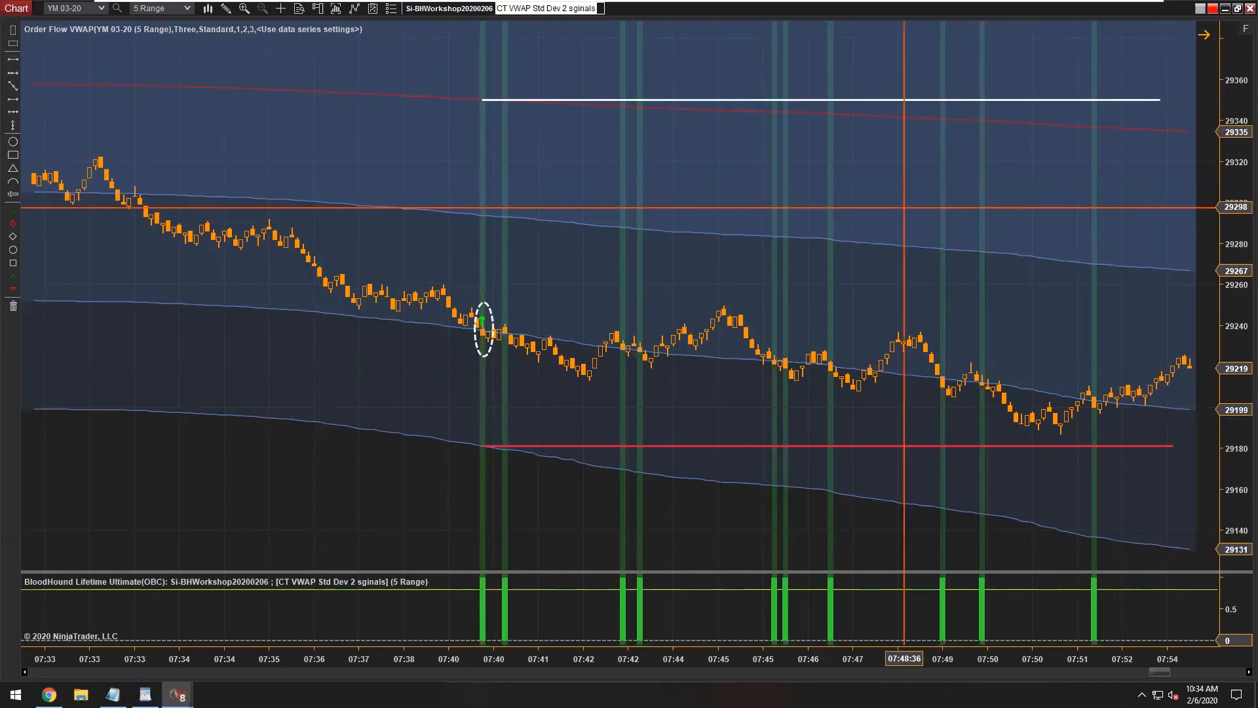
mouse_move(716, 343)
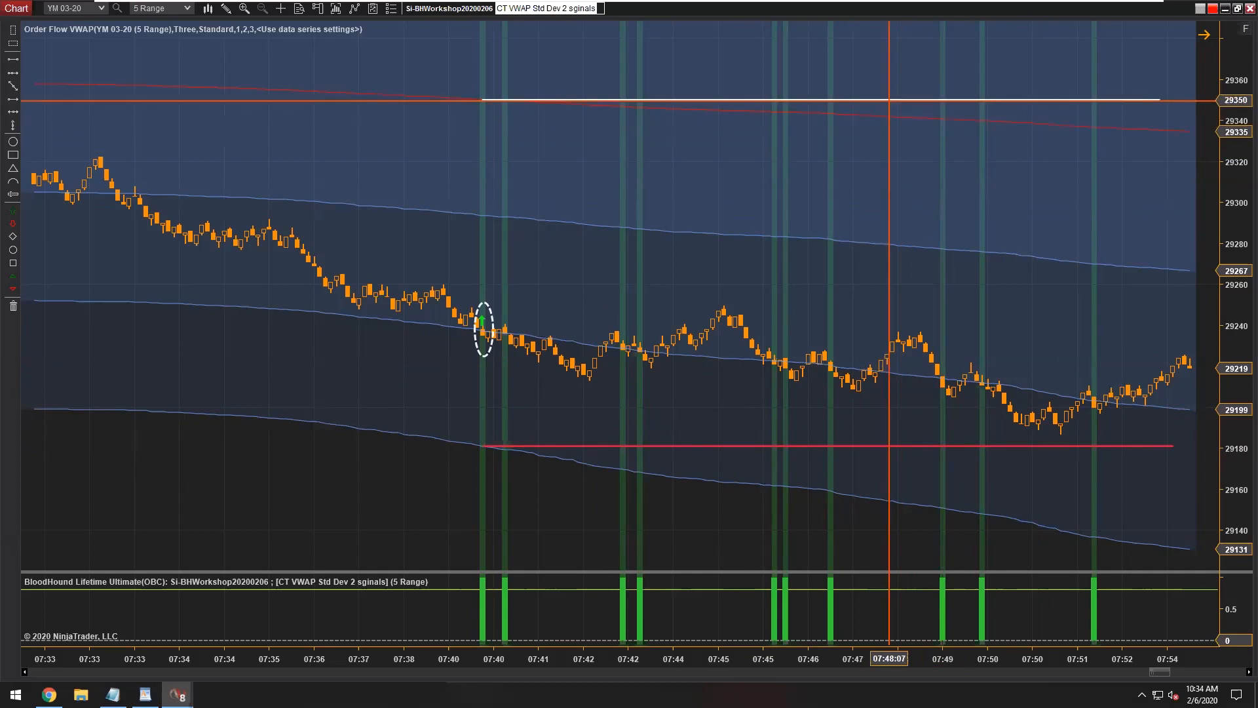
mouse_move(1028, 323)
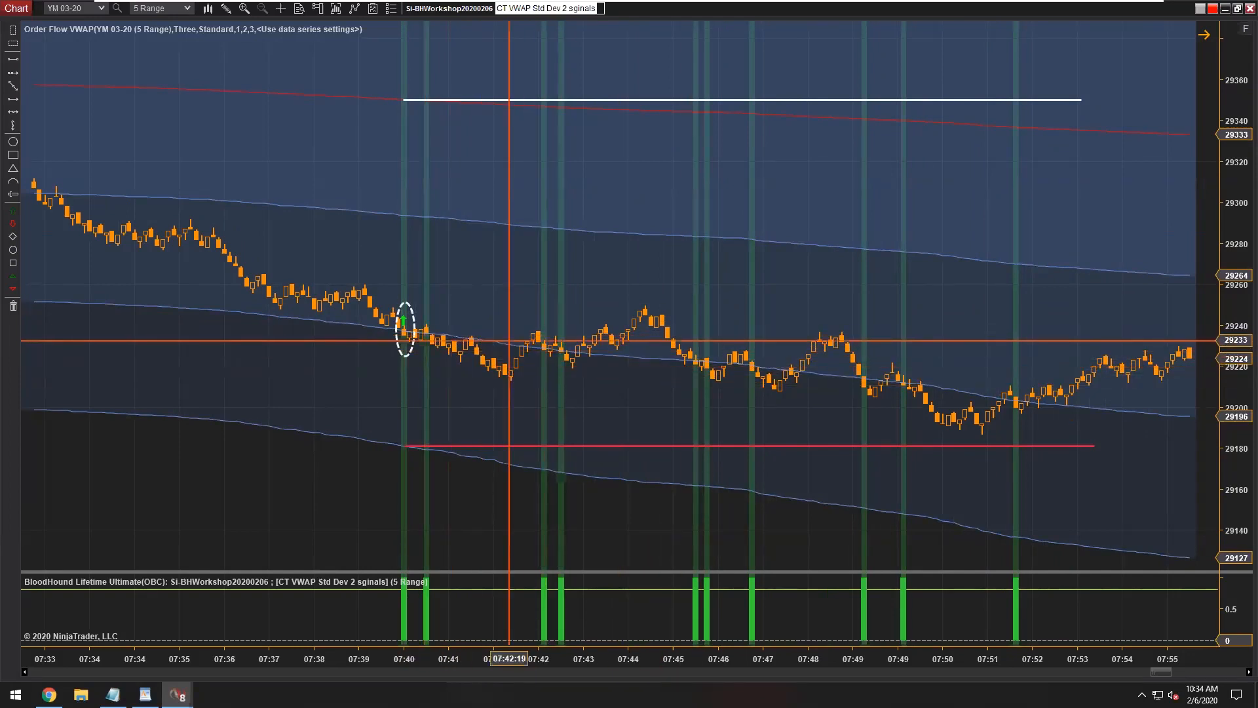
mouse_move(701, 357)
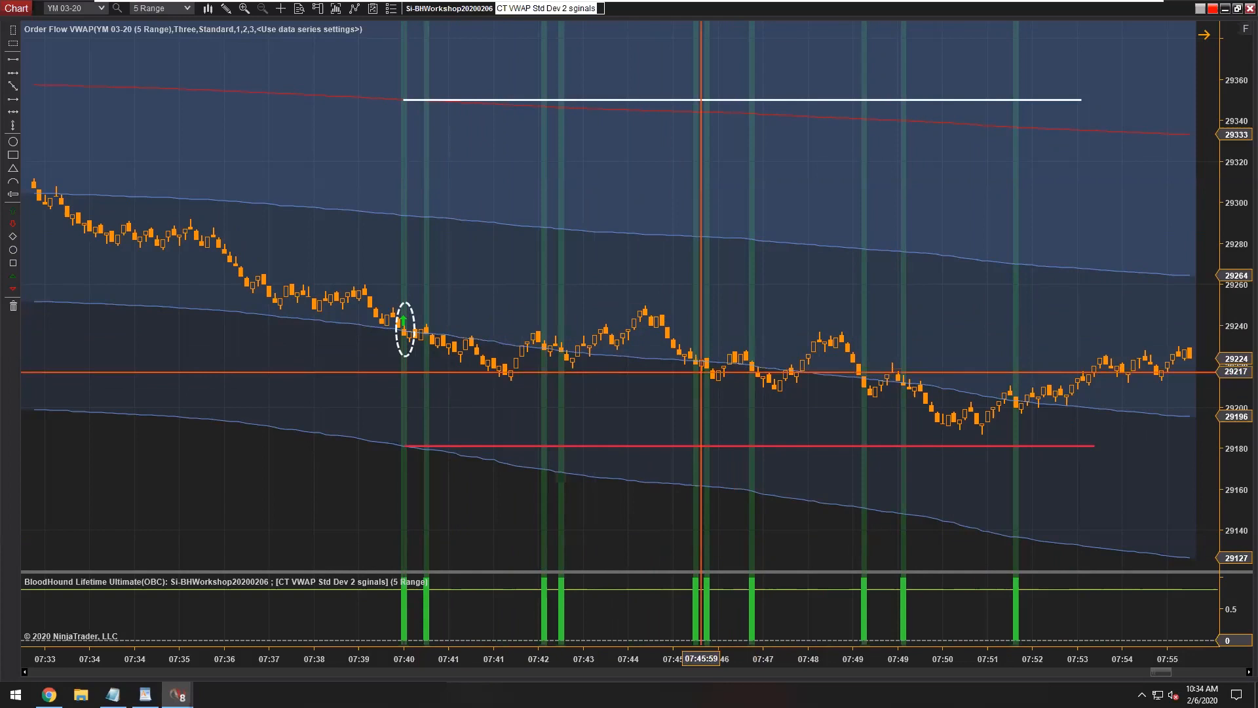
mouse_move(646, 362)
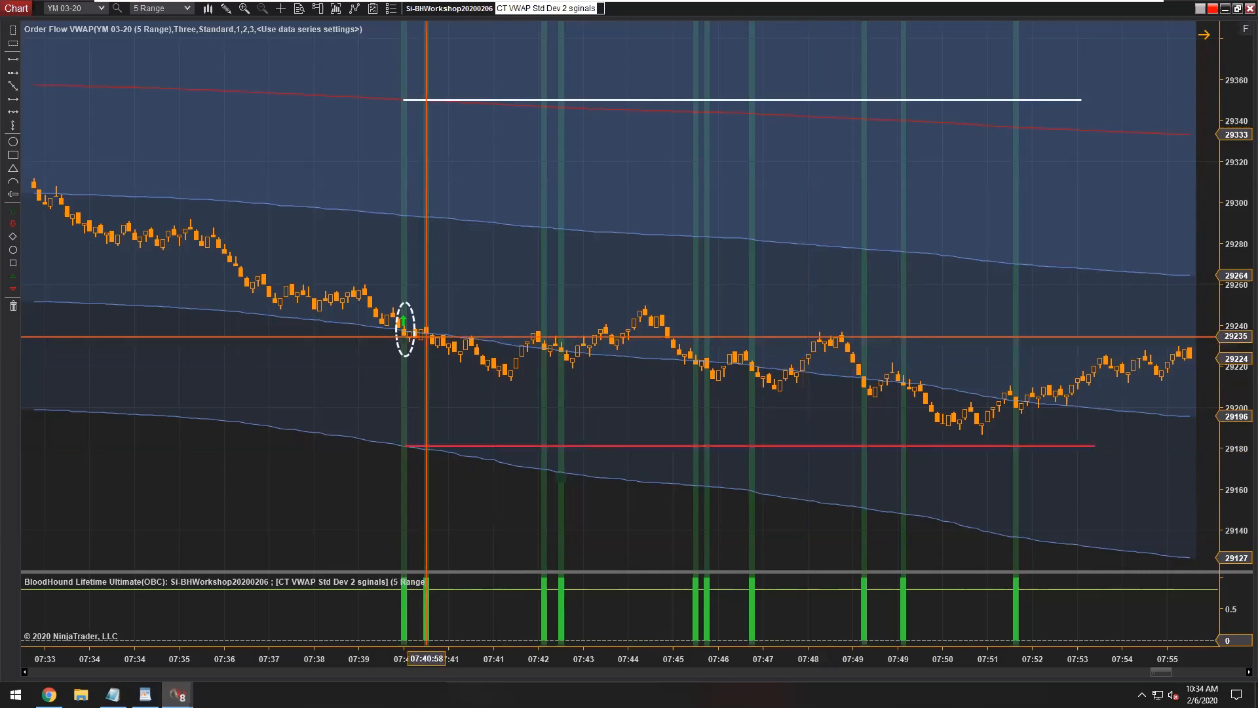
mouse_move(1032, 337)
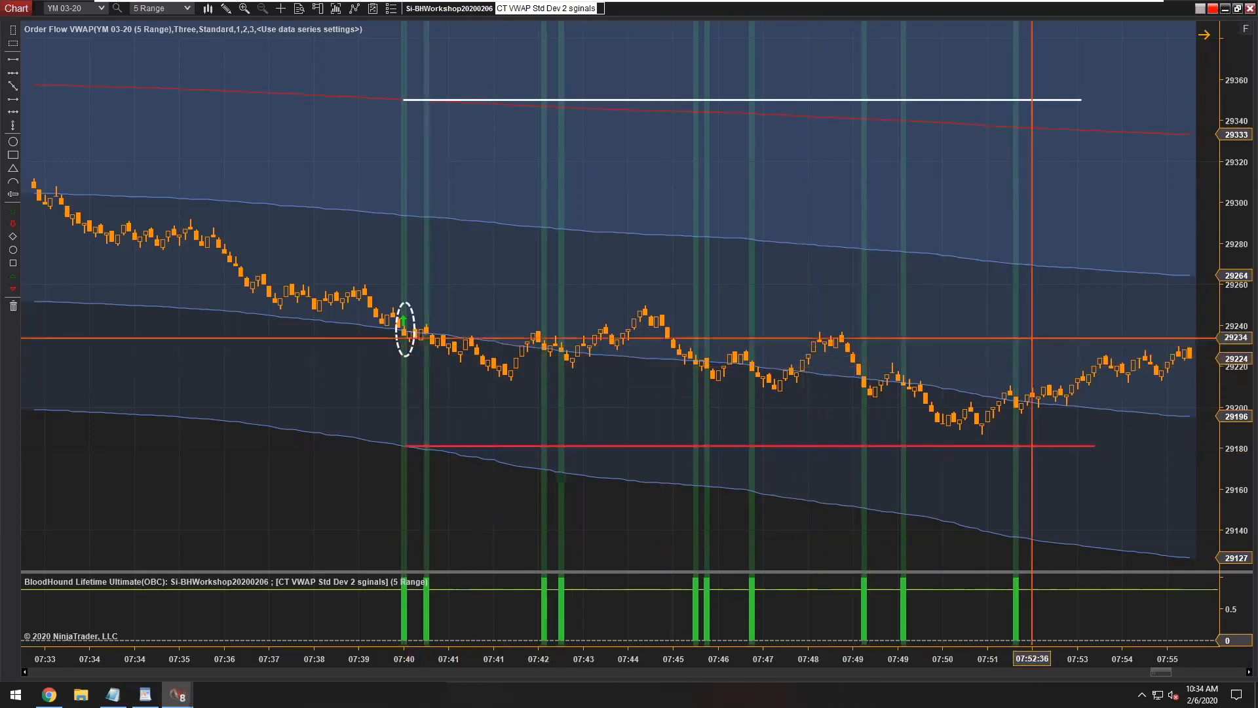
mouse_move(920, 322)
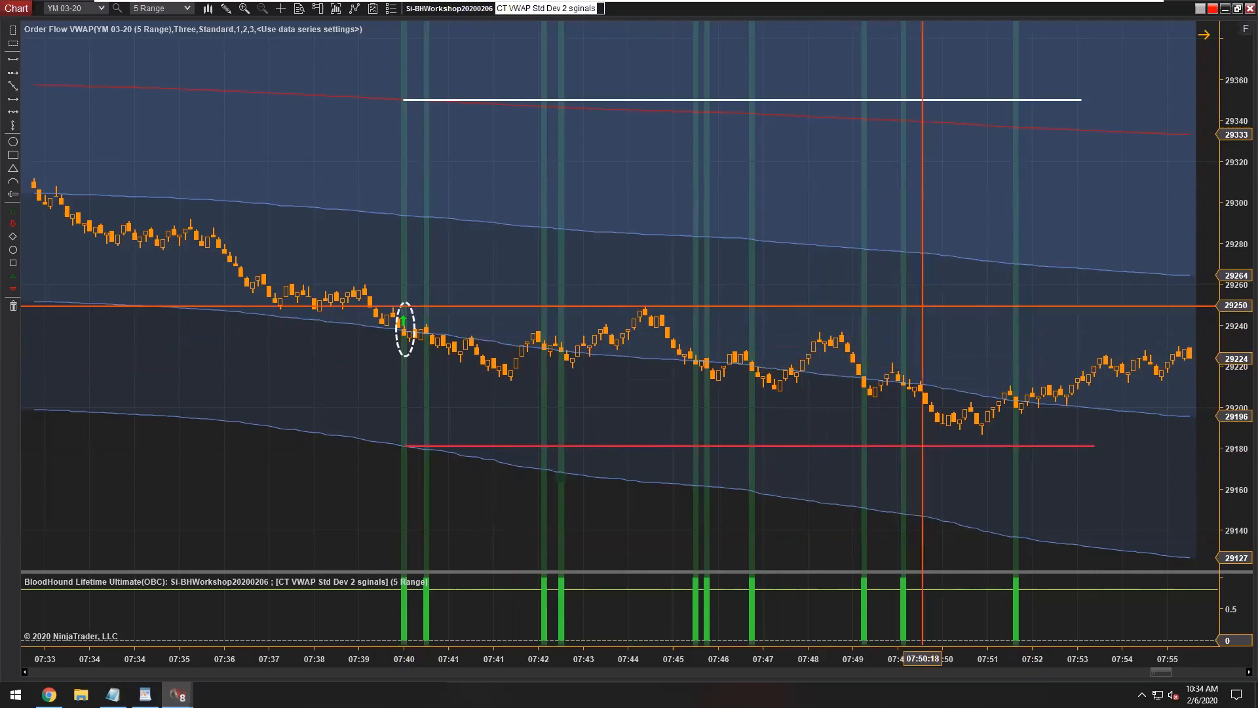
scroll("right", 3)
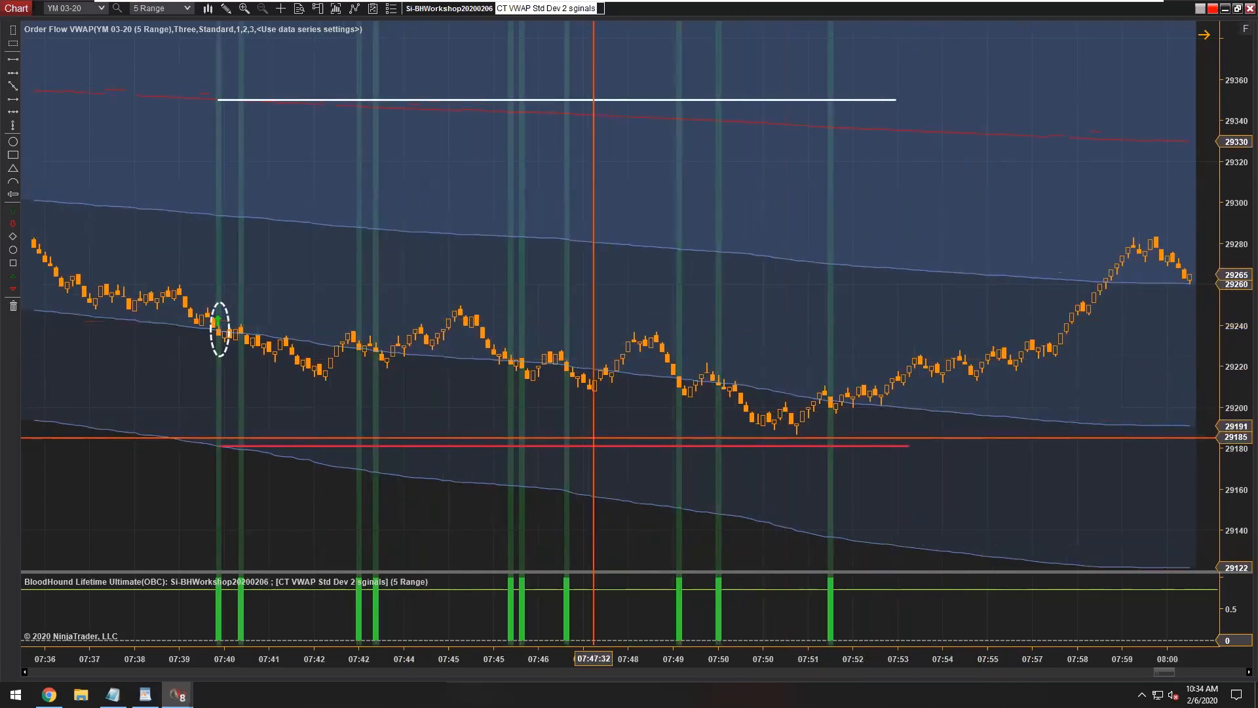
mouse_move(790, 327)
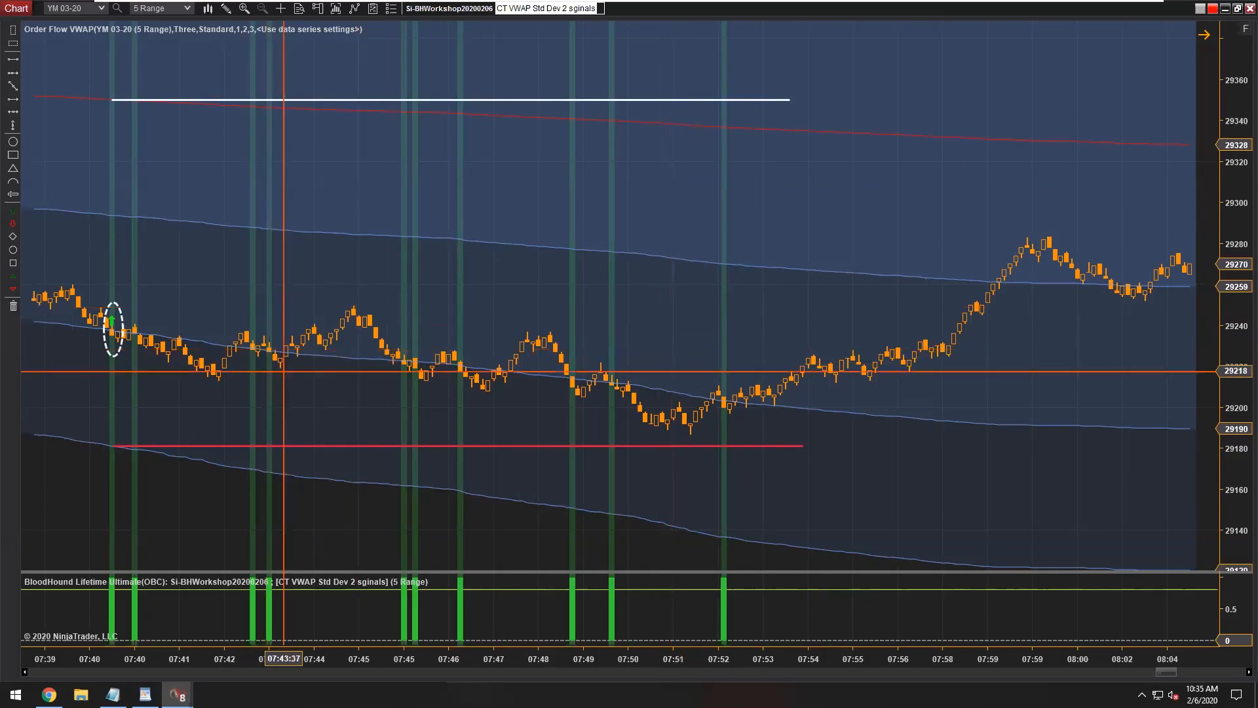
mouse_move(527, 365)
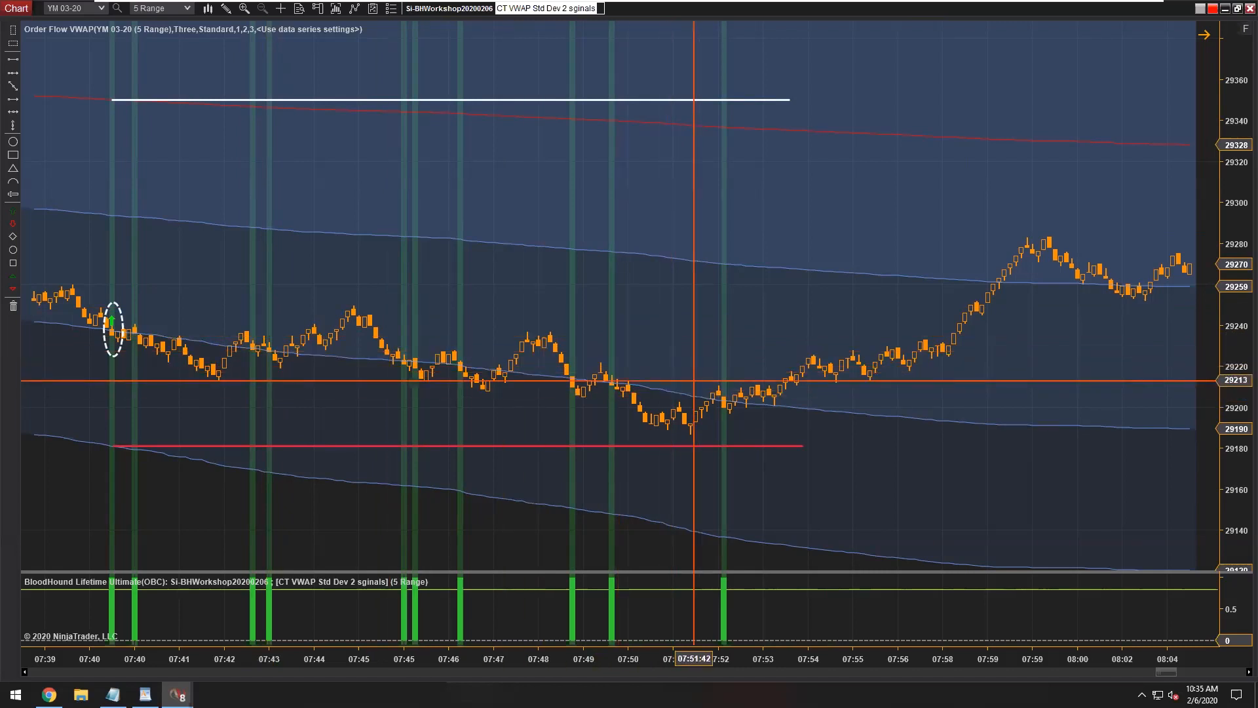
mouse_move(772, 350)
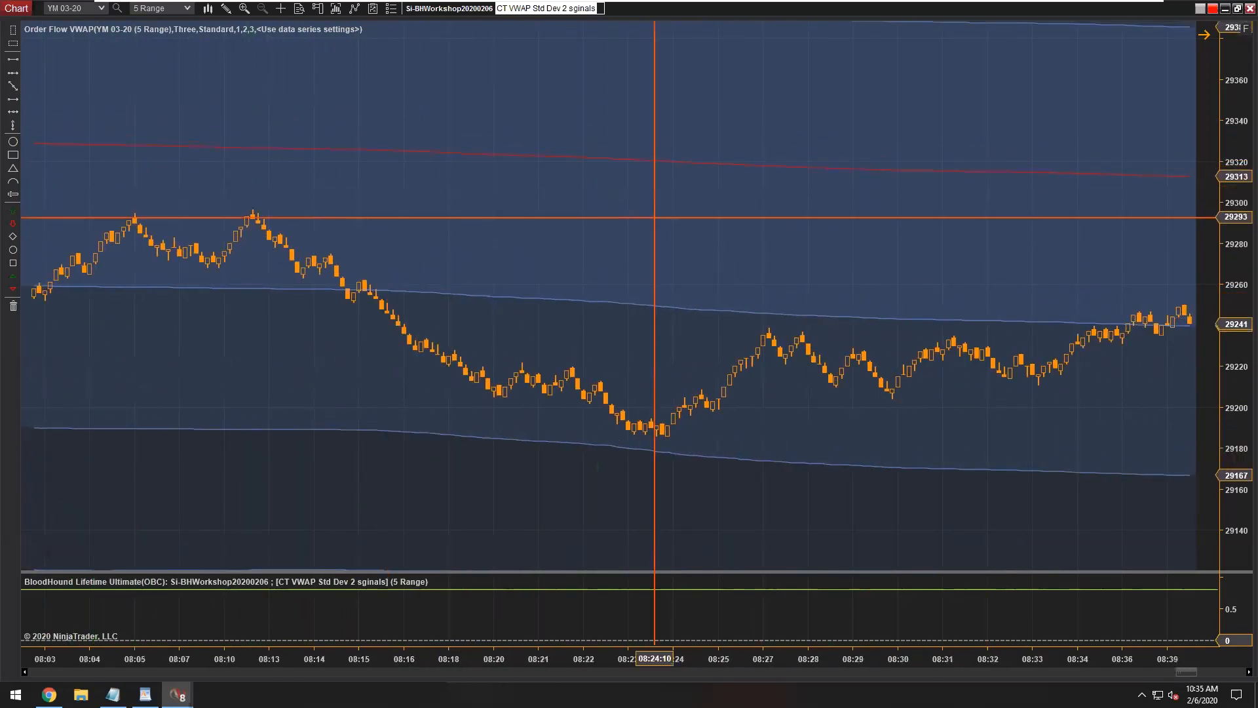
Step: Scroll the chart forward to the 07:34–07:58 stretch with the encircled crossing and drawn lines
scroll("right", 3)
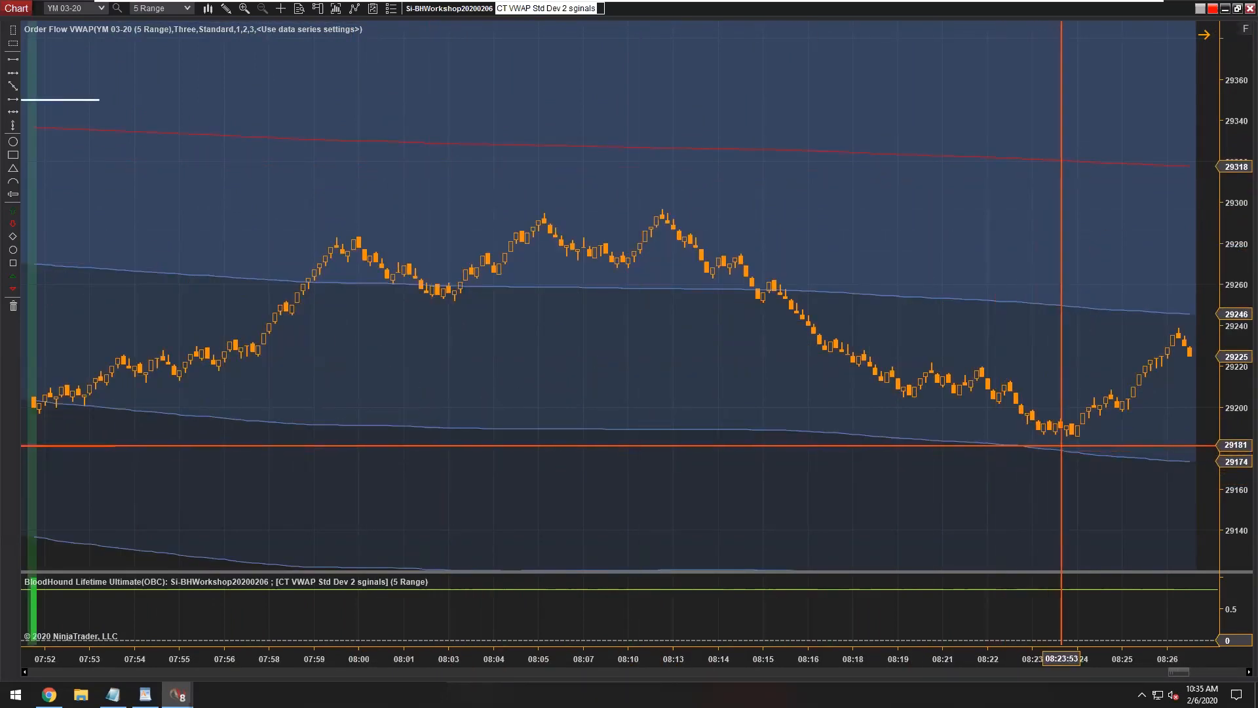
scroll("right", 3)
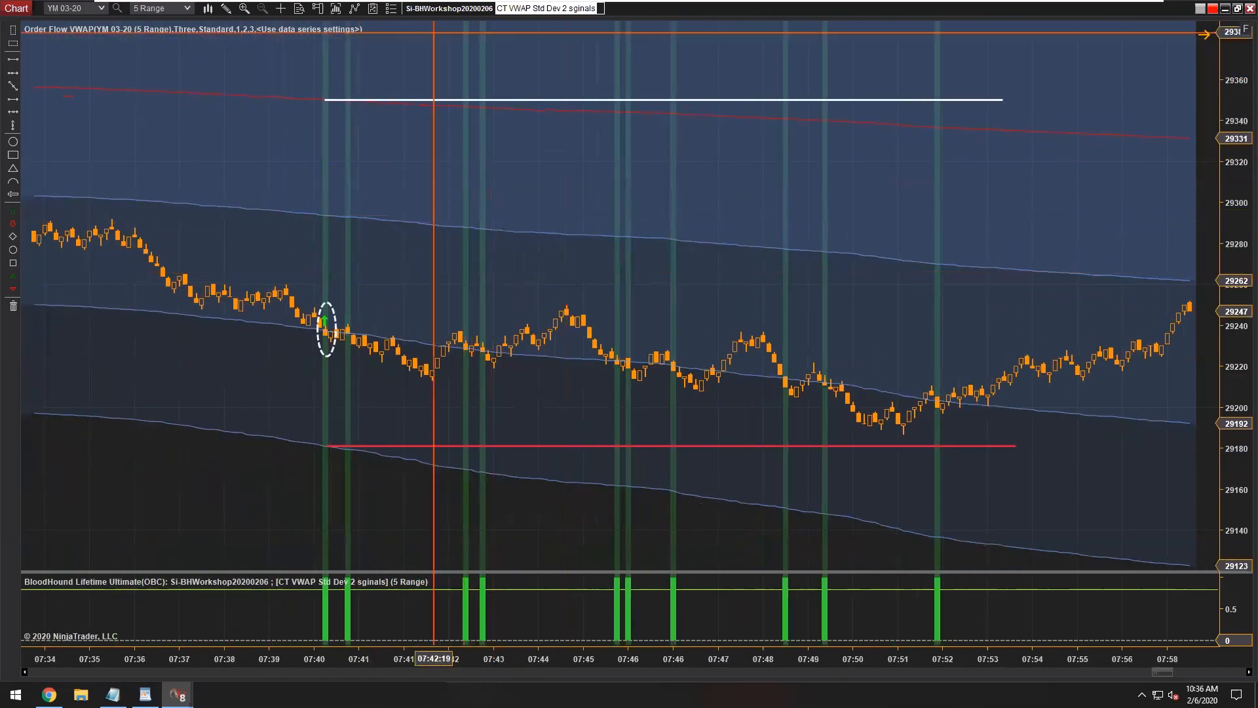
mouse_move(466, 329)
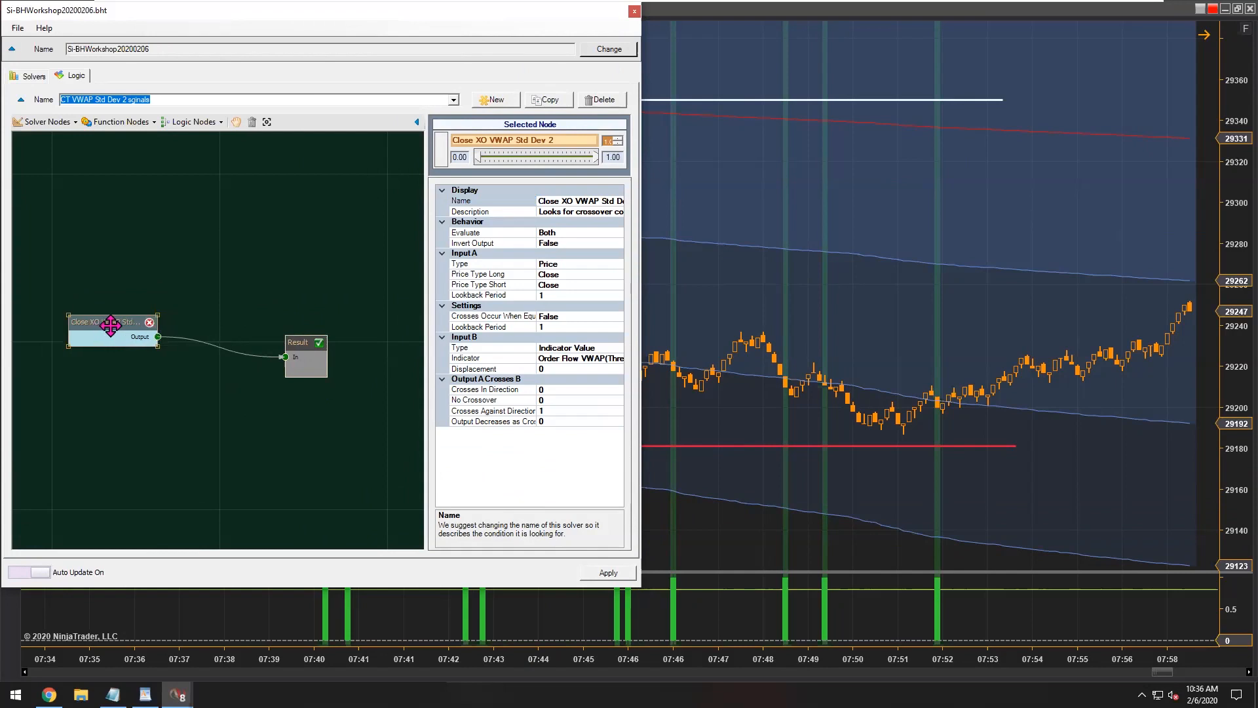
Step: Choose Signal Blocker from the Function Nodes list to drop it onto the logic canvas
left_click(119, 121)
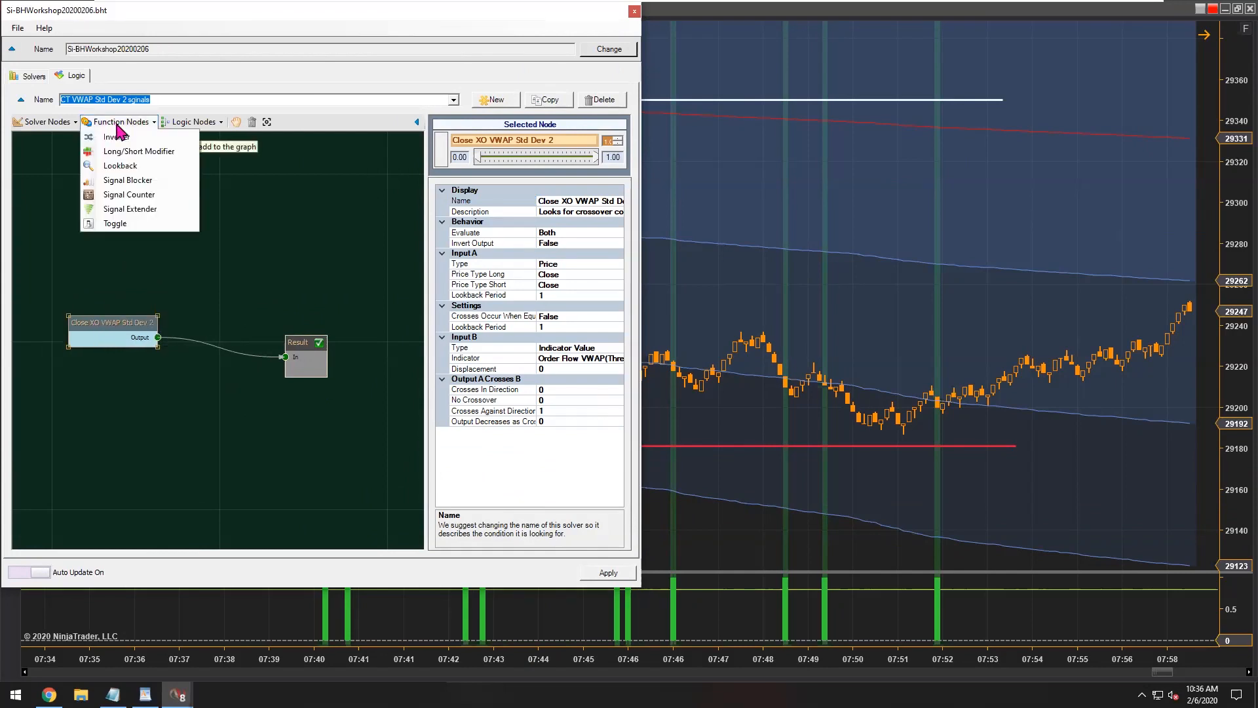
mouse_move(126, 180)
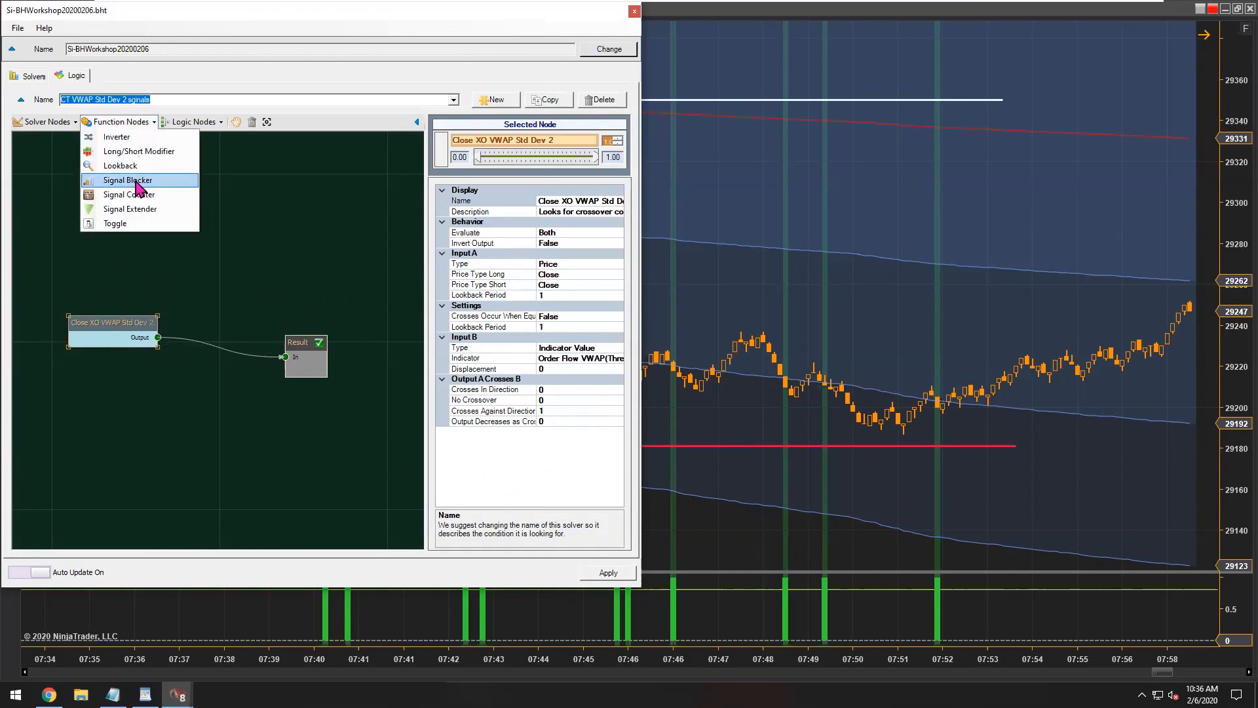
left_click(125, 180)
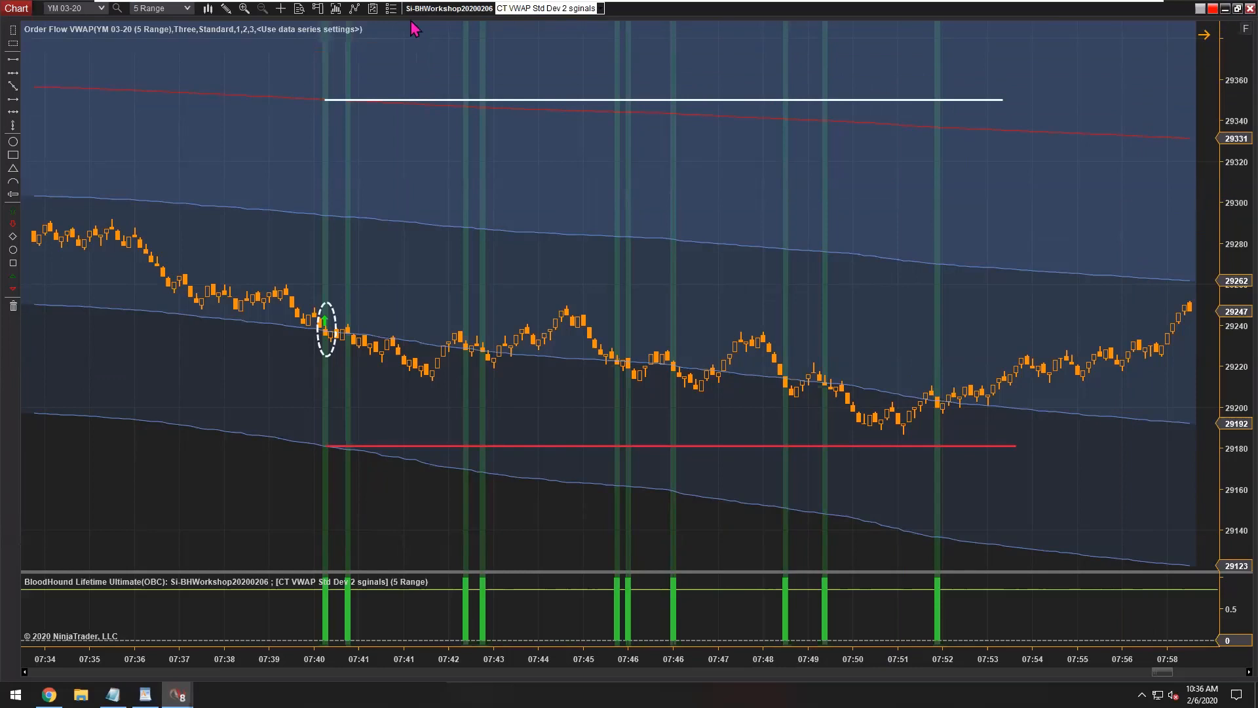
mouse_move(1238, 9)
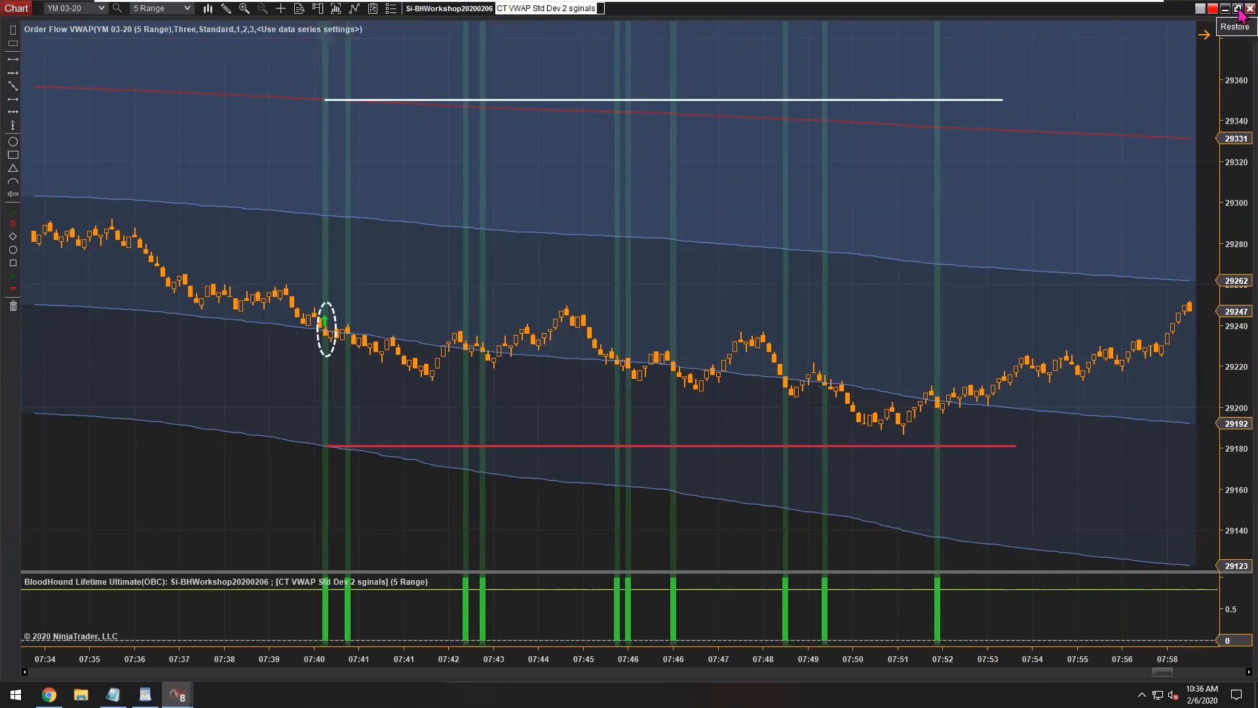
Step: Shrink the chart, then select and delete the Signal Blocker node, leaving the crossover wired to Result
left_click(1236, 8)
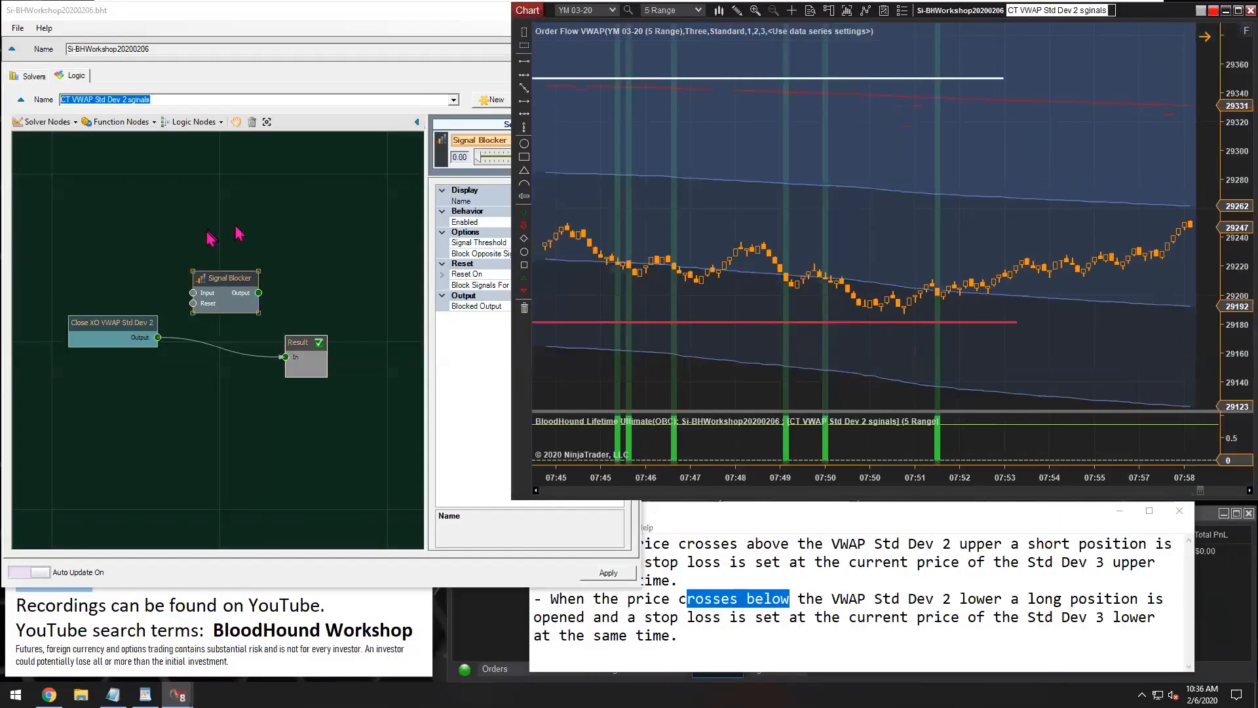
mouse_move(211, 243)
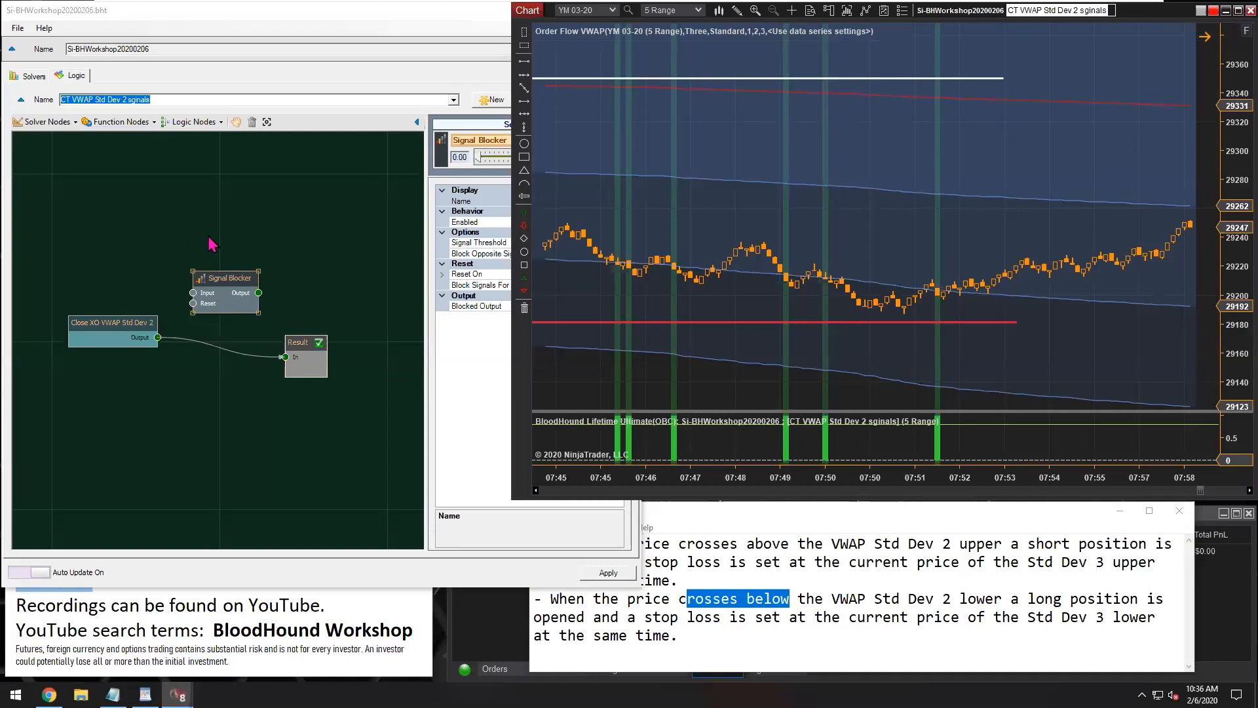
left_click(226, 277)
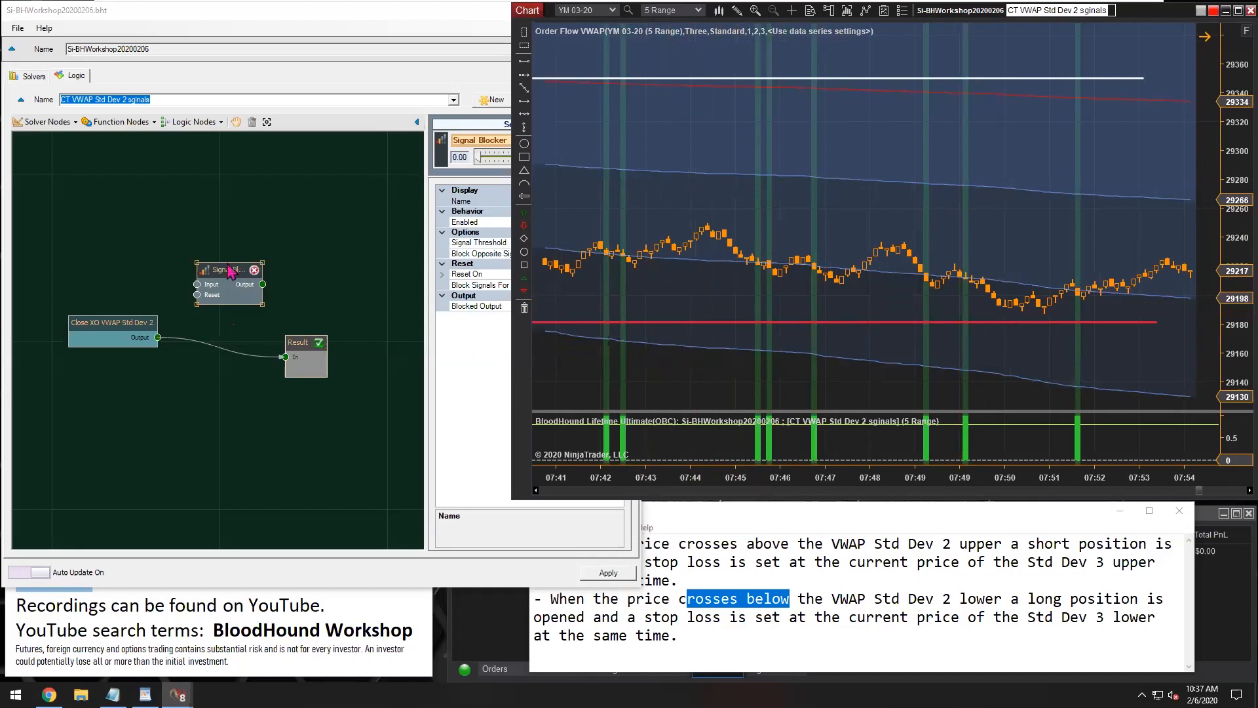
left_click(227, 269)
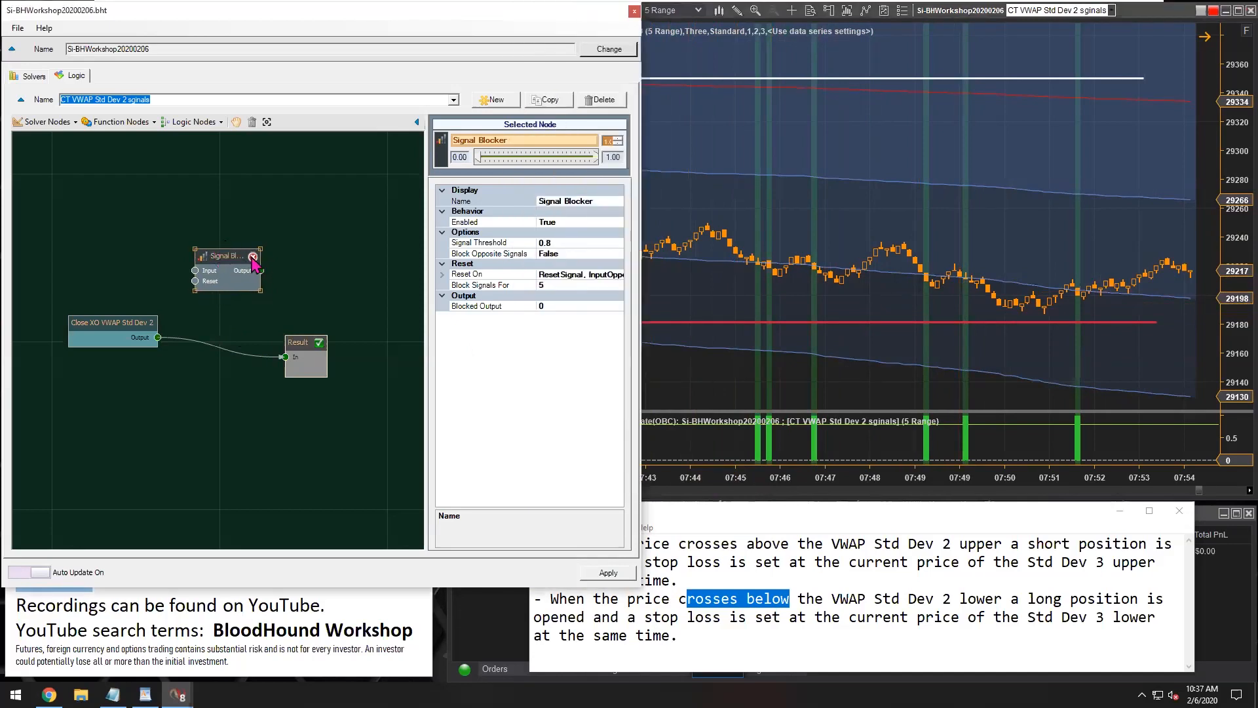
left_click(114, 326)
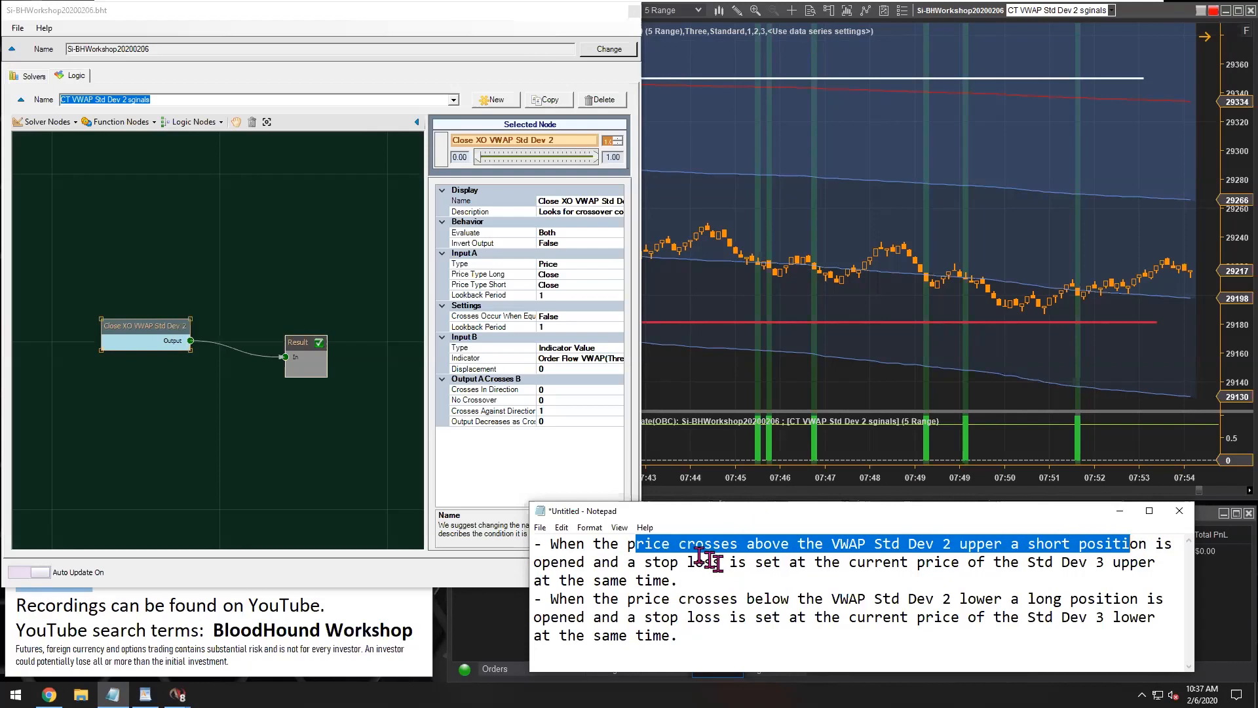
left_click(493, 410)
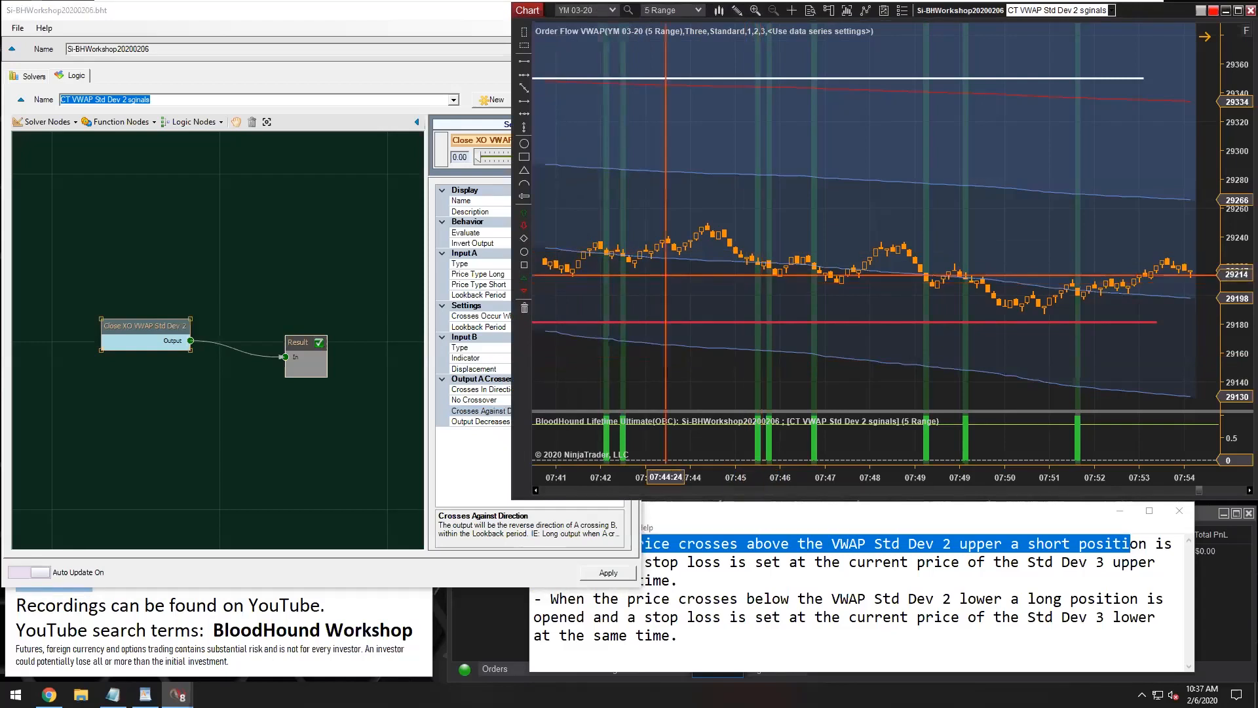
left_click(481, 410)
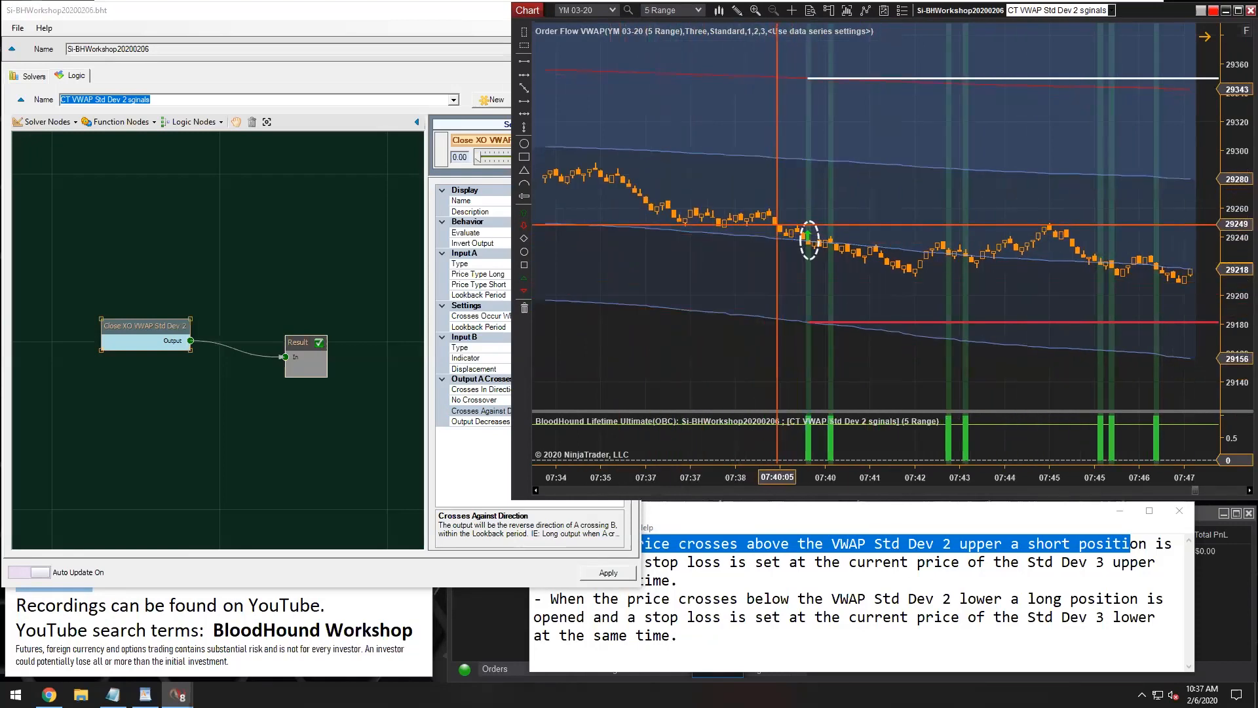
mouse_move(810, 240)
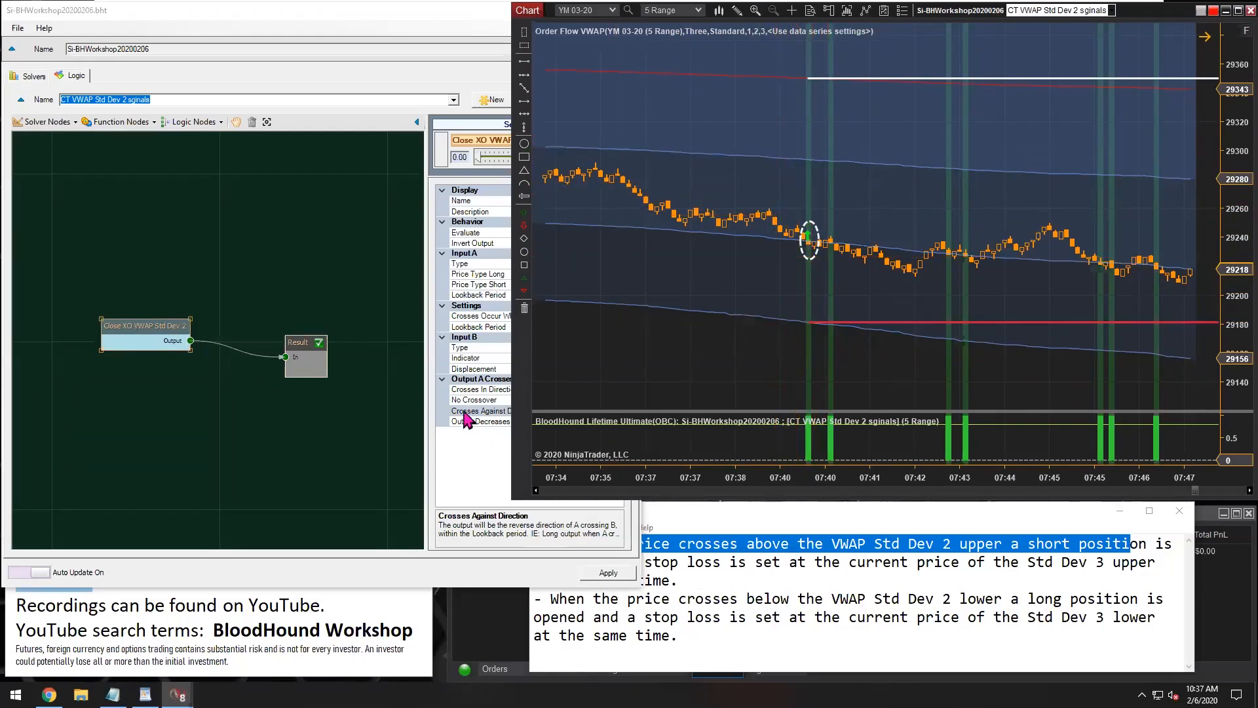
left_click(481, 411)
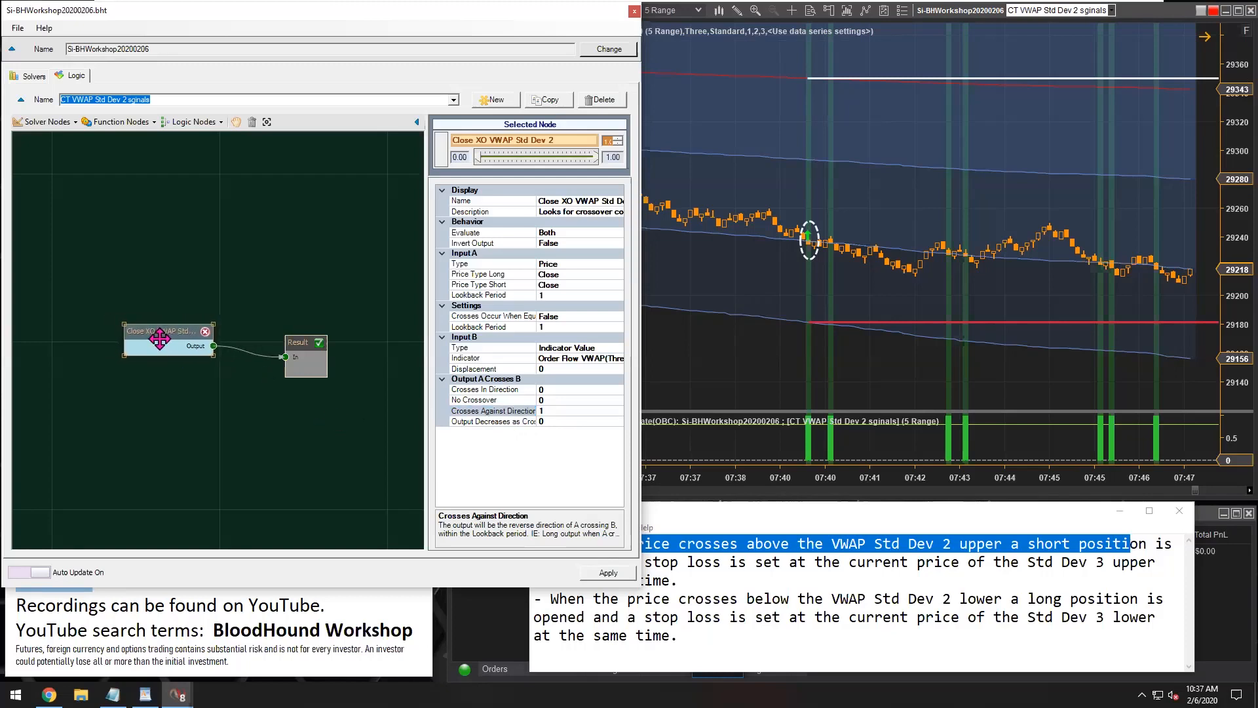
left_click(802, 543)
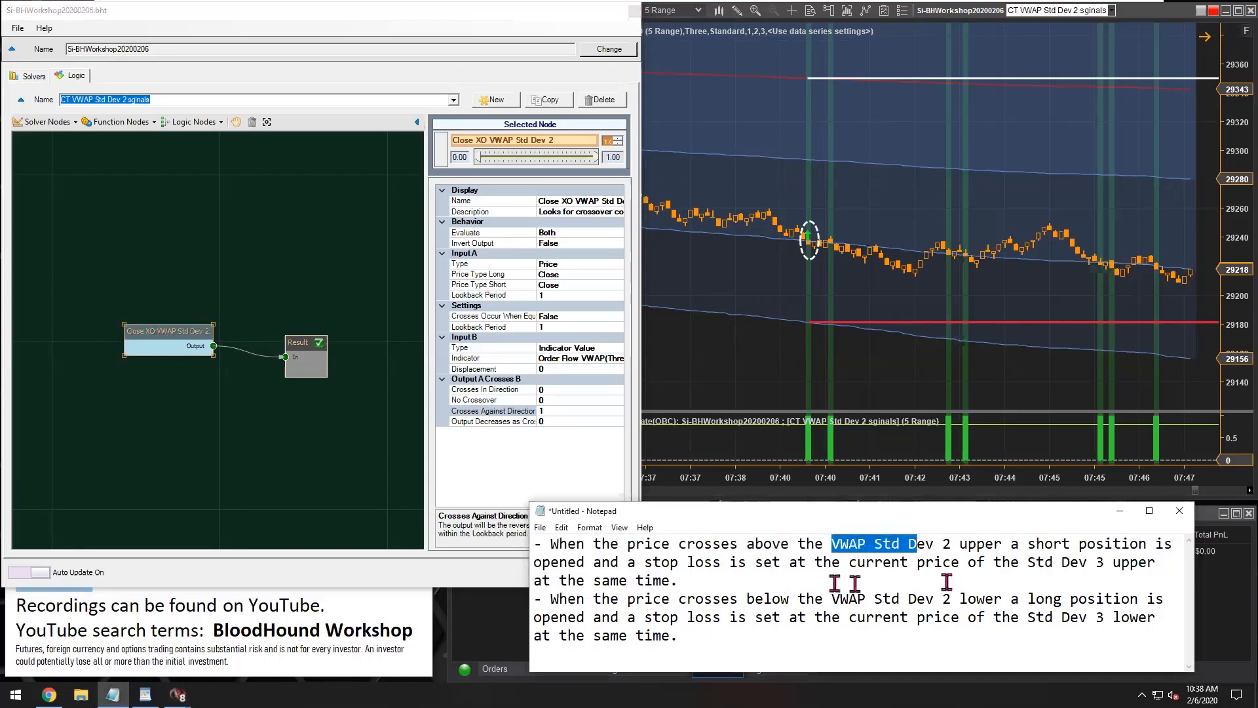
double_click(680, 562)
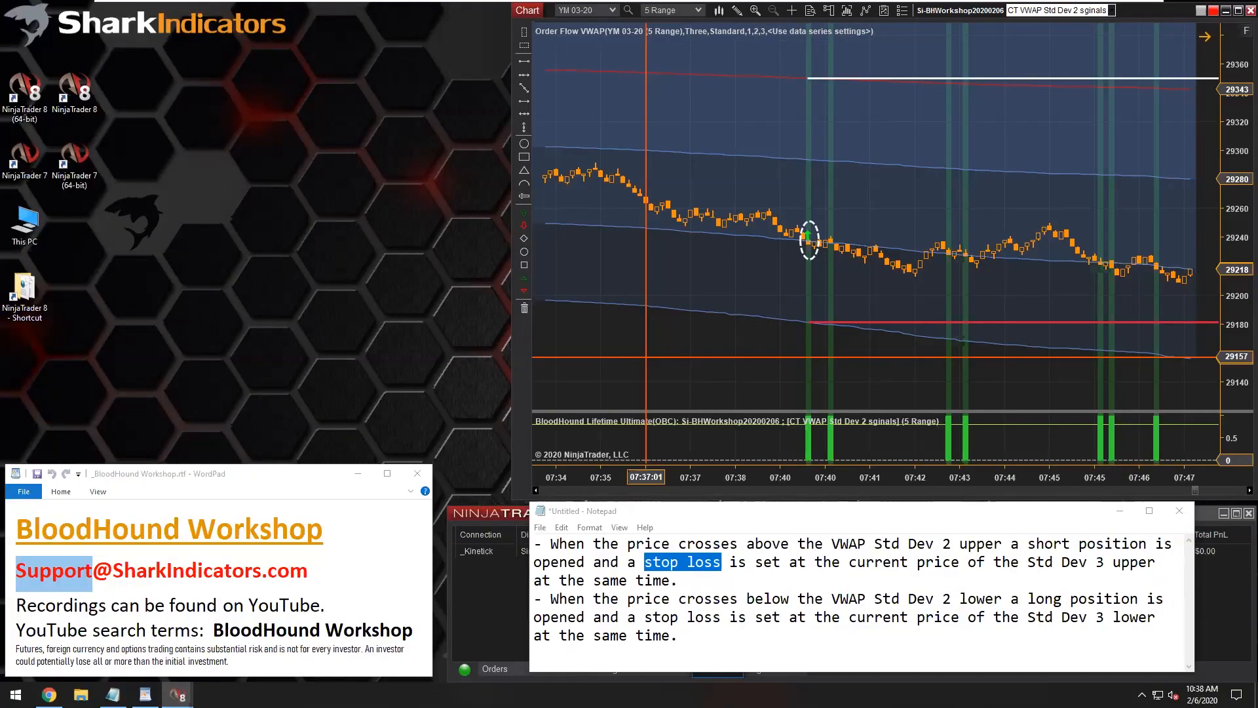
mouse_move(890, 240)
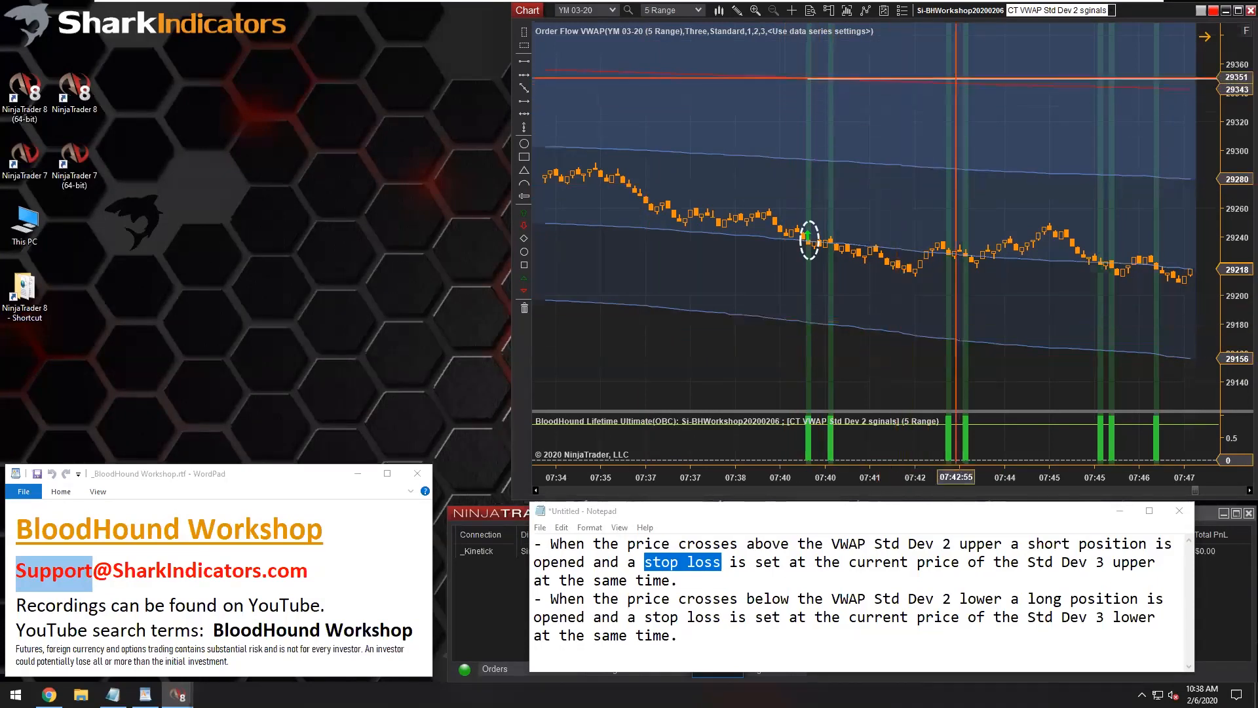
mouse_move(923, 241)
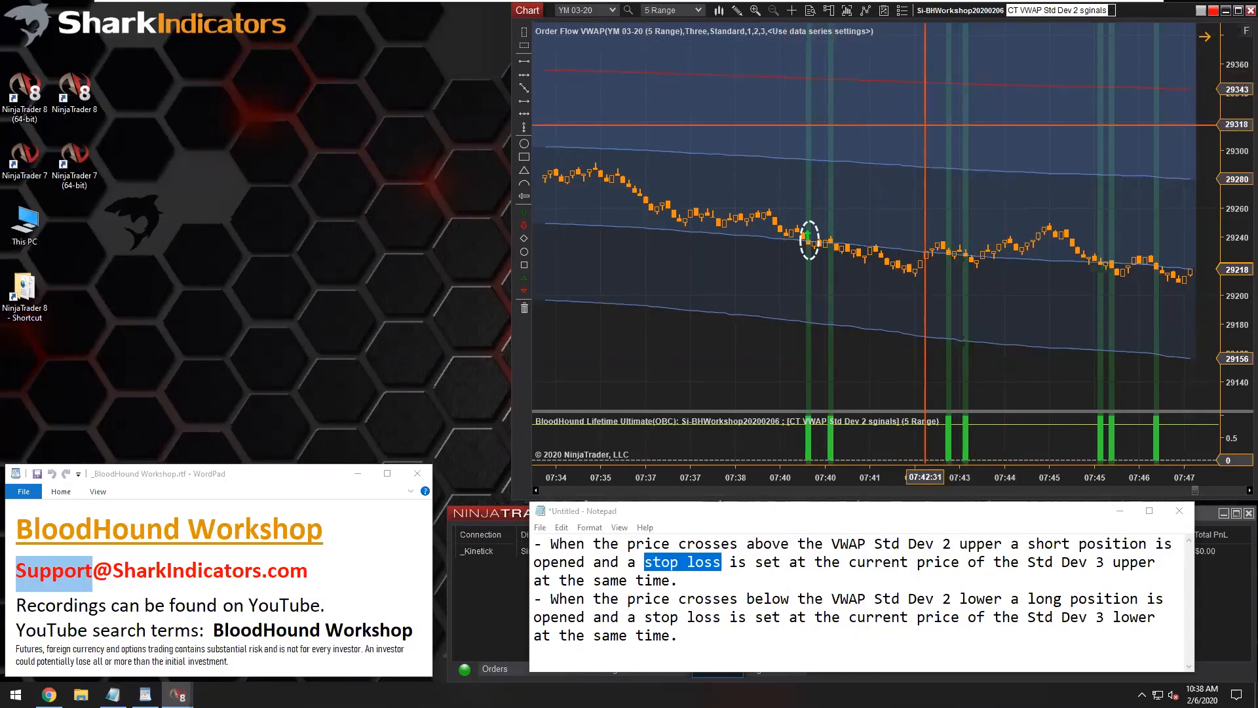